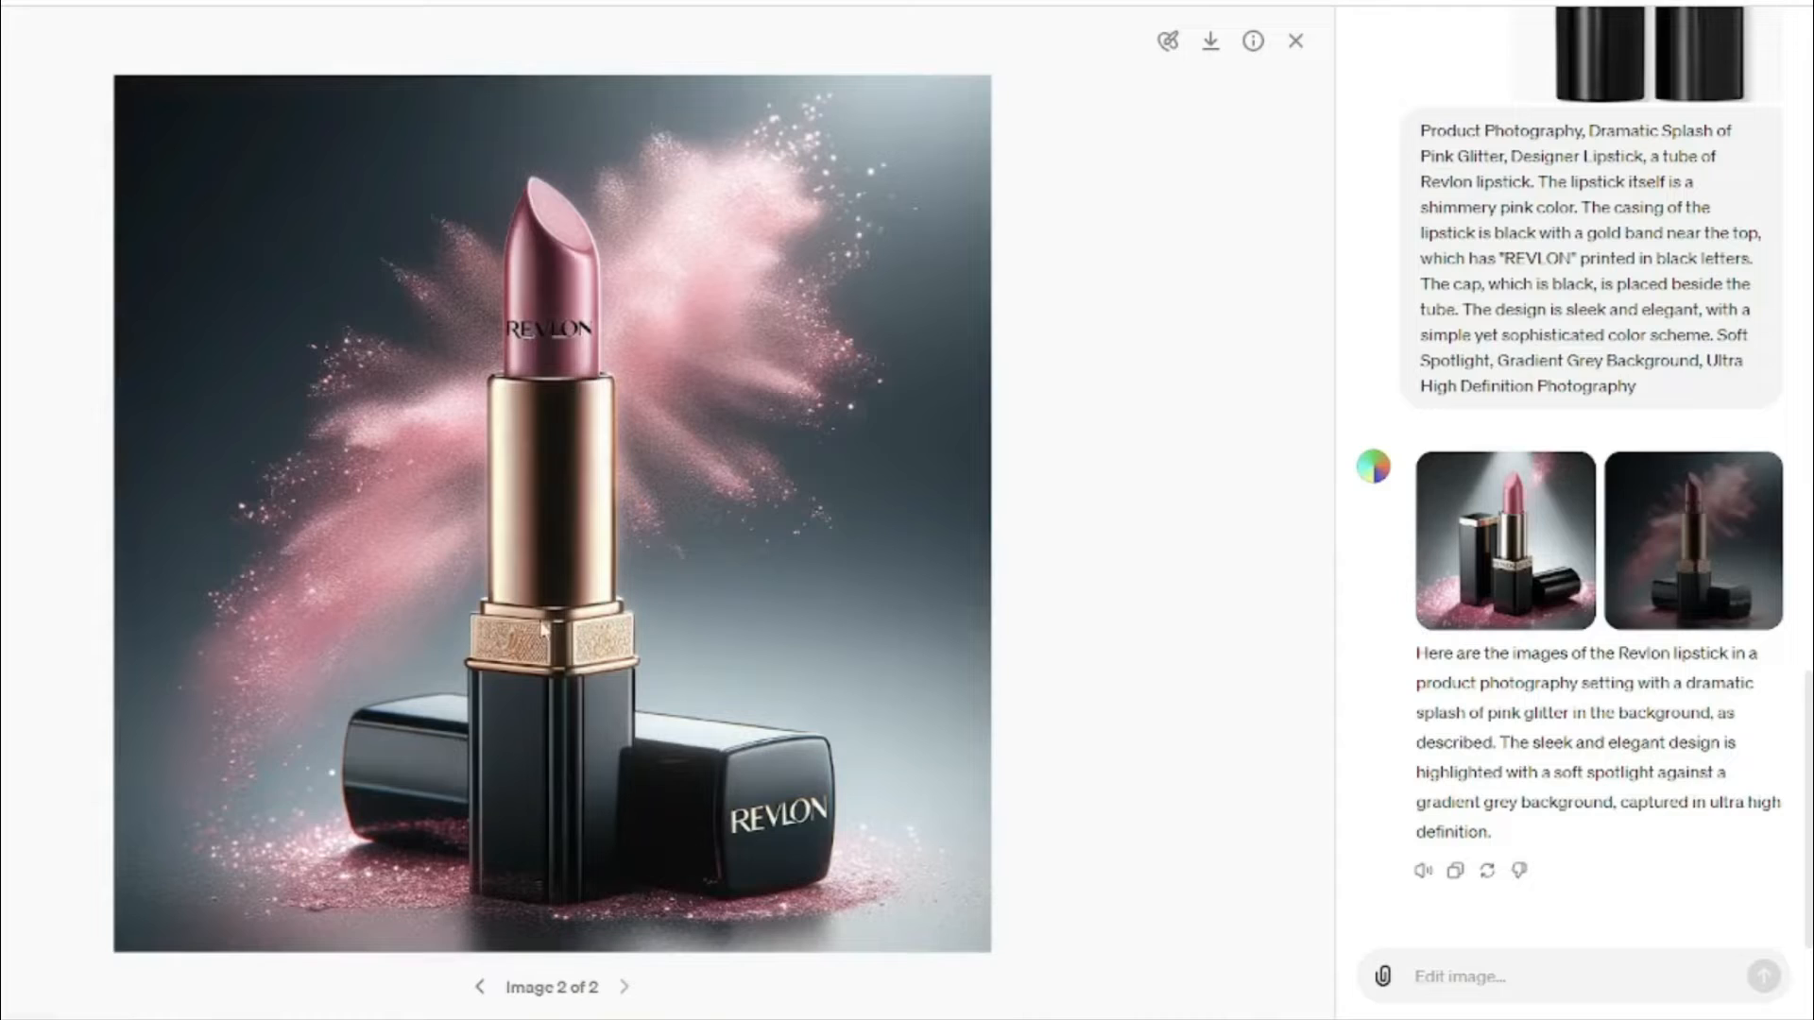
- Start a fresh, empty DALL·E conversation
{"action": "left_click", "coordinate": [1295, 42]}
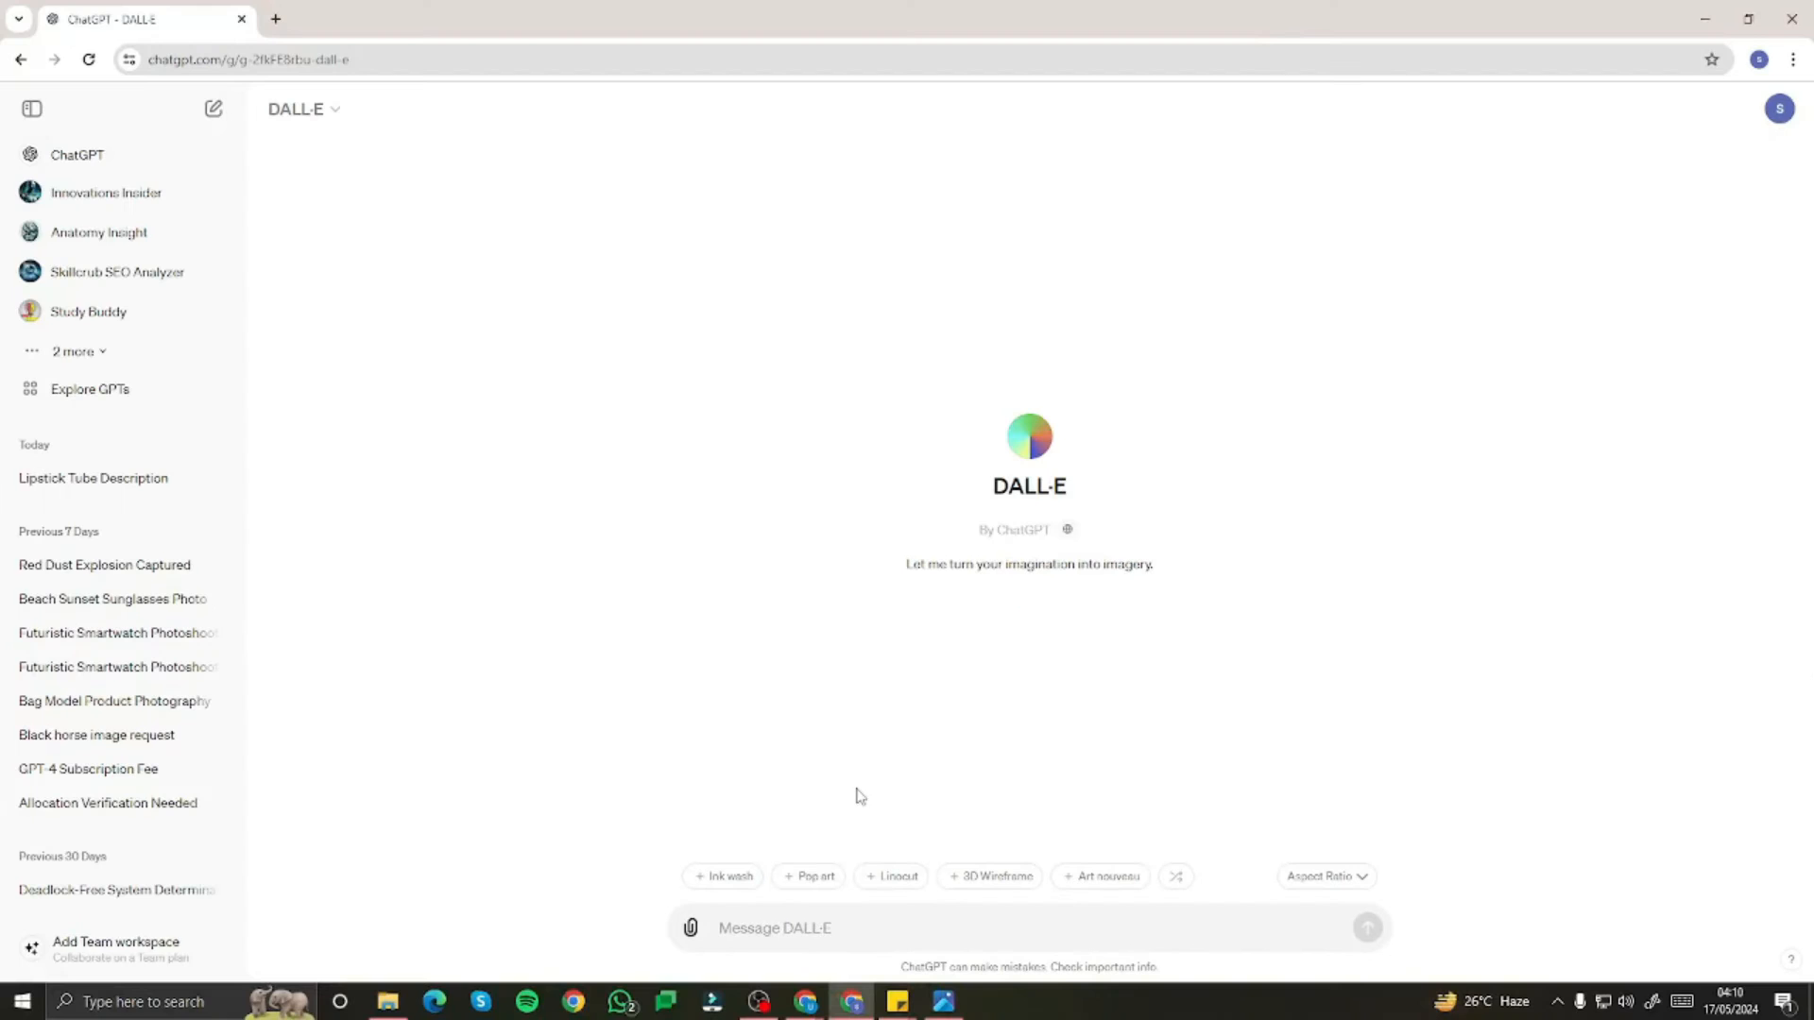
{"action": "mouse_move", "coordinate": [830, 756]}
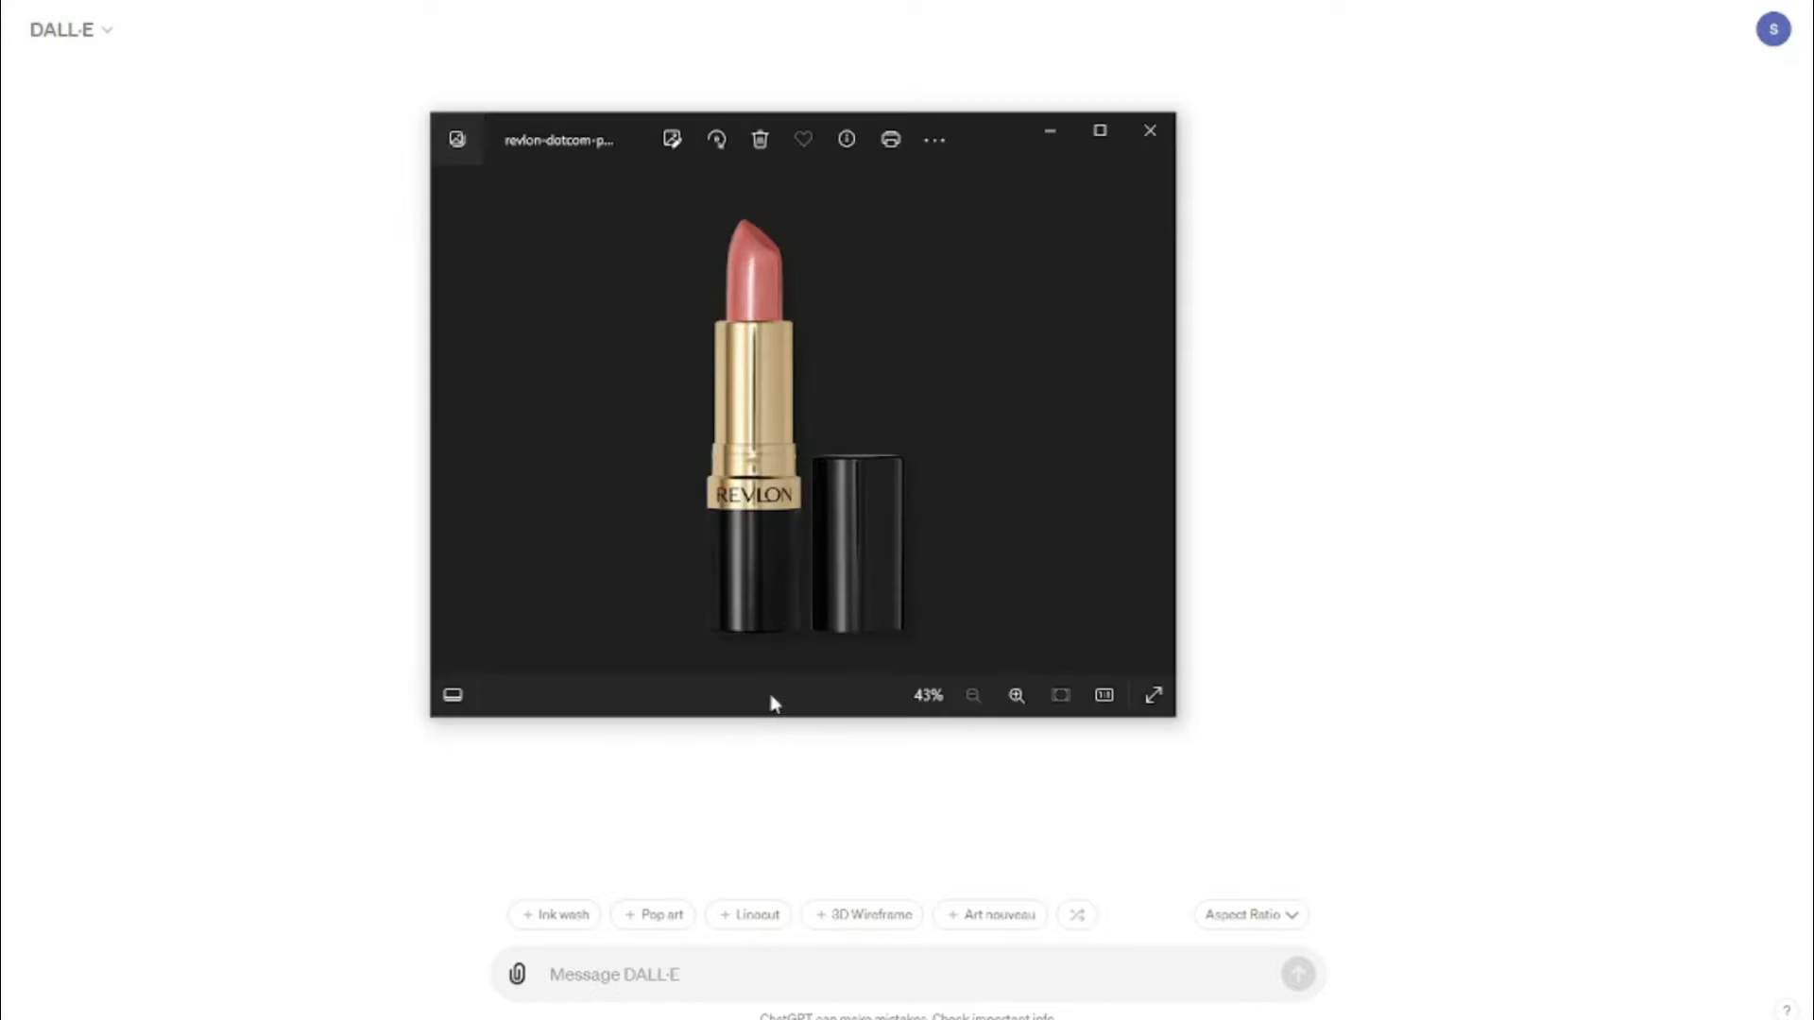
{"action": "mouse_move", "coordinate": [640, 404]}
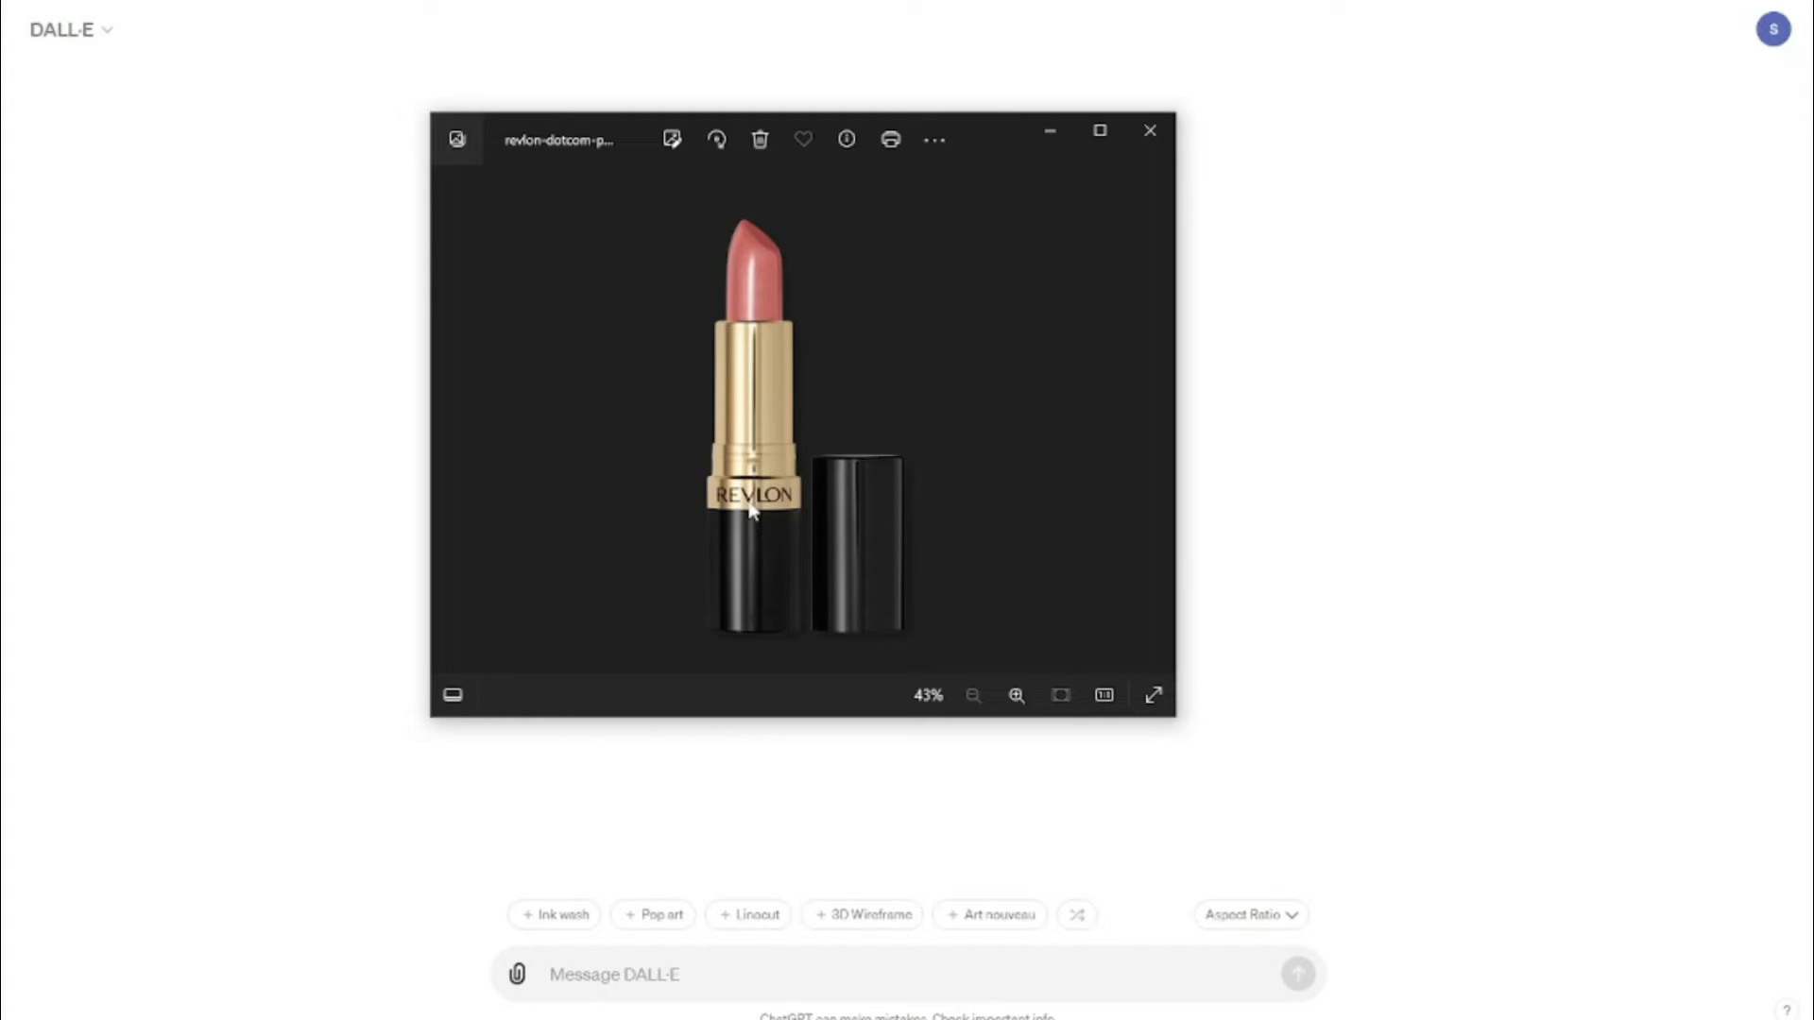
{"action": "mouse_move", "coordinate": [806, 408]}
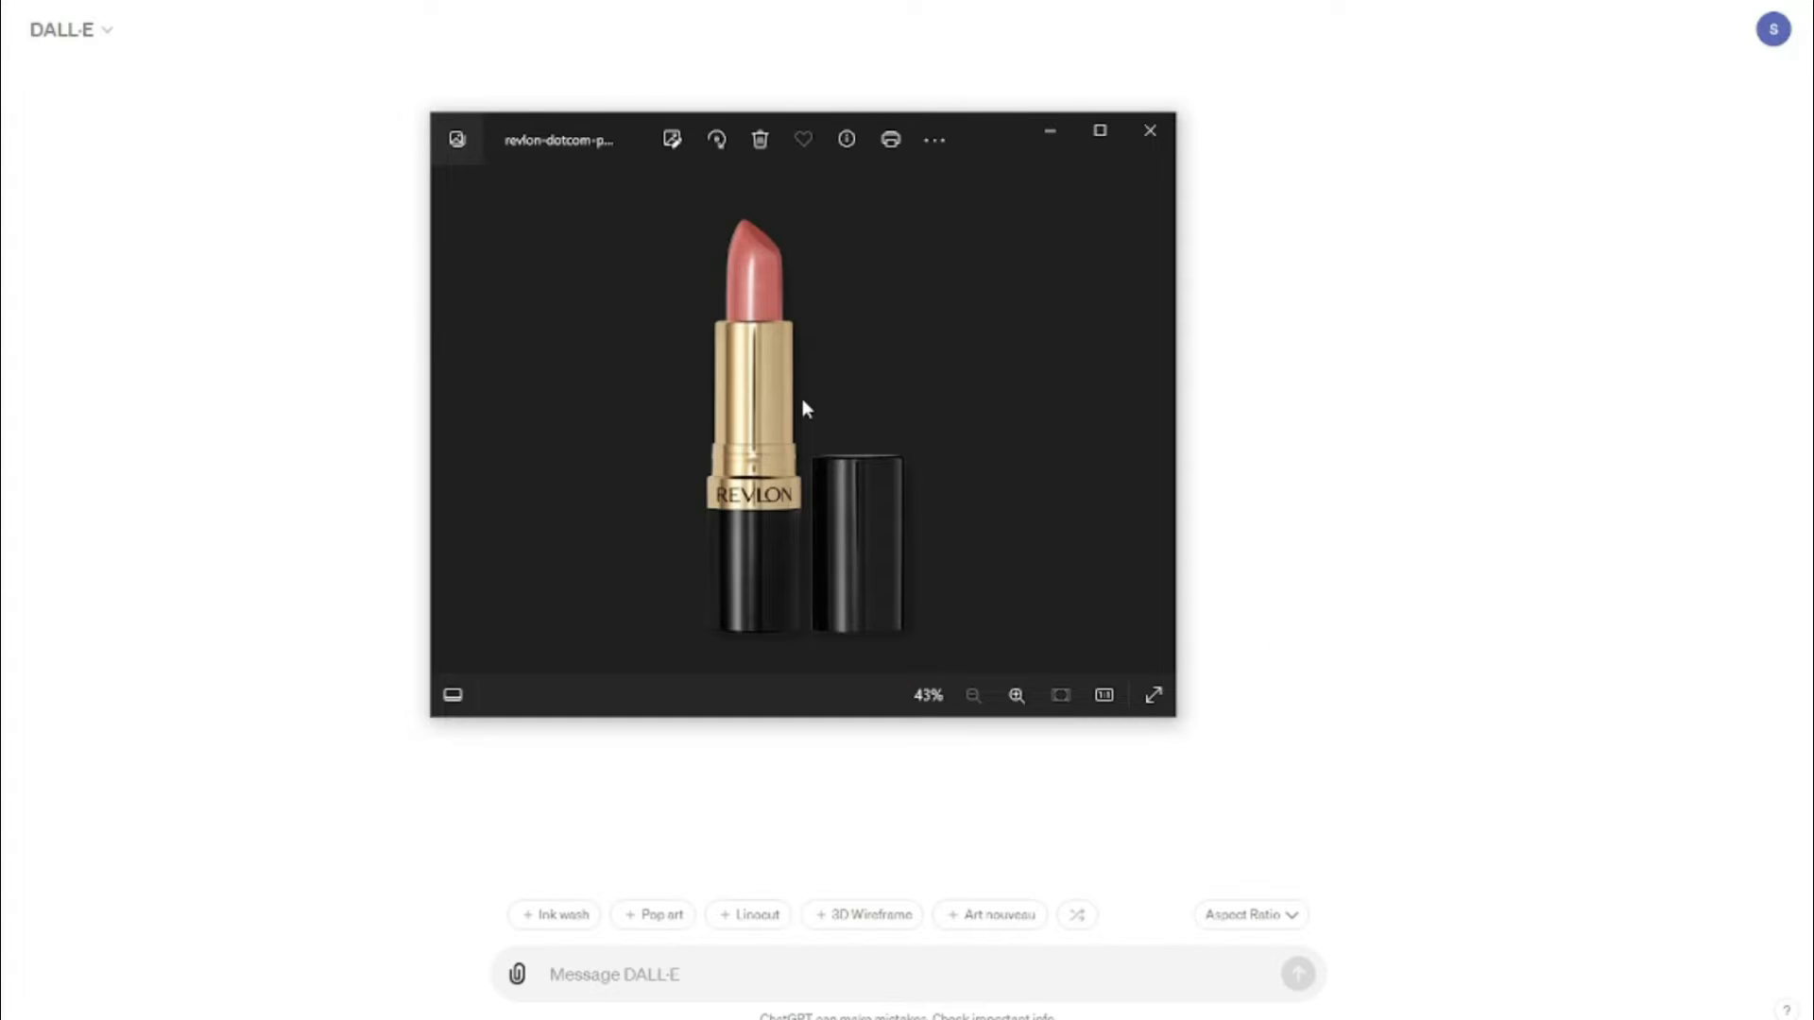
{"action": "mouse_move", "coordinate": [1056, 120]}
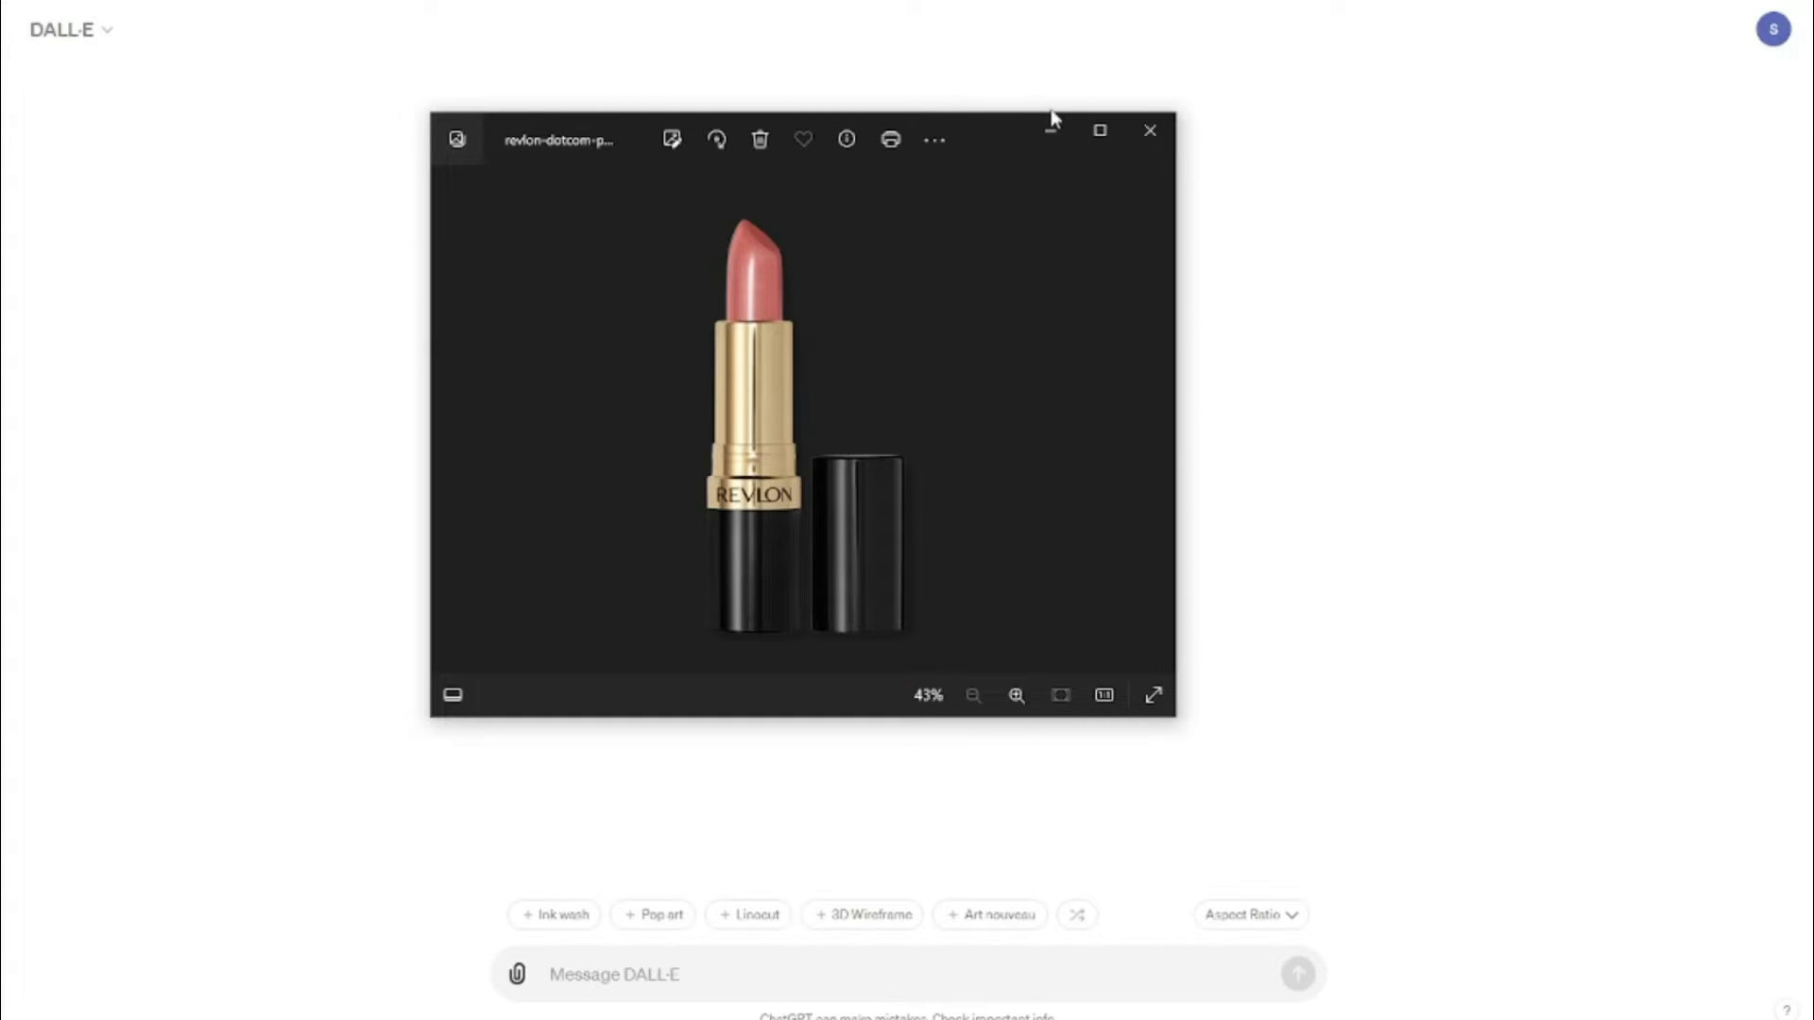
- Send 'Describe this image' with the lipstick photo and copy the returned description
{"action": "left_click", "coordinate": [1150, 130]}
{"action": "type", "text": "Describe"}
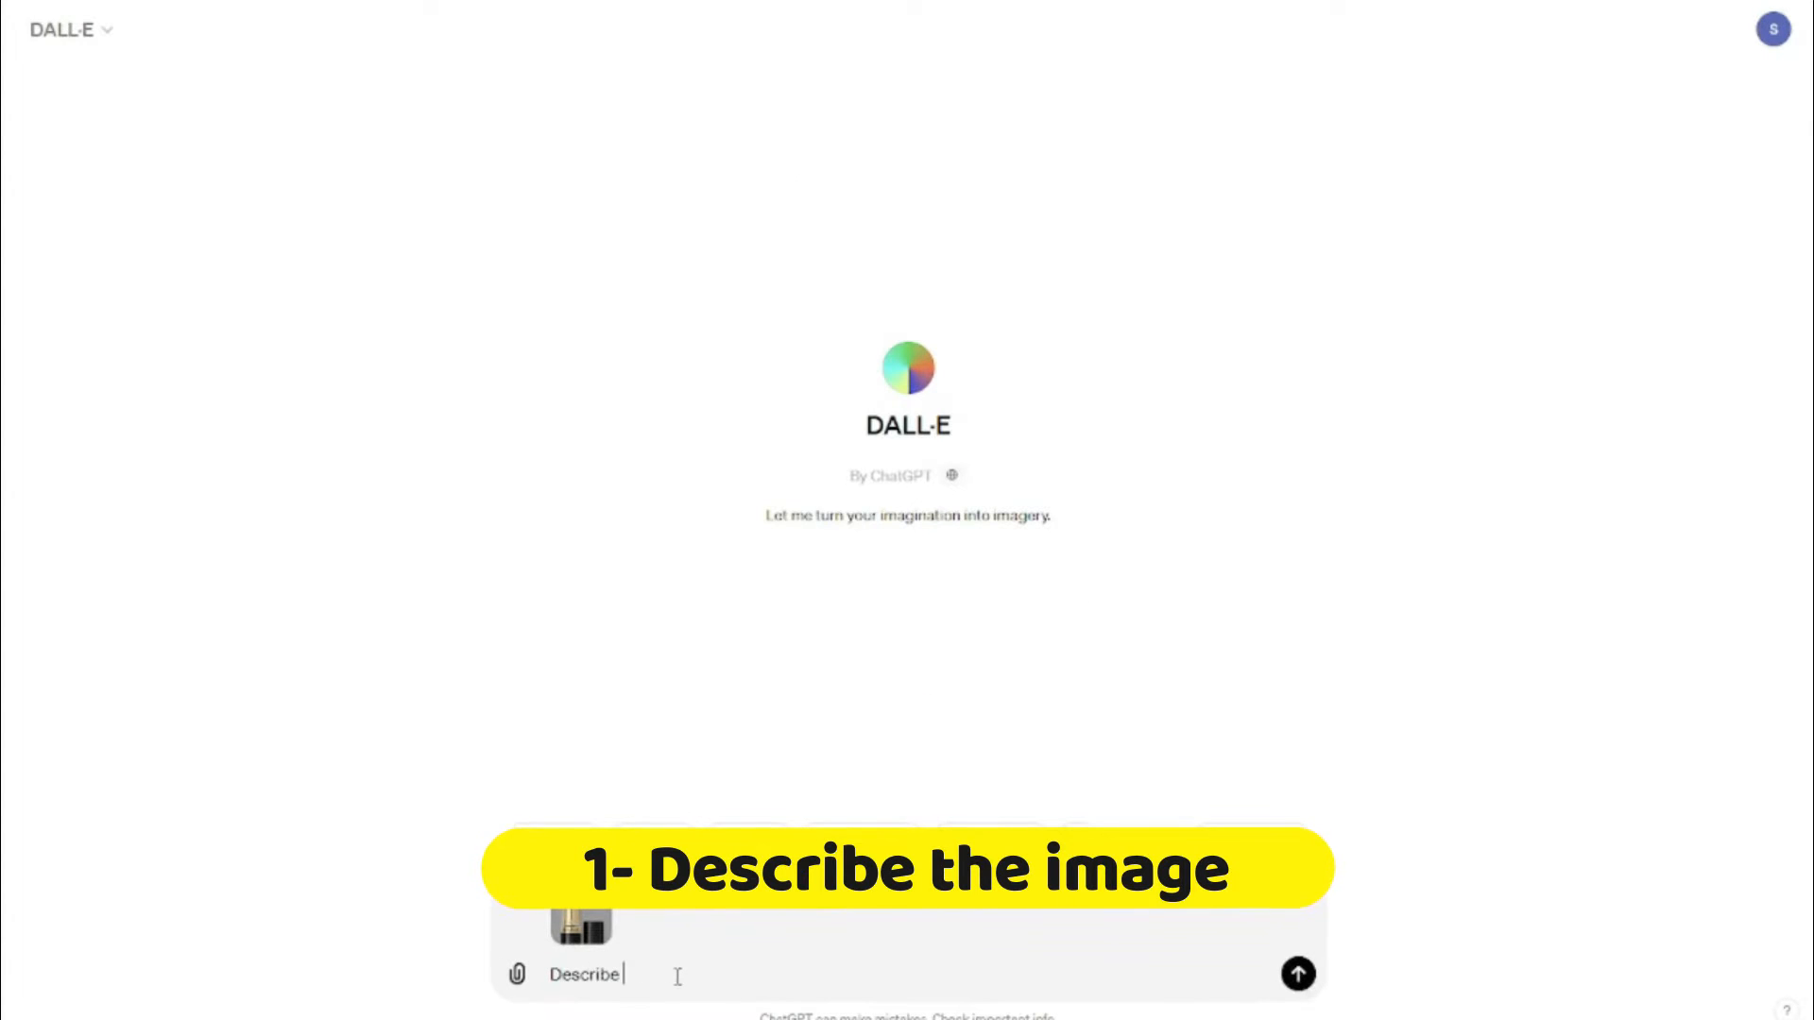
{"action": "type", "text": "th"}
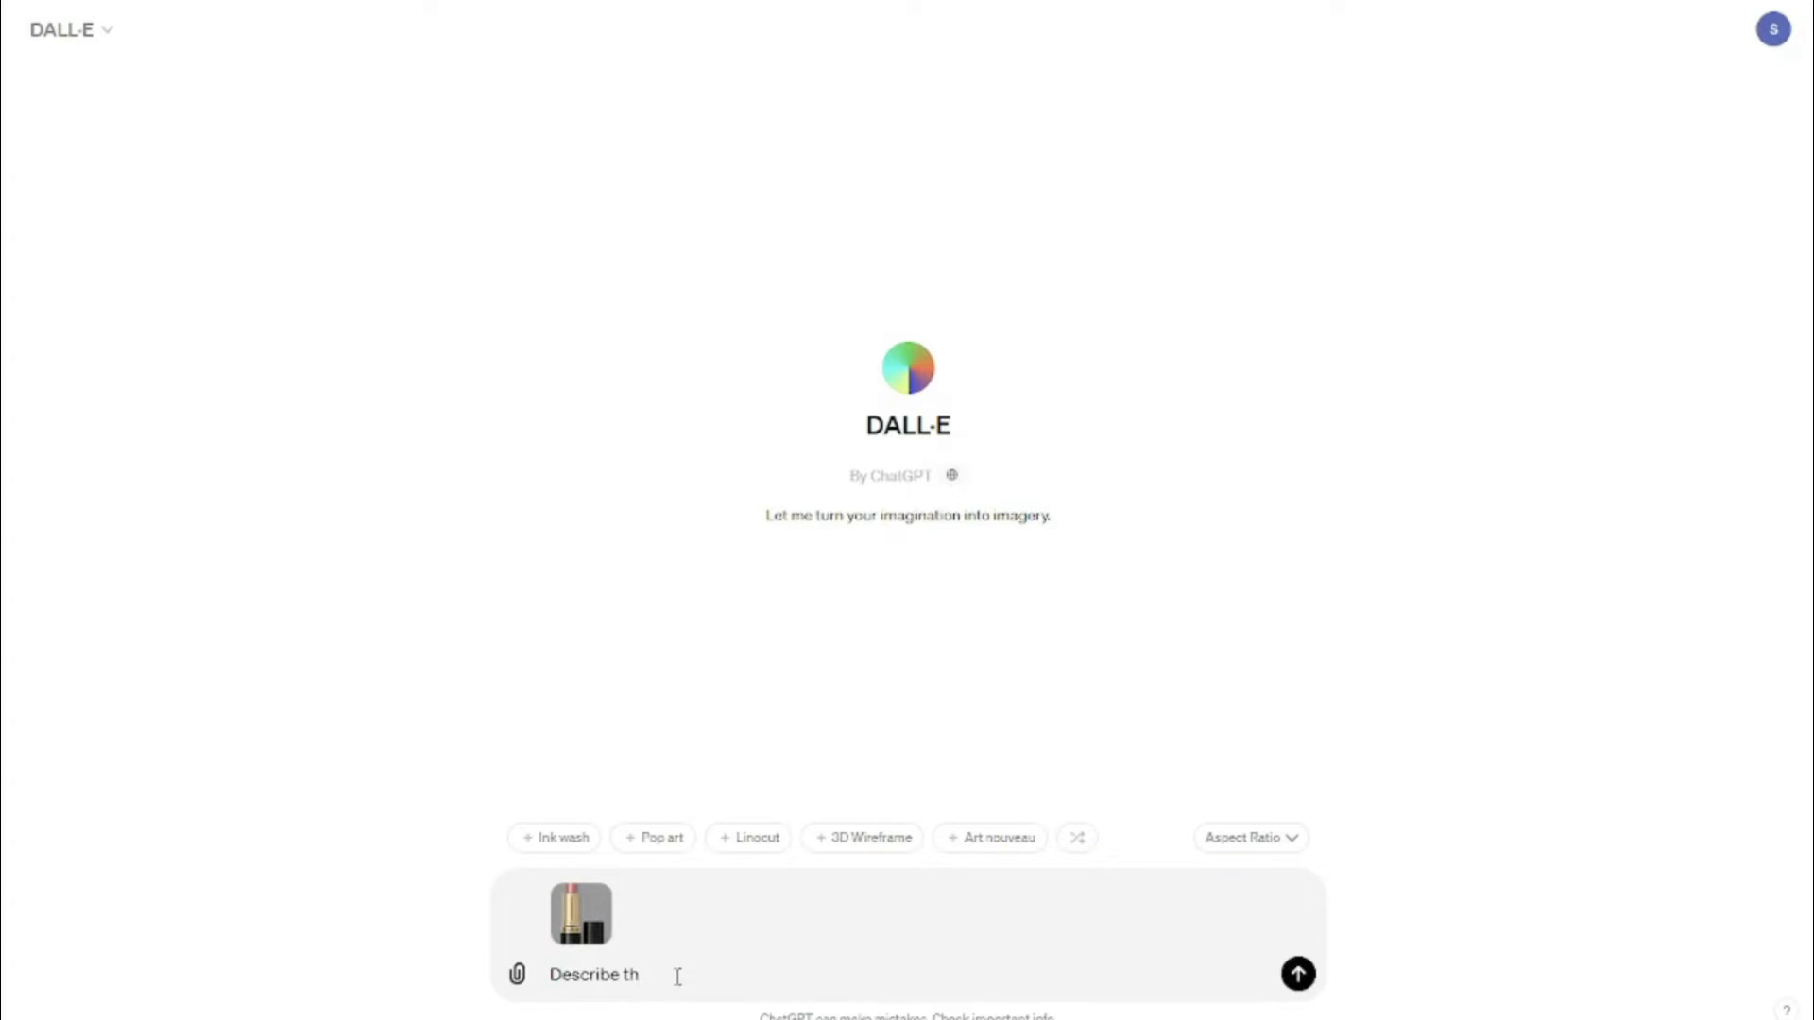
{"action": "left_click", "coordinate": [1298, 974]}
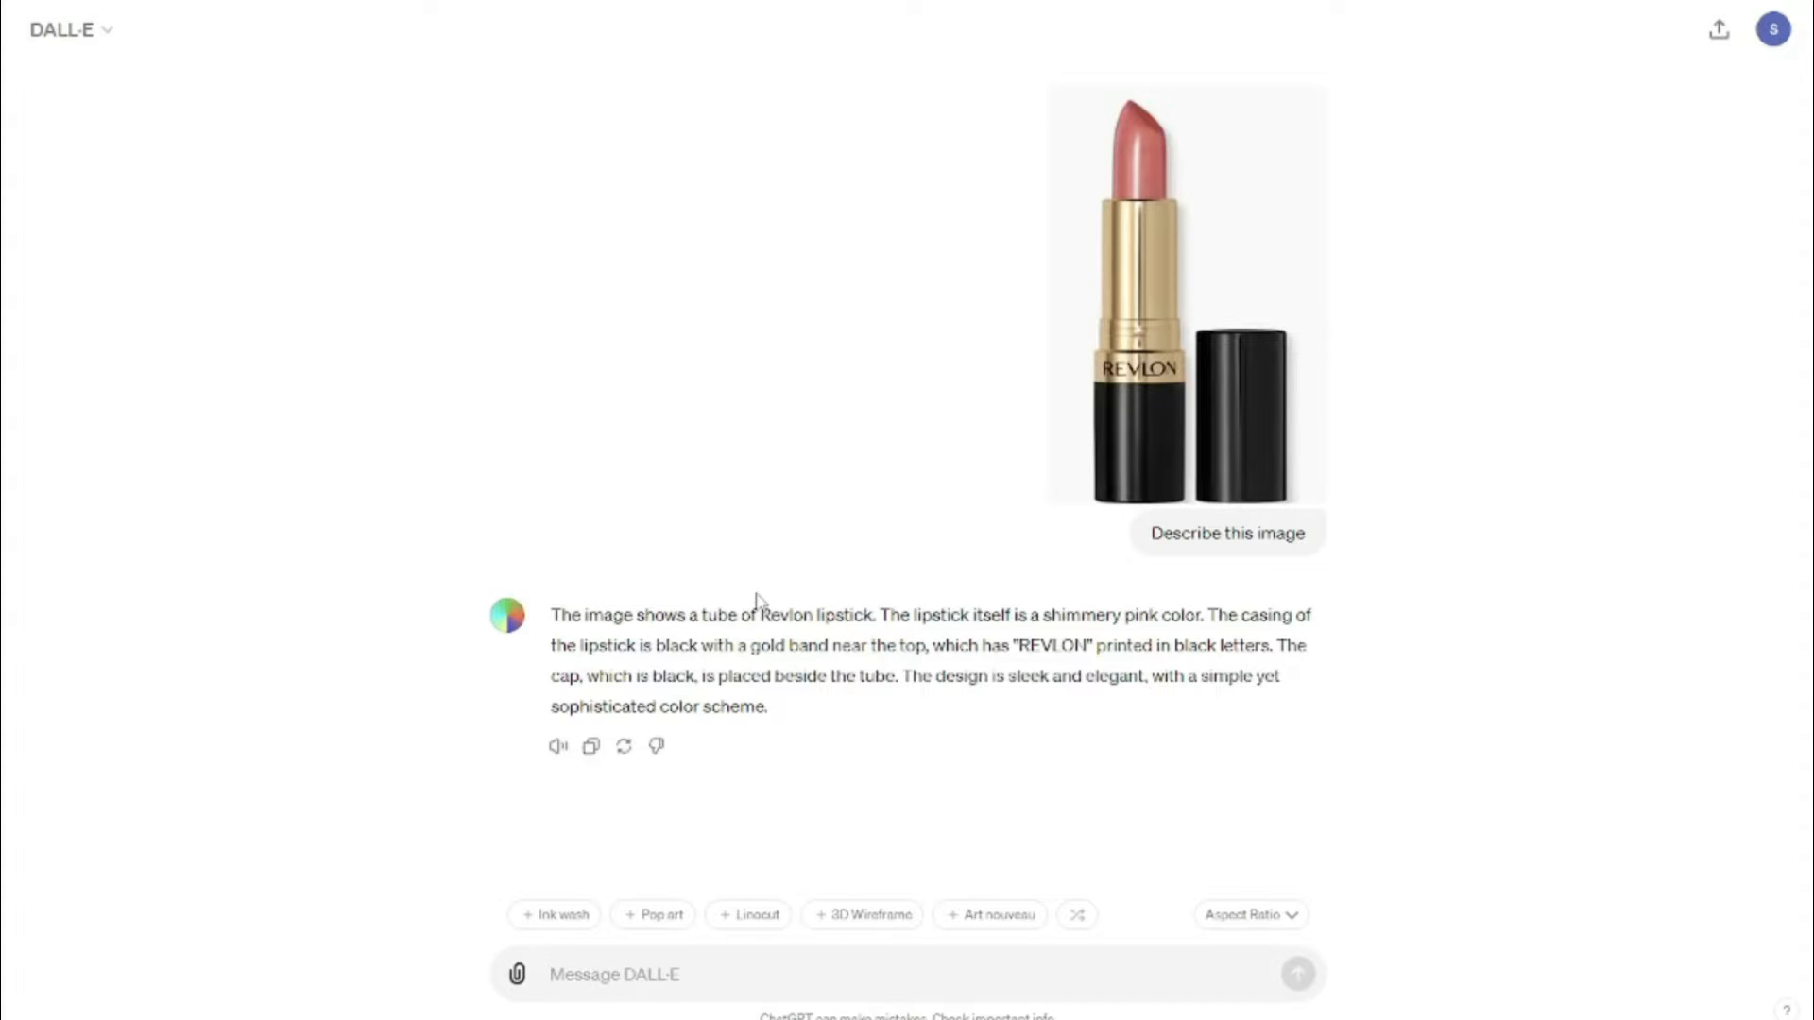
{"action": "mouse_move", "coordinate": [1360, 518]}
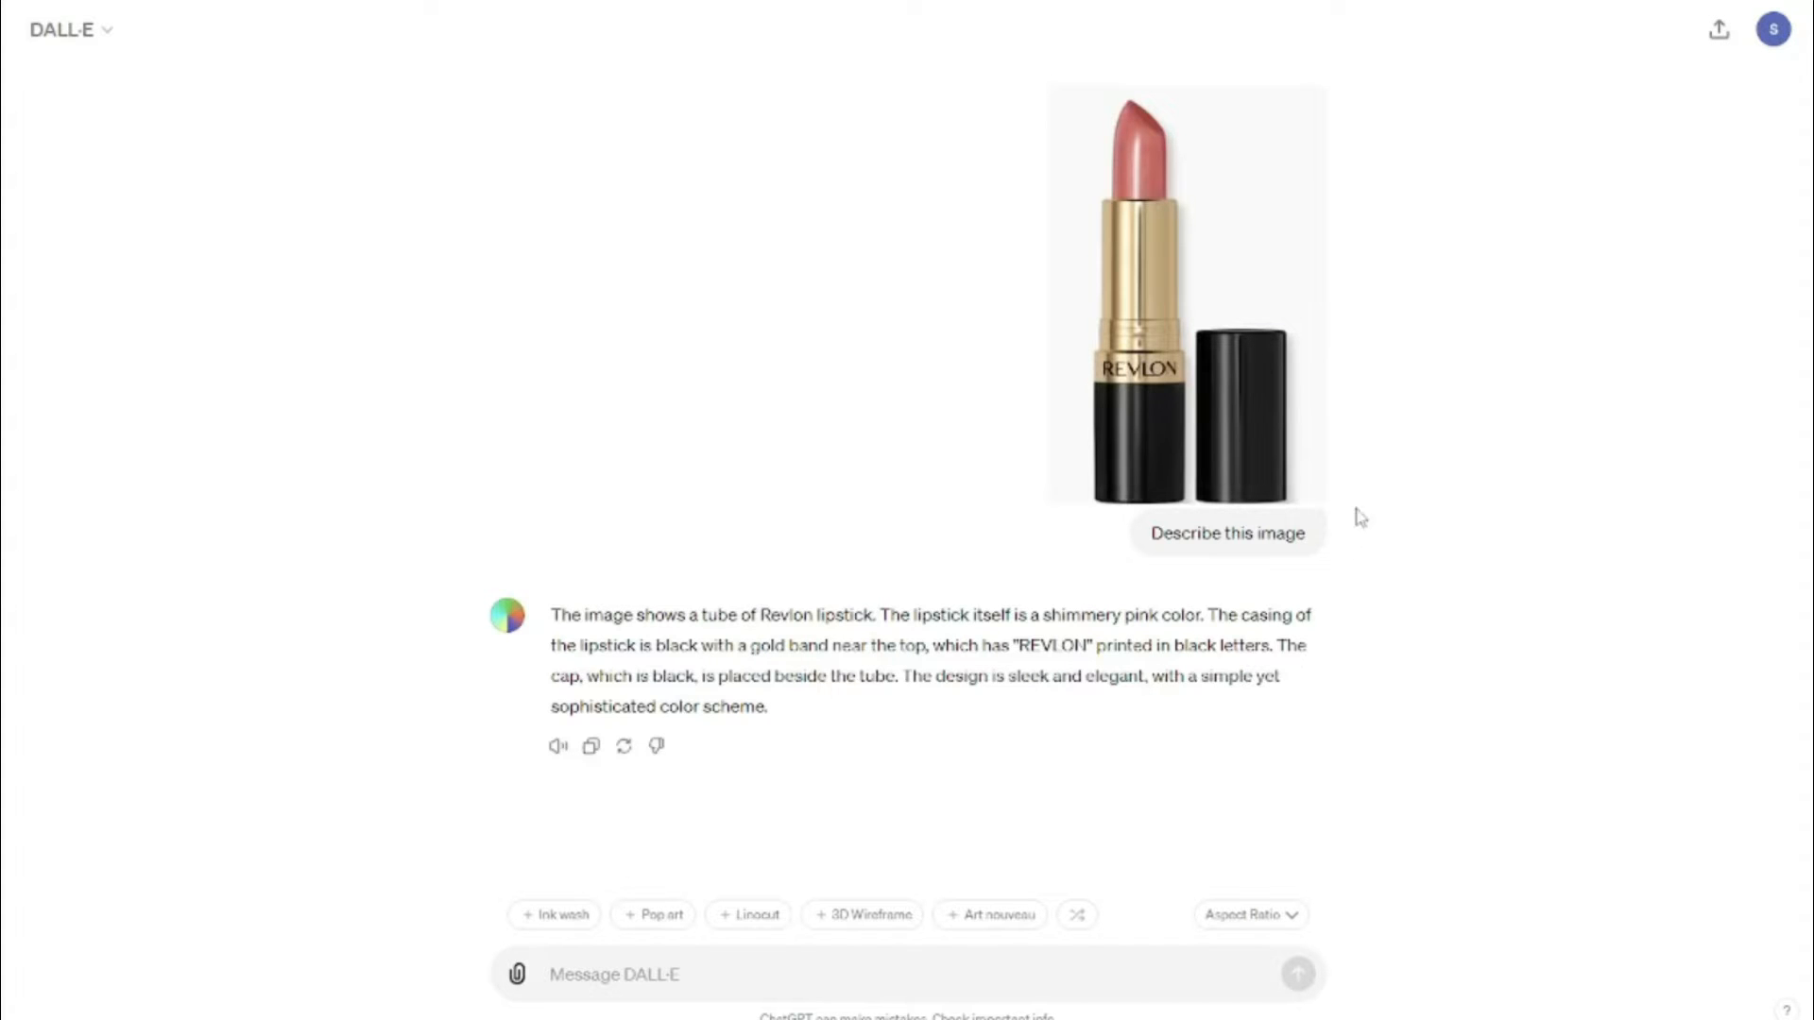
{"action": "mouse_move", "coordinate": [717, 635]}
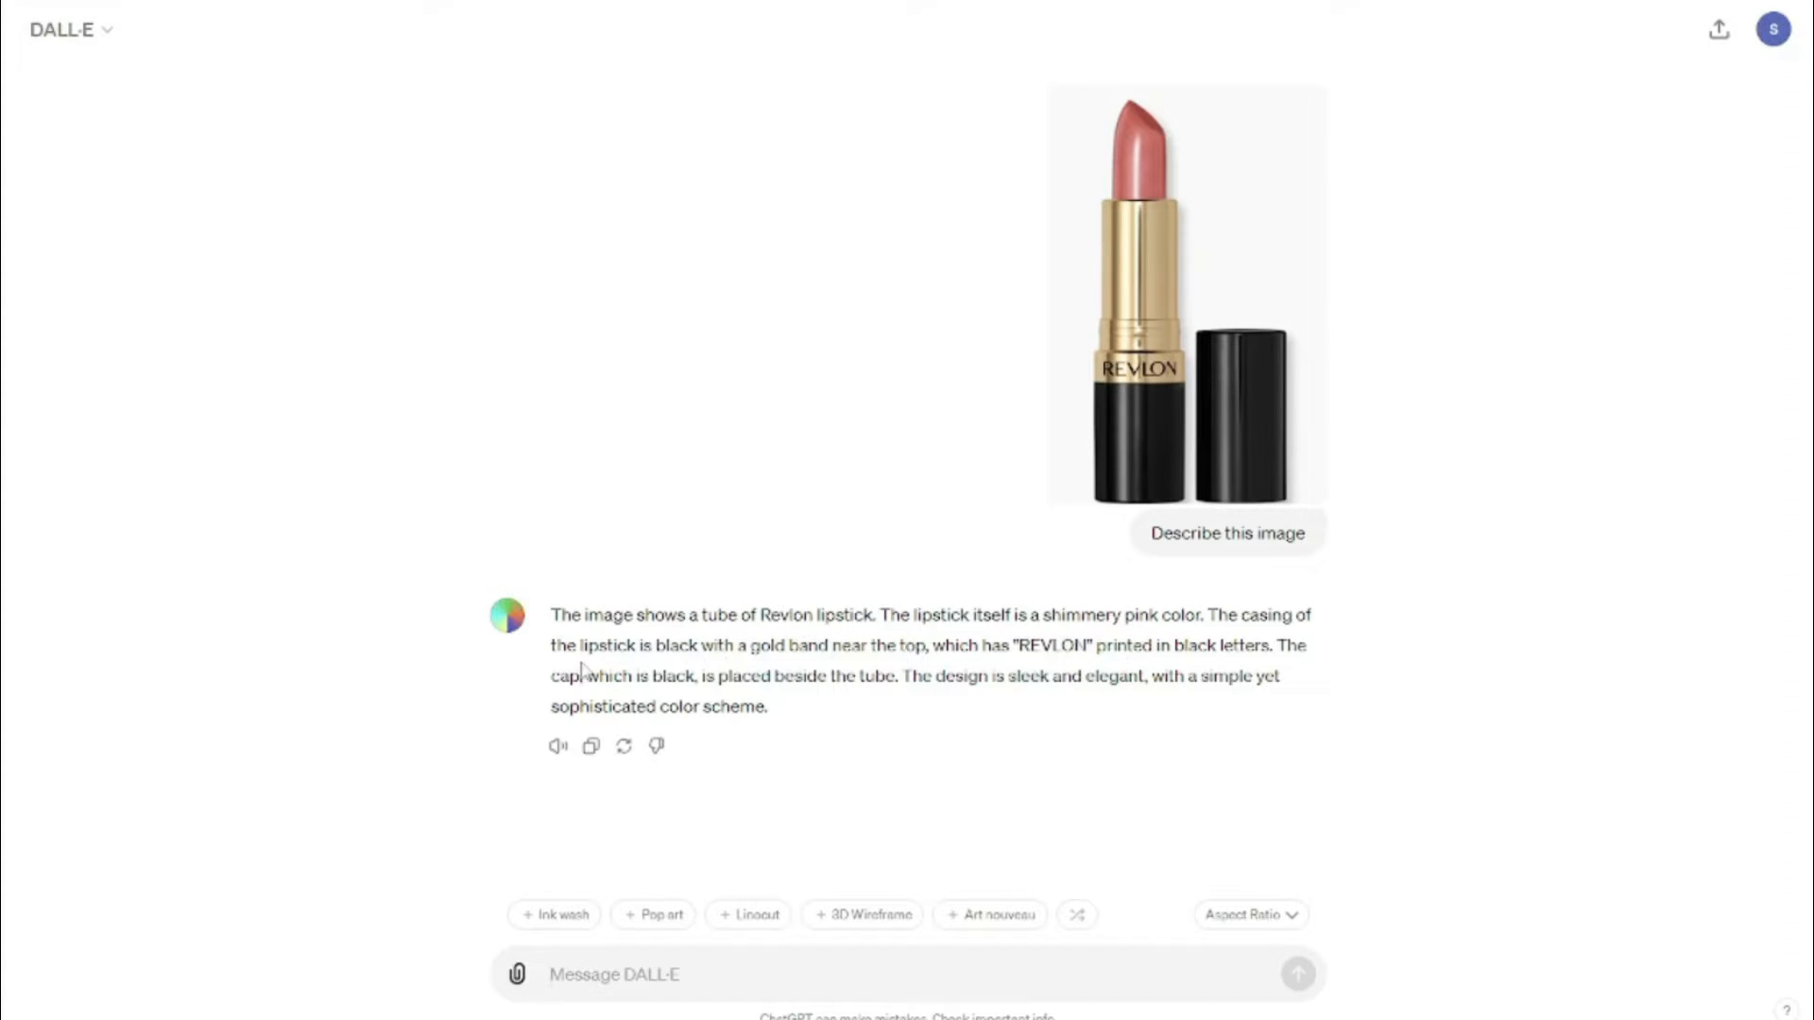
{"action": "mouse_move", "coordinate": [852, 676]}
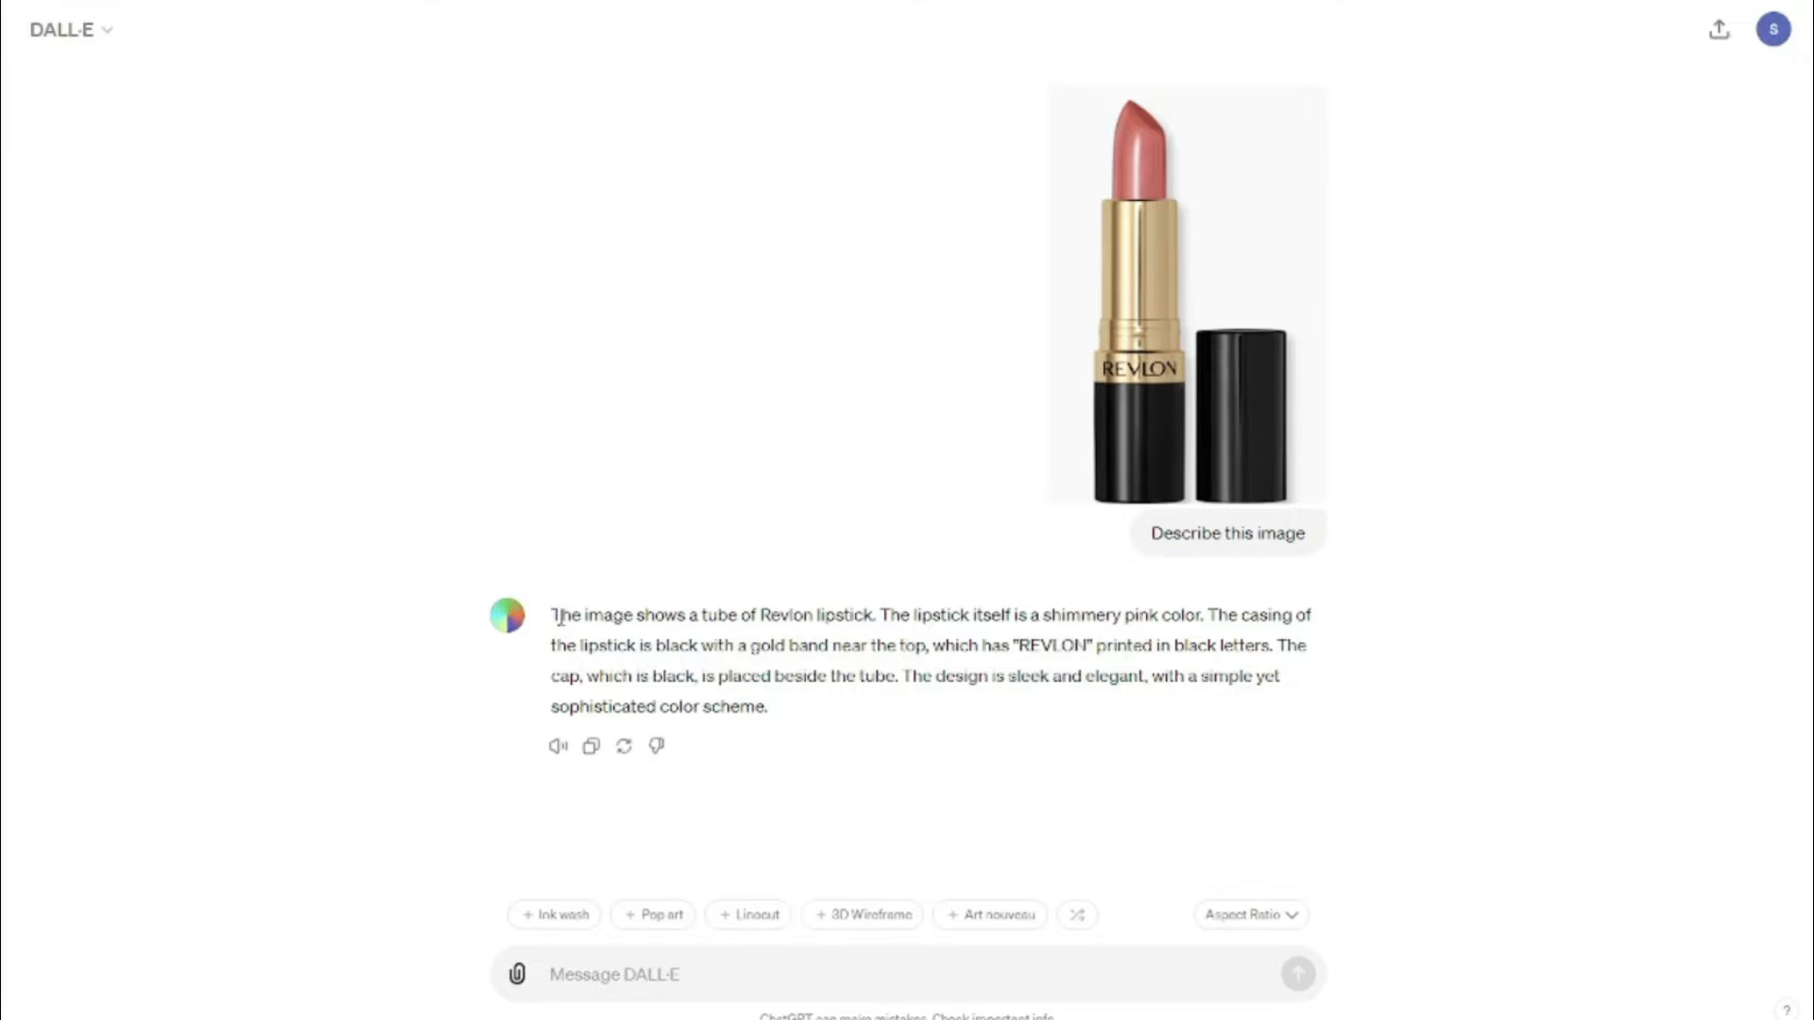
{"action": "left_click_drag", "start_coordinate": [552, 614], "coordinate": [767, 707]}
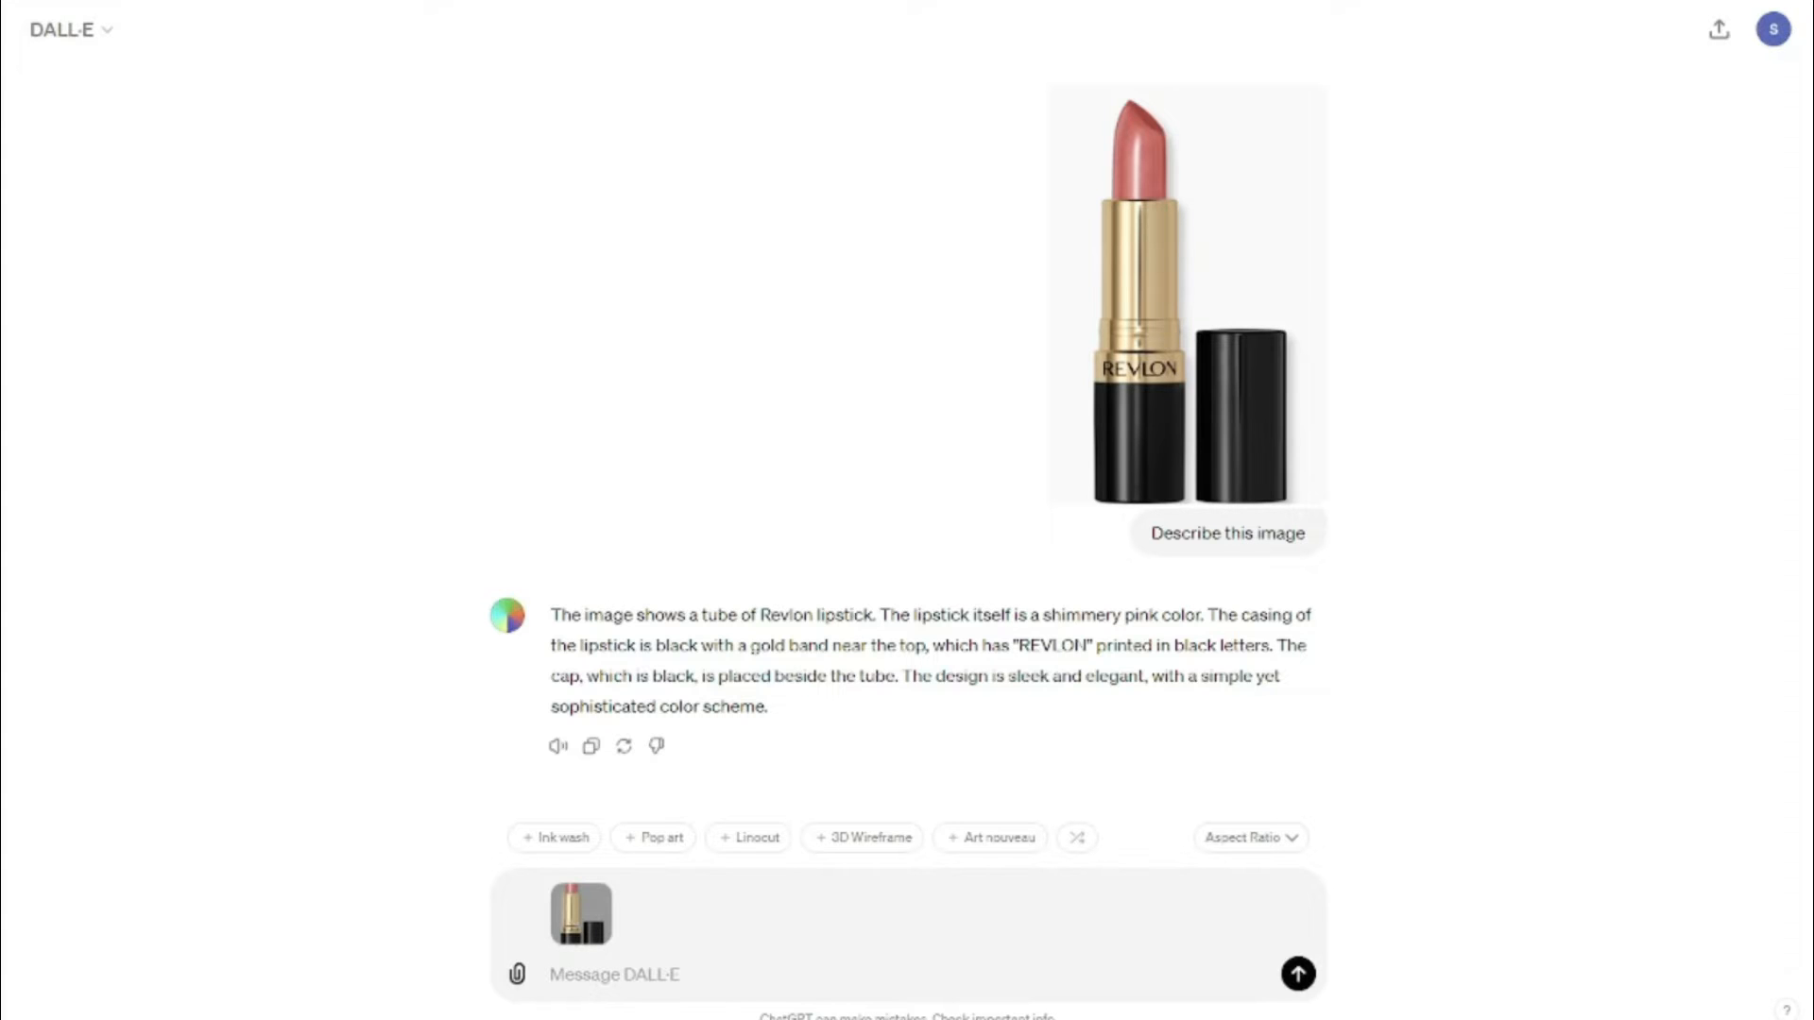
- Write the 'Commercial Photography, Powerful Explosion of Red Dust, Designer Lipstick' prompt and insert the lipstick description
{"action": "type", "text": "Commercial Photography, Powerful Explosion of Red Dust, Designer Lipstick, White Lighting, Studio Light Pastel Background, High Resolution Photography"}
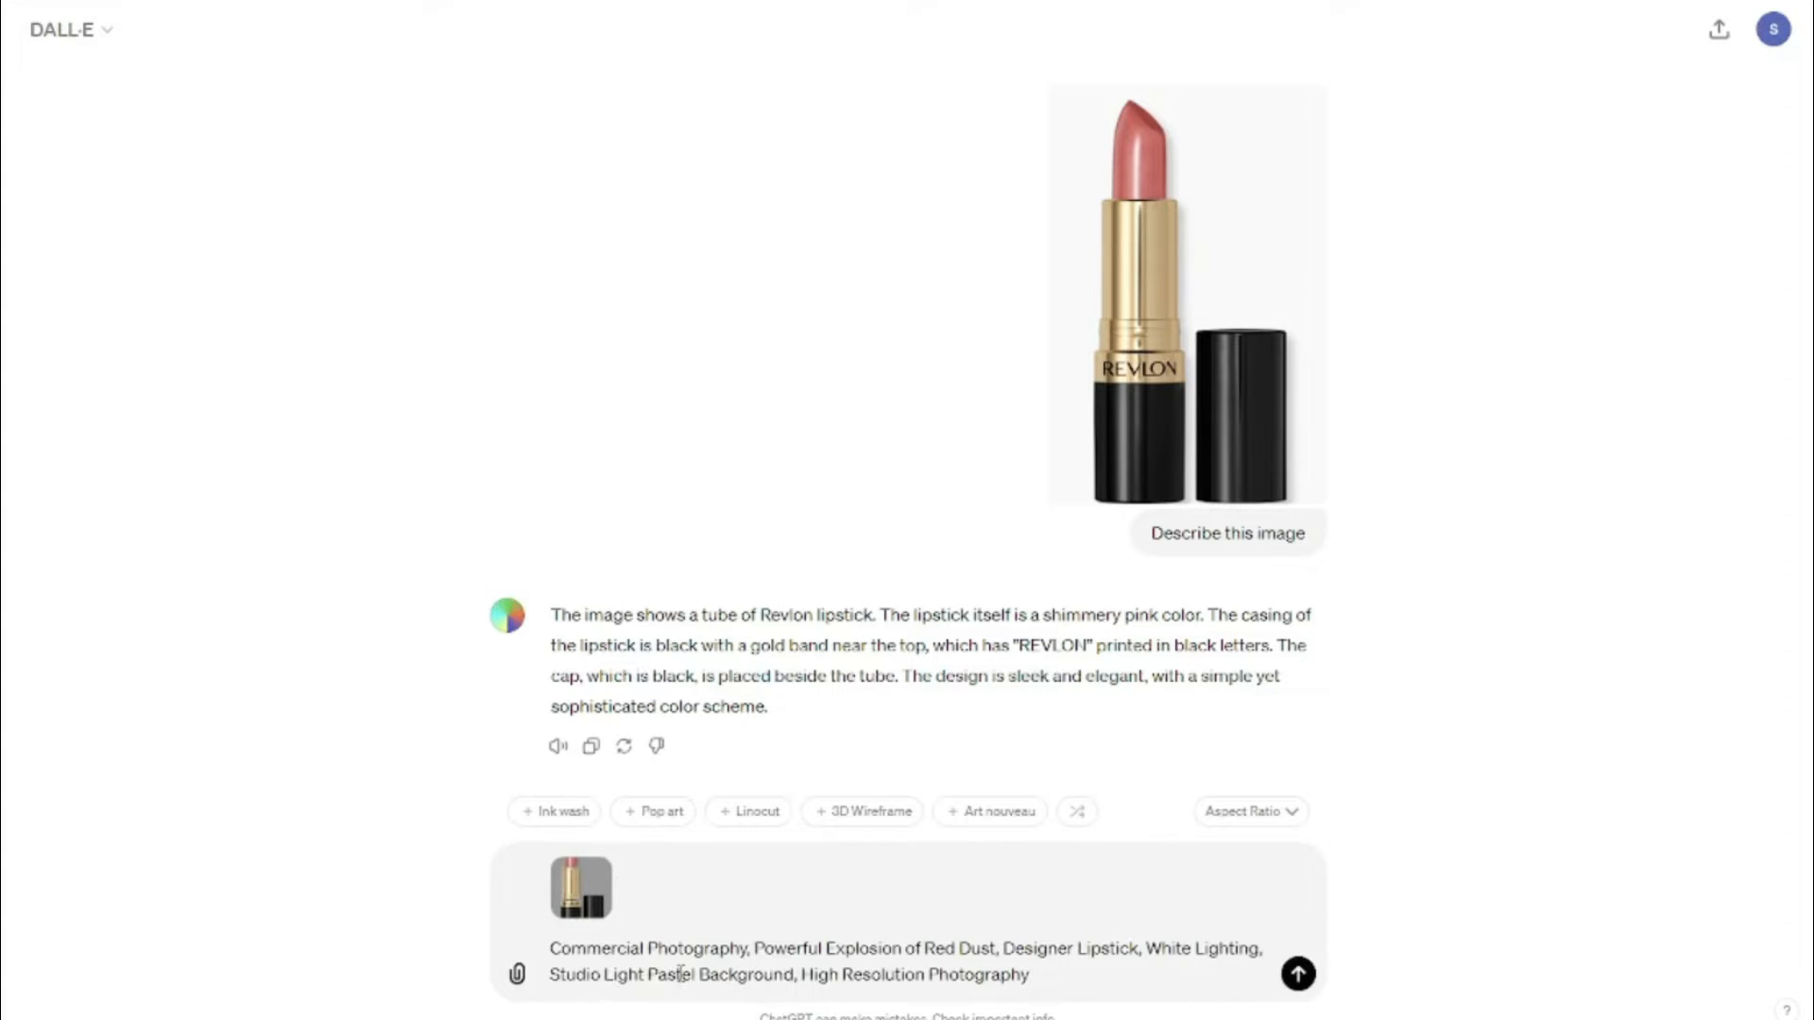
{"action": "mouse_move", "coordinate": [963, 959]}
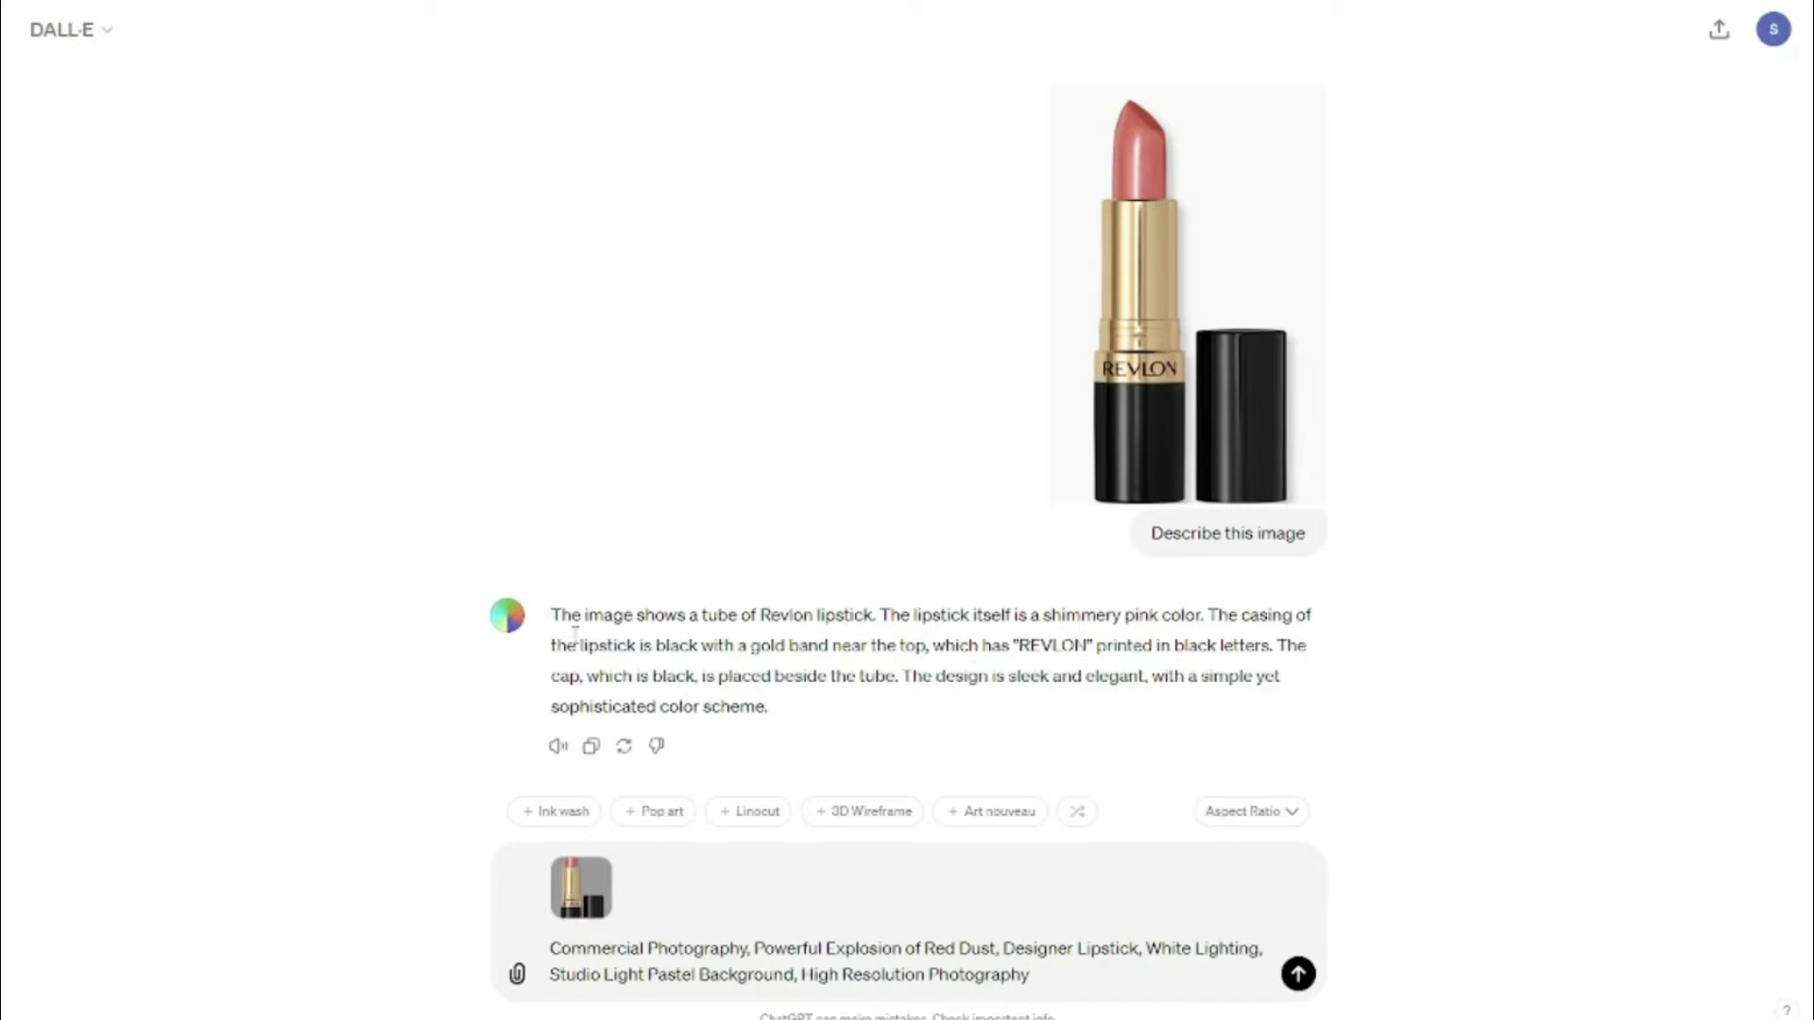
{"action": "left_click_drag", "start_coordinate": [688, 614], "coordinate": [767, 706]}
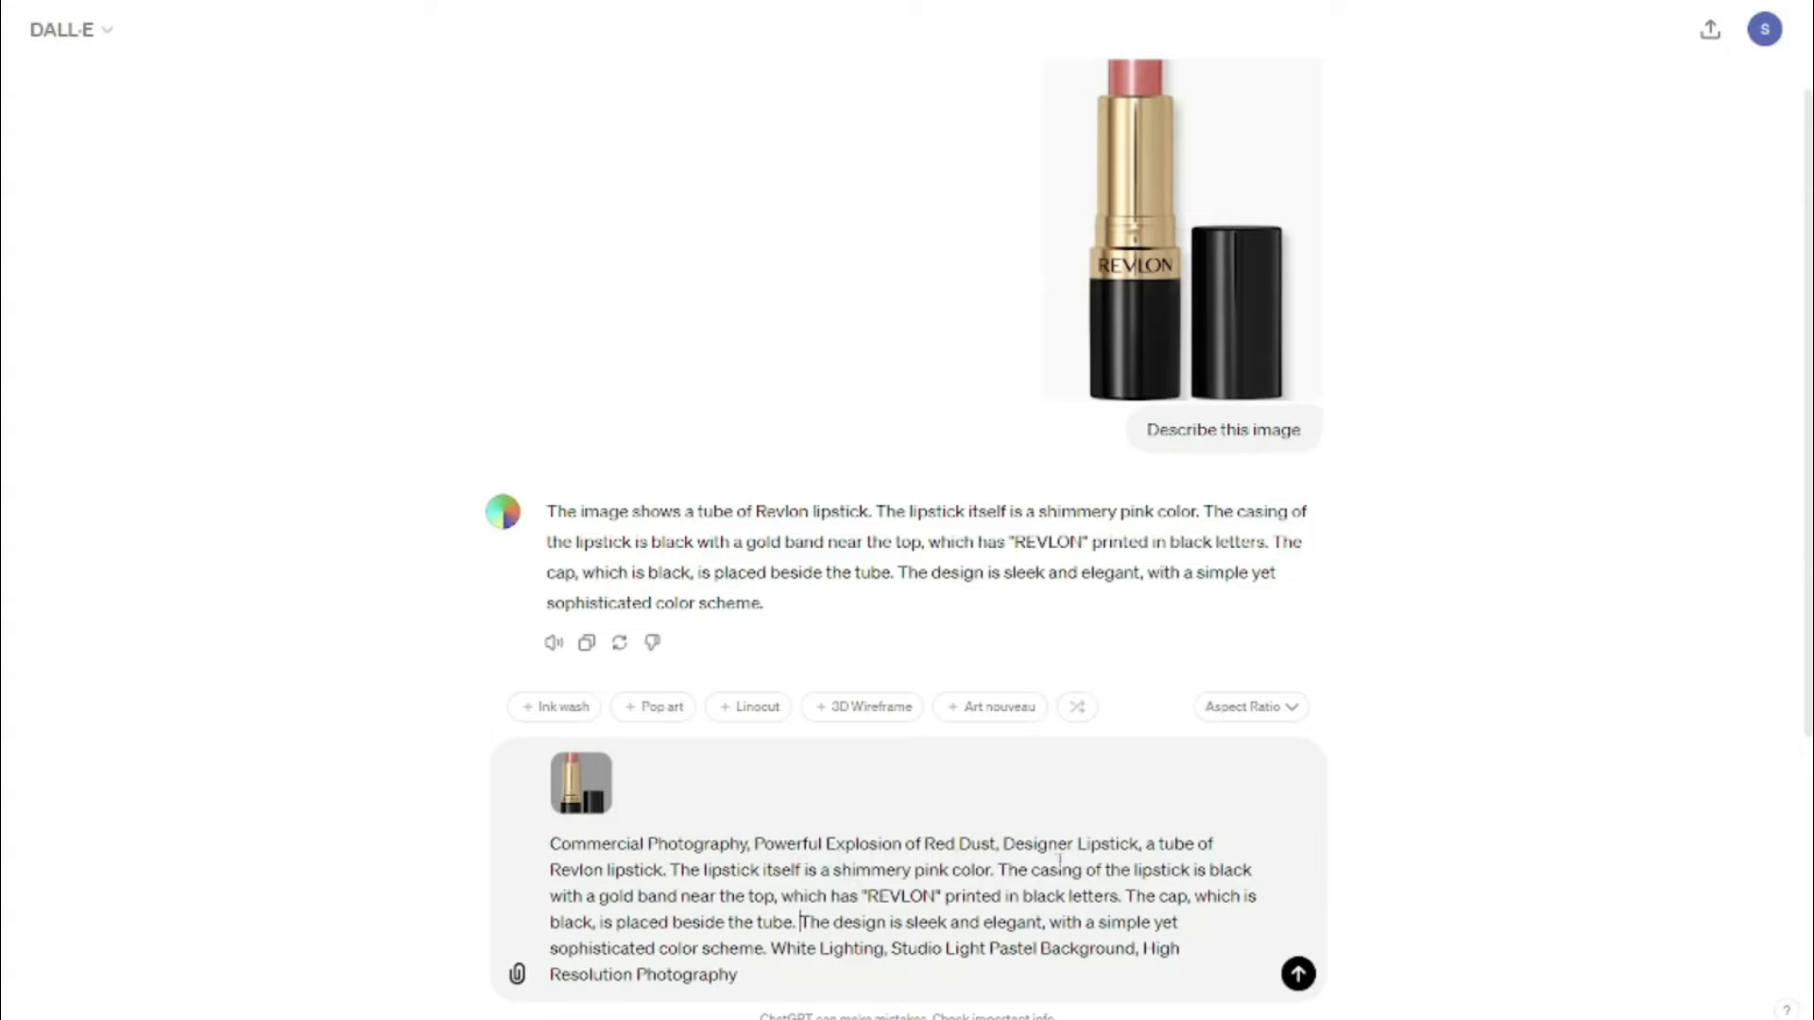
{"action": "left_click_drag", "start_coordinate": [1146, 843], "coordinate": [1143, 870]}
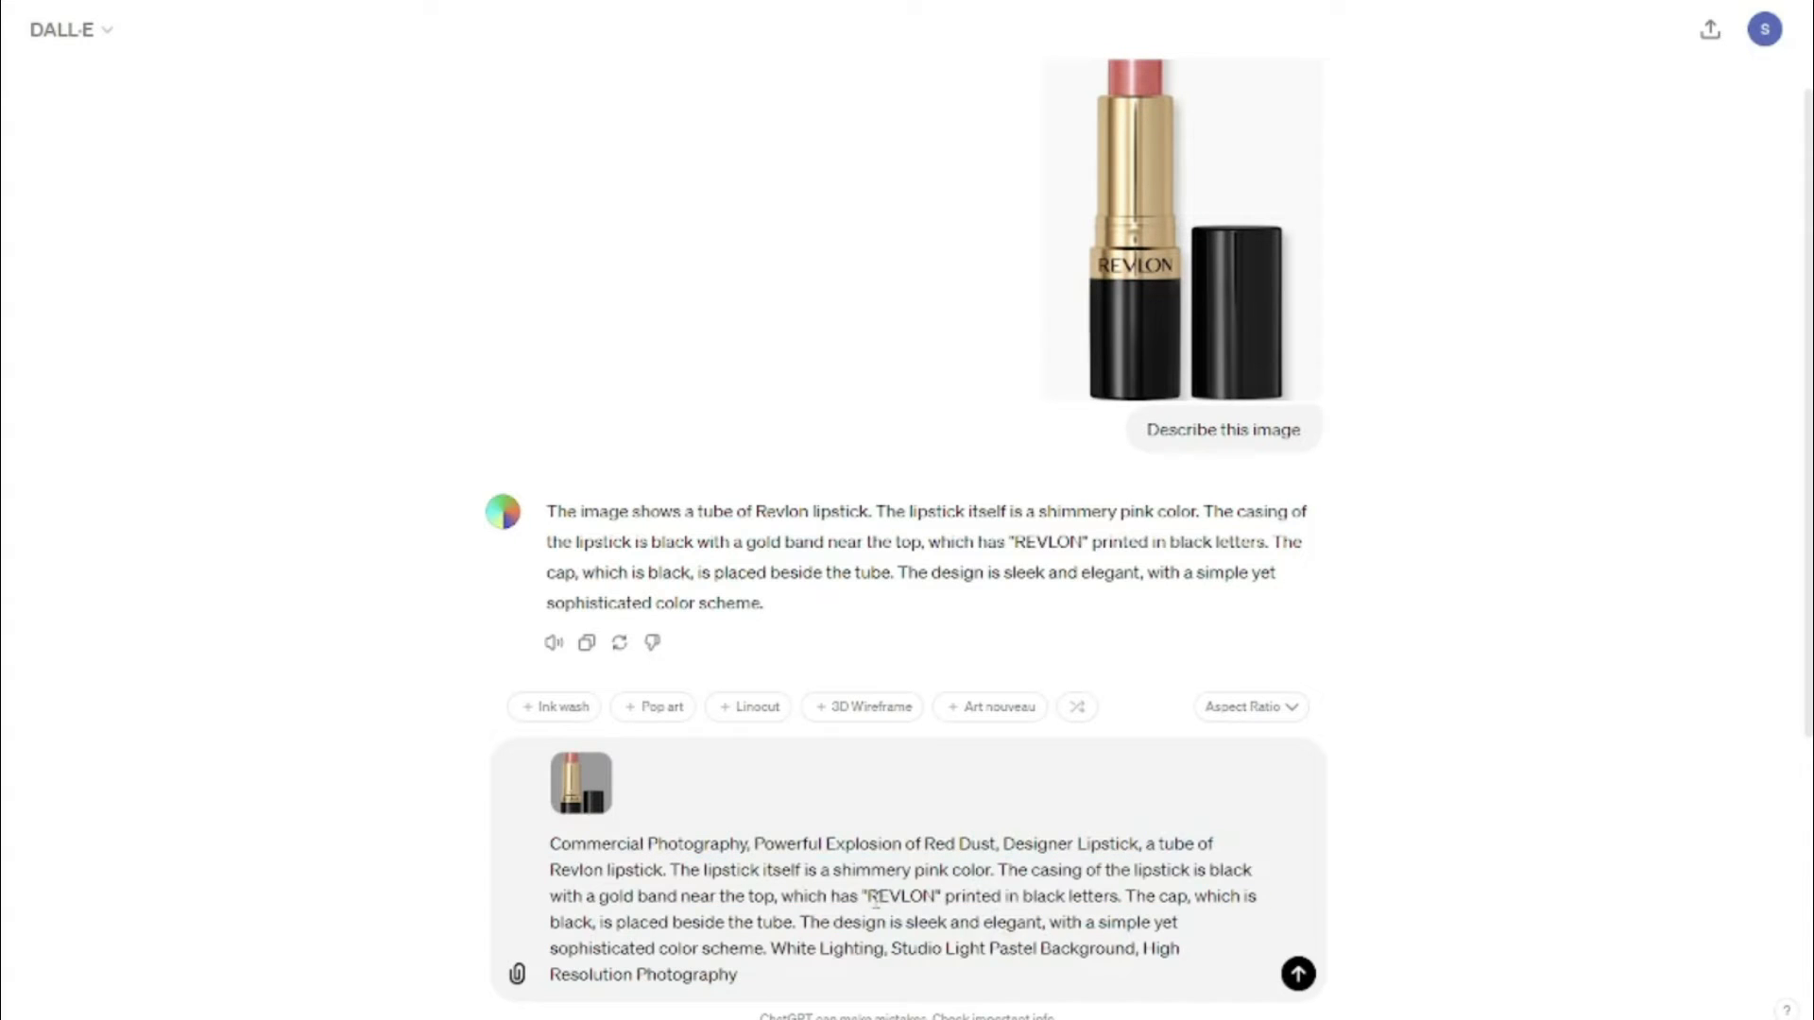
{"action": "double_click", "coordinate": [907, 894]}
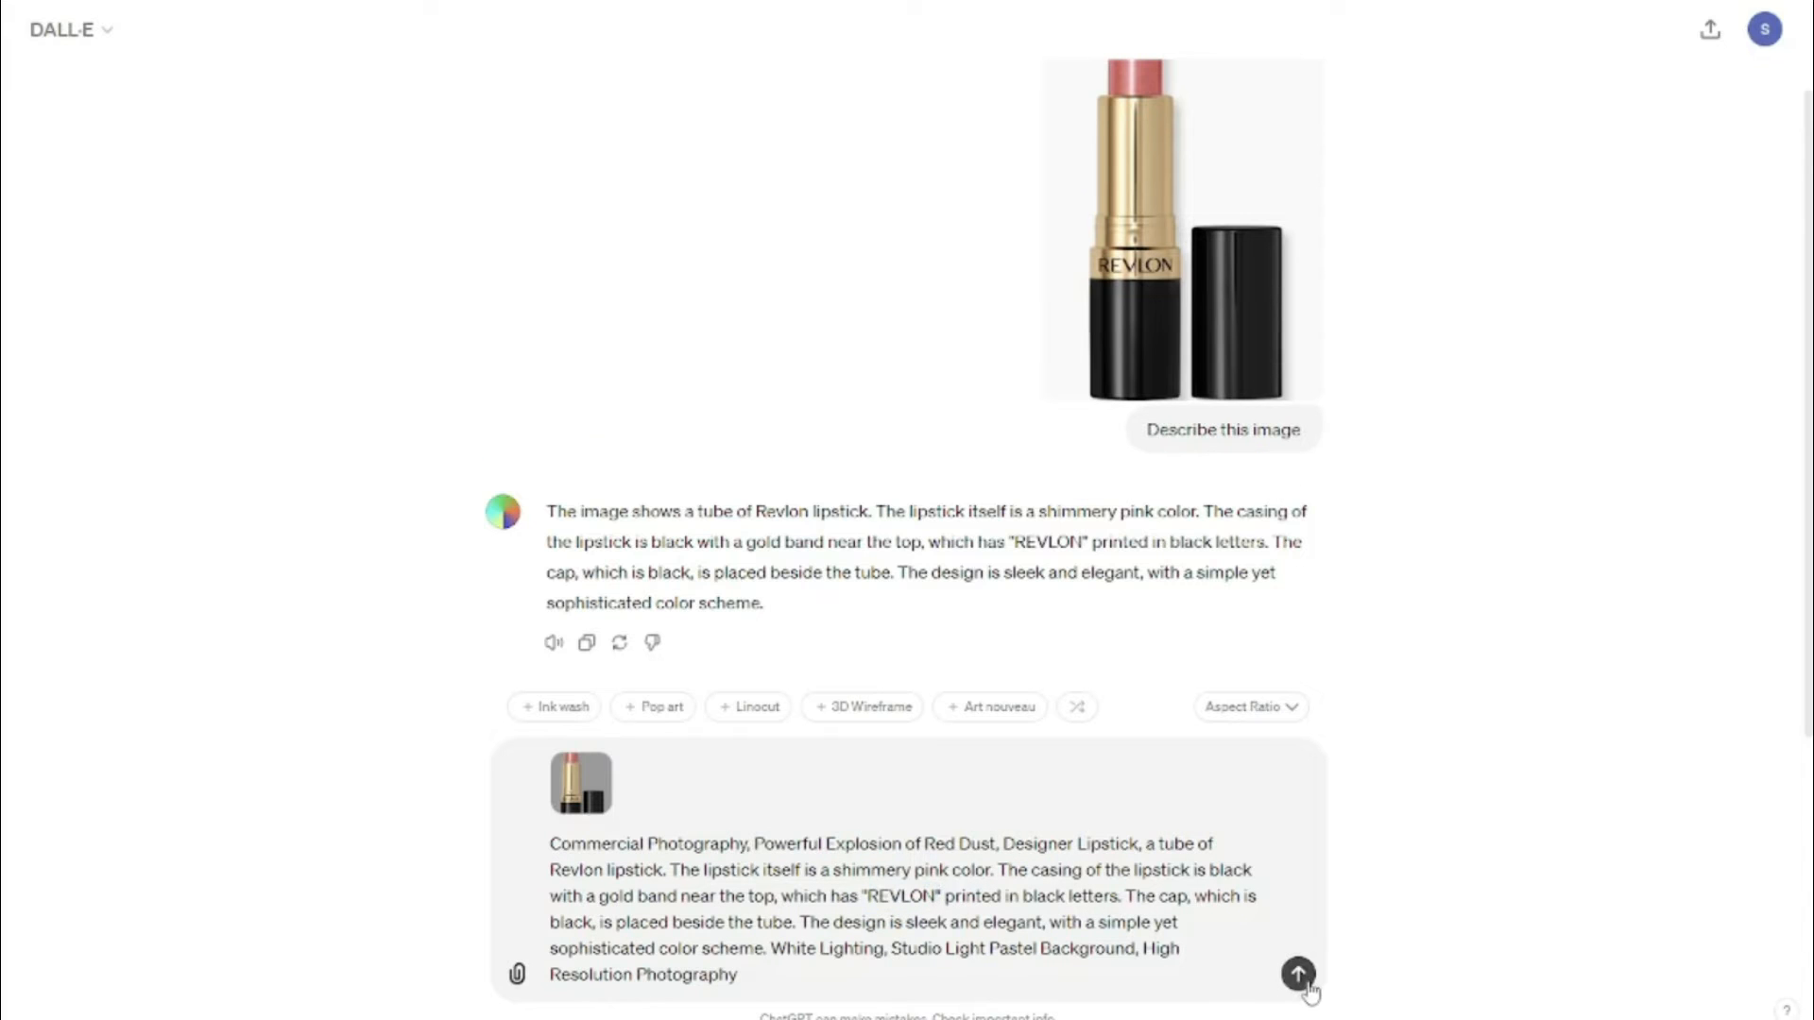
- Generate the red dust explosion lipstick images and enlarge the first result
{"action": "left_click", "coordinate": [1295, 975]}
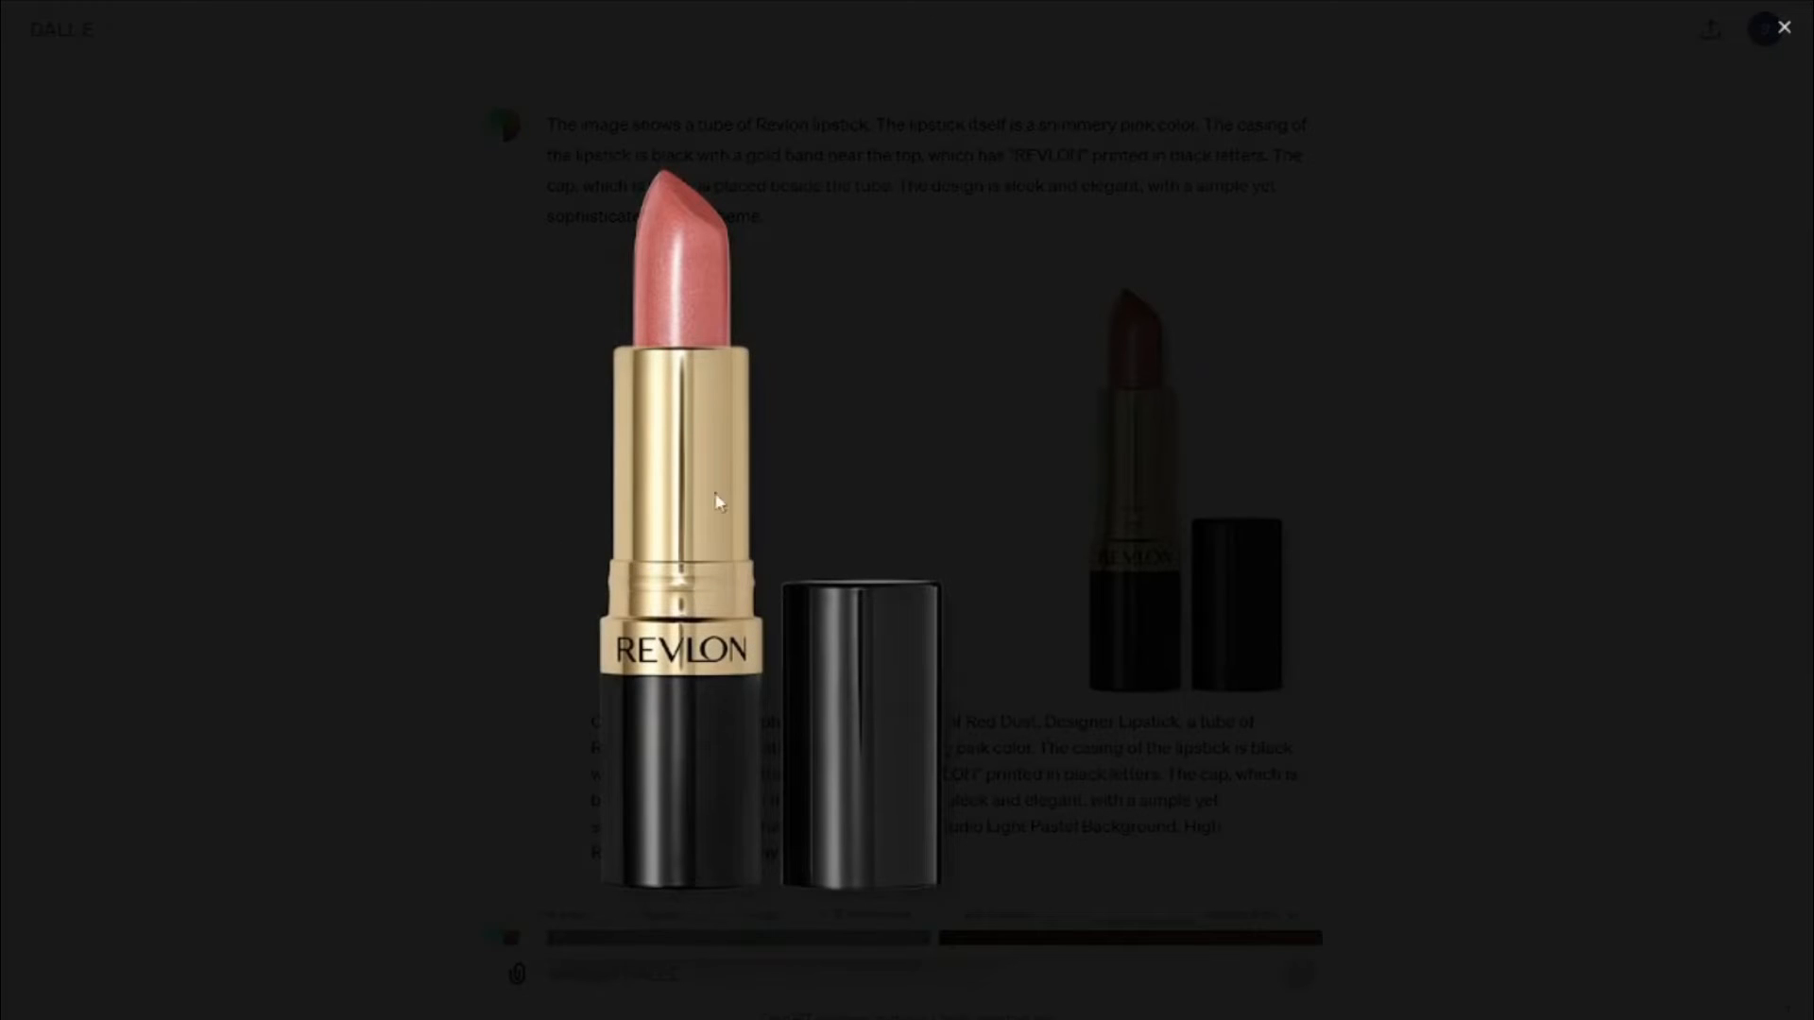
{"action": "mouse_move", "coordinate": [676, 458]}
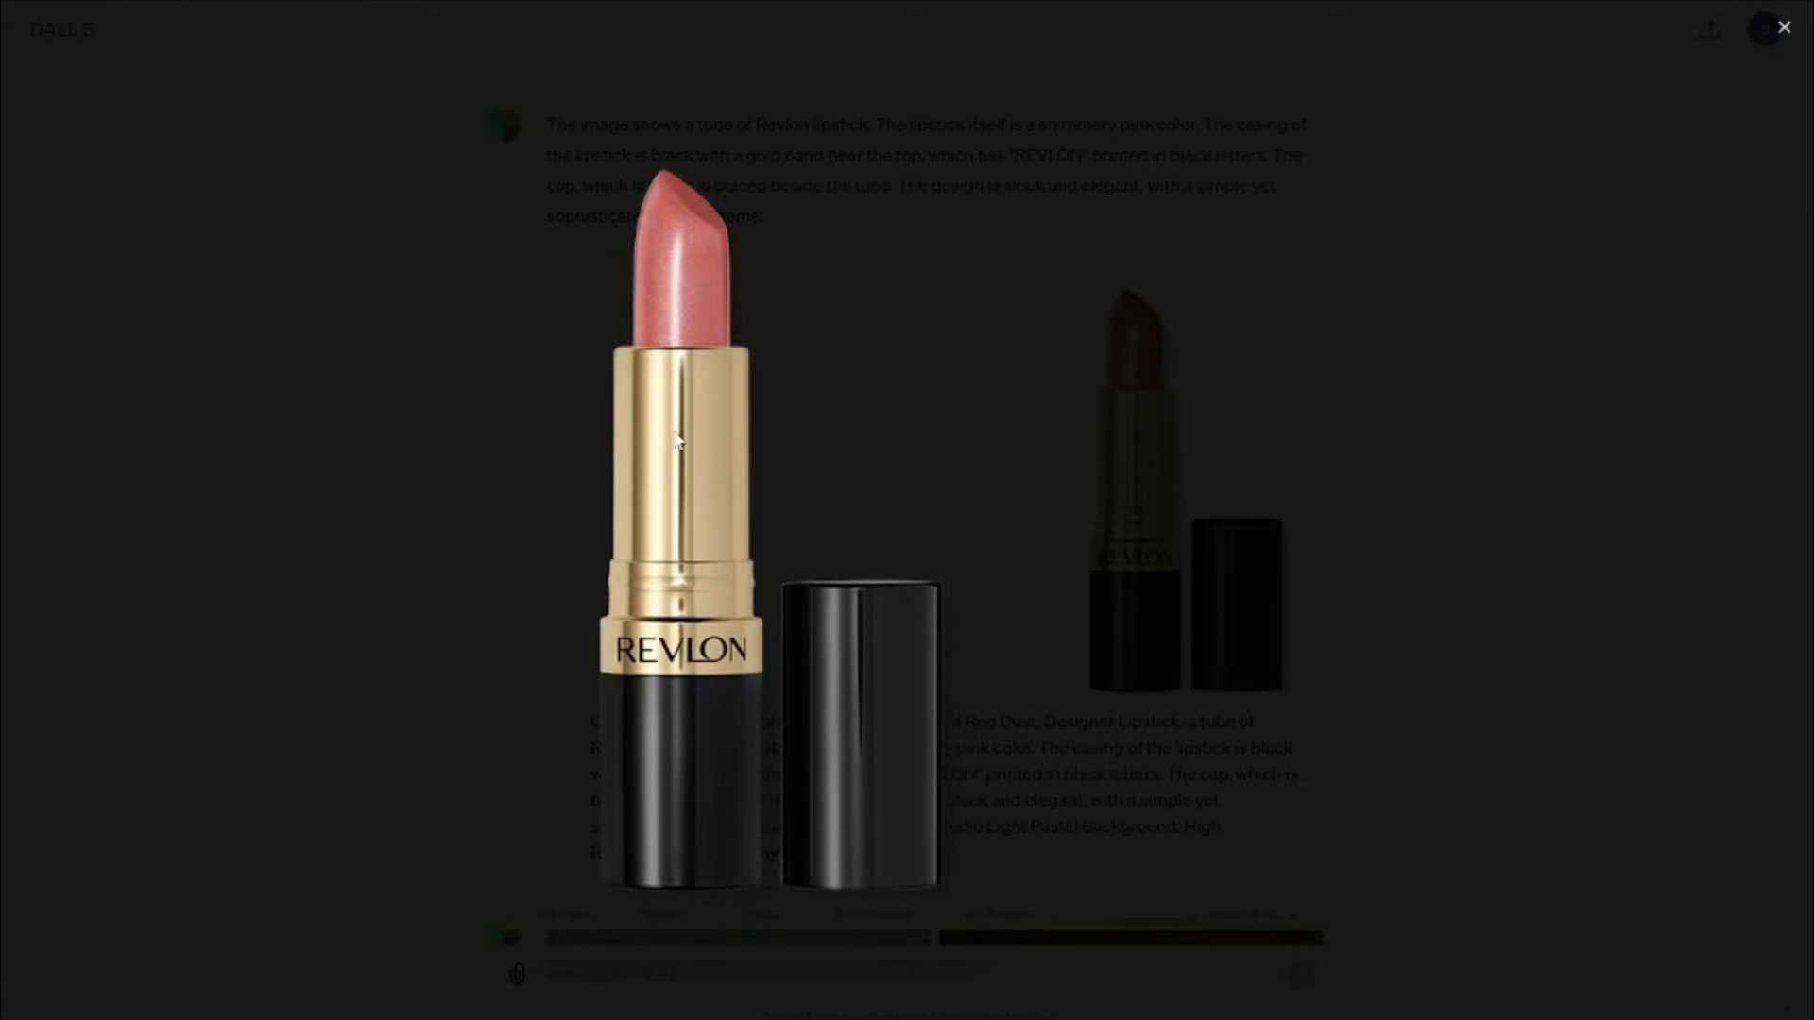
{"action": "mouse_move", "coordinate": [1421, 754]}
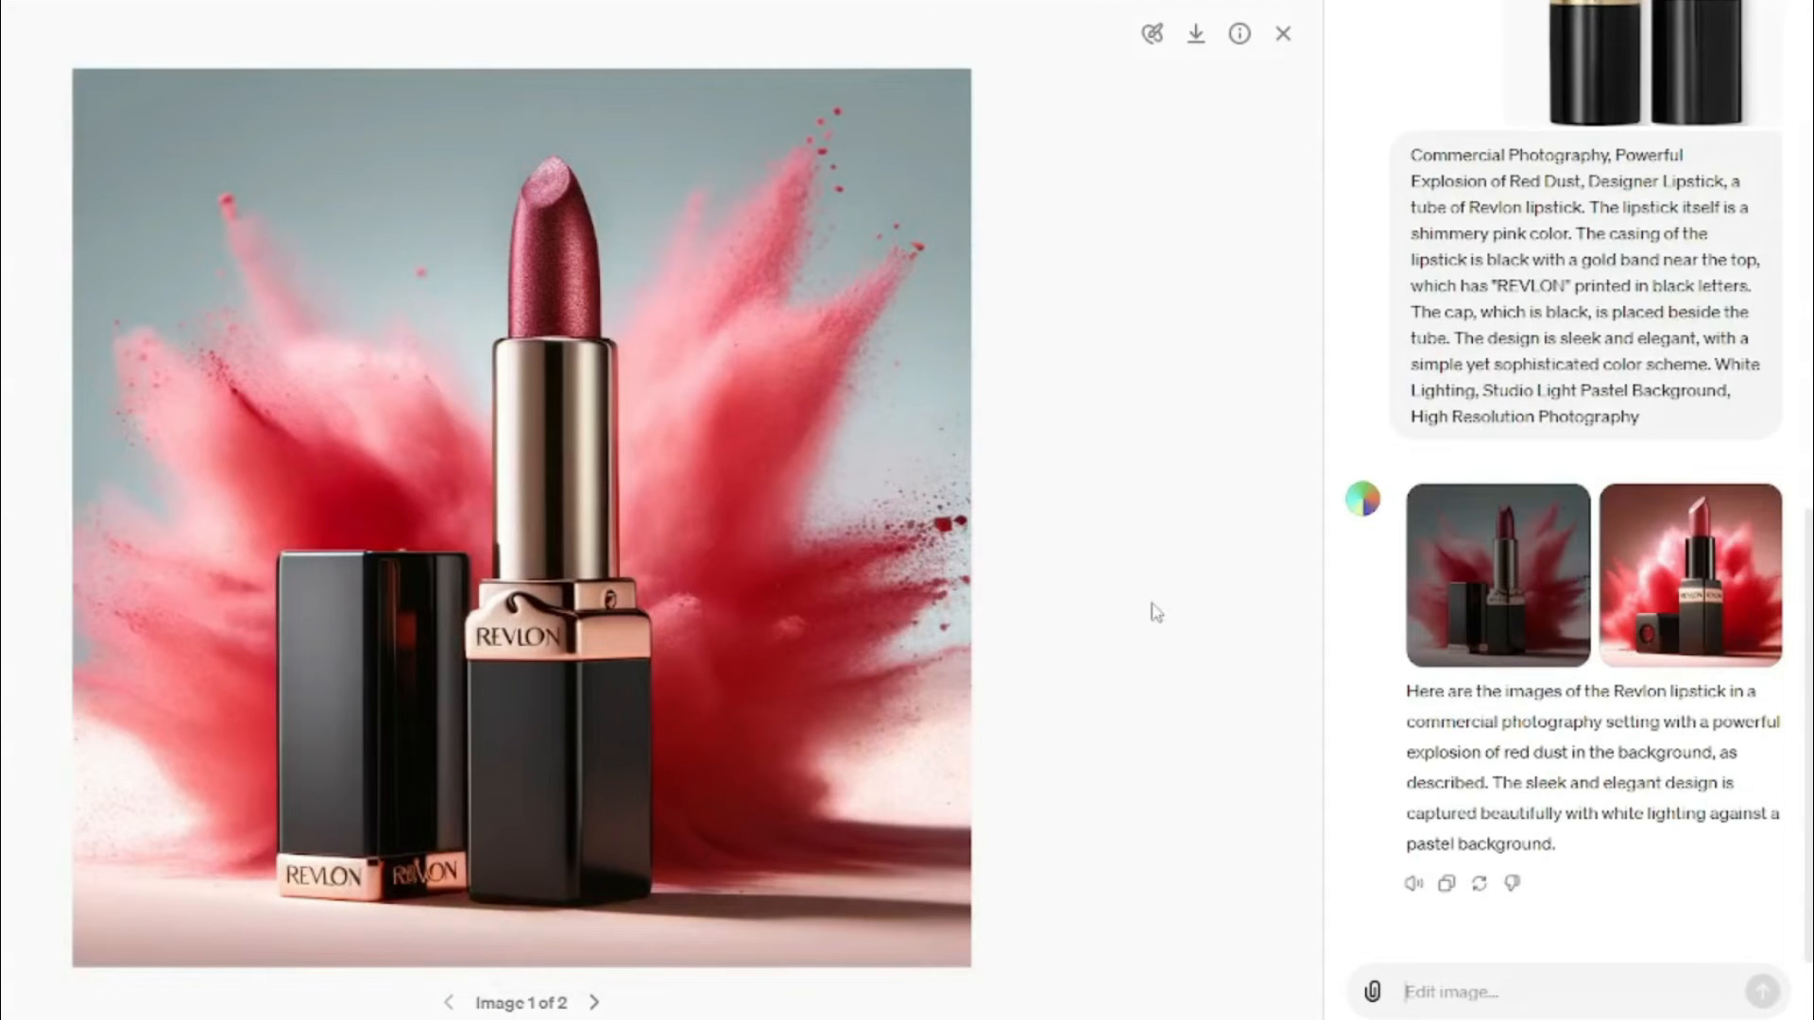
{"action": "mouse_move", "coordinate": [577, 668]}
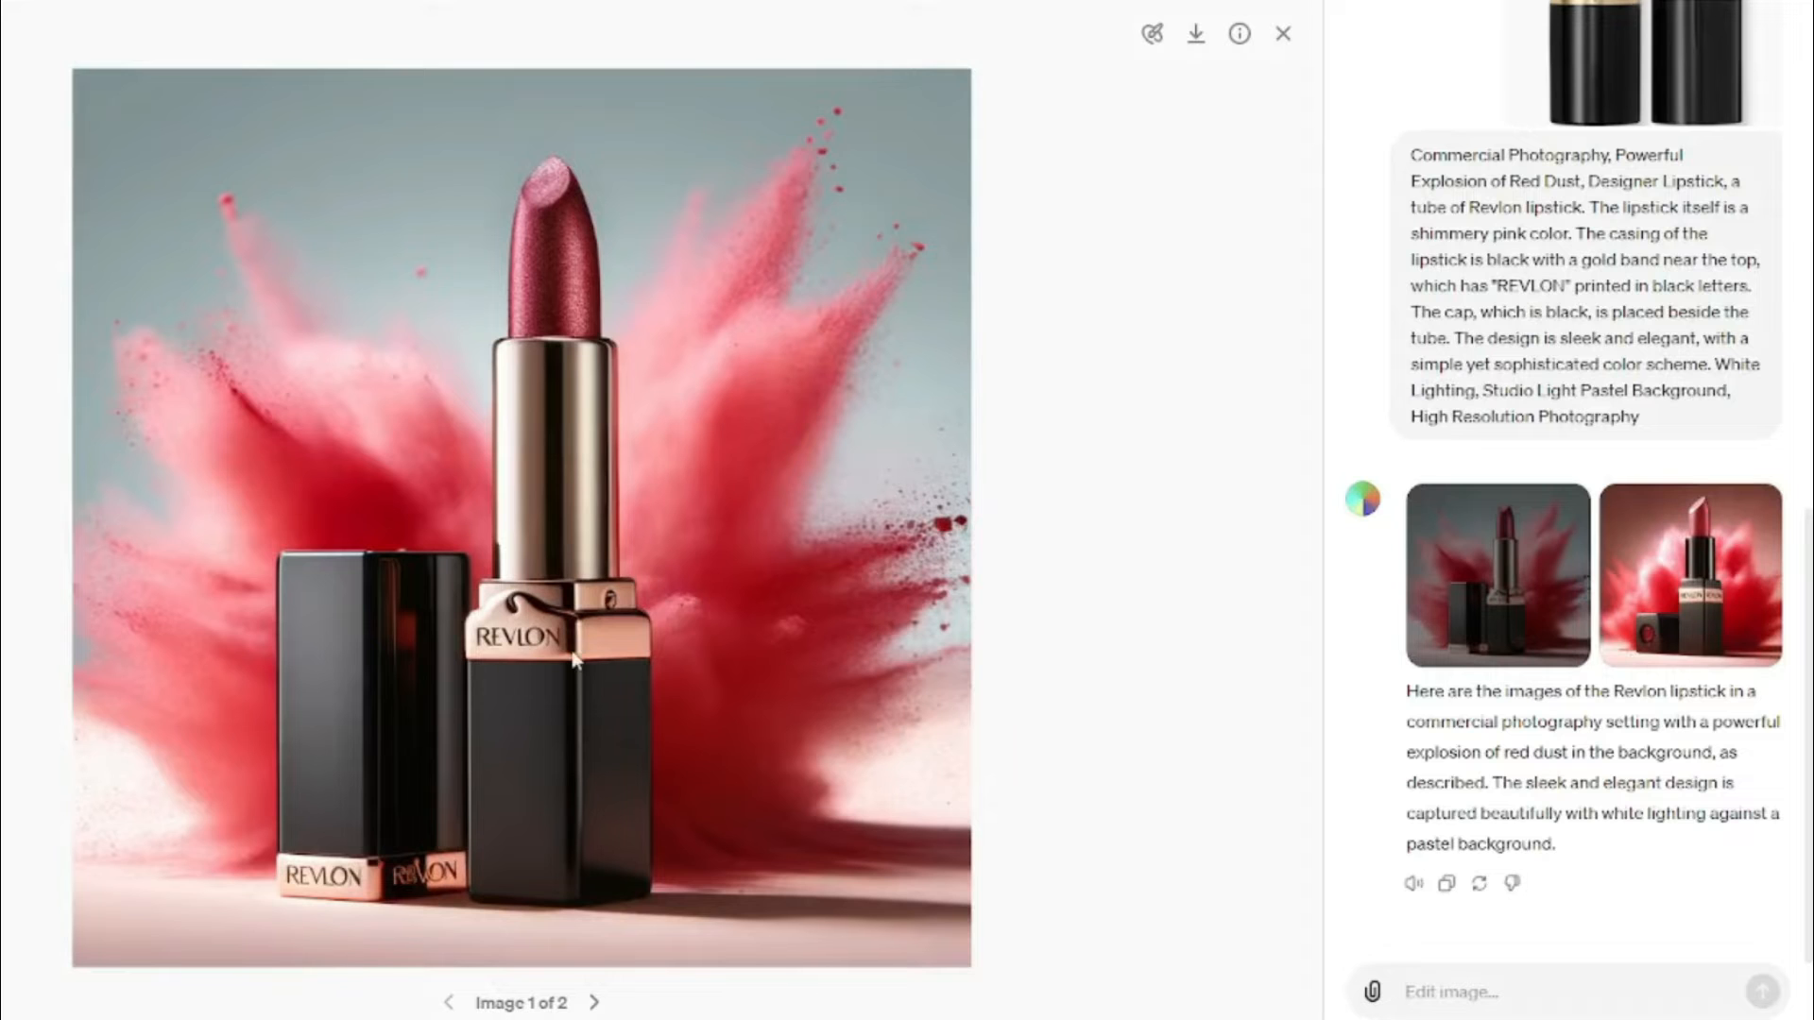
{"action": "mouse_move", "coordinate": [752, 431]}
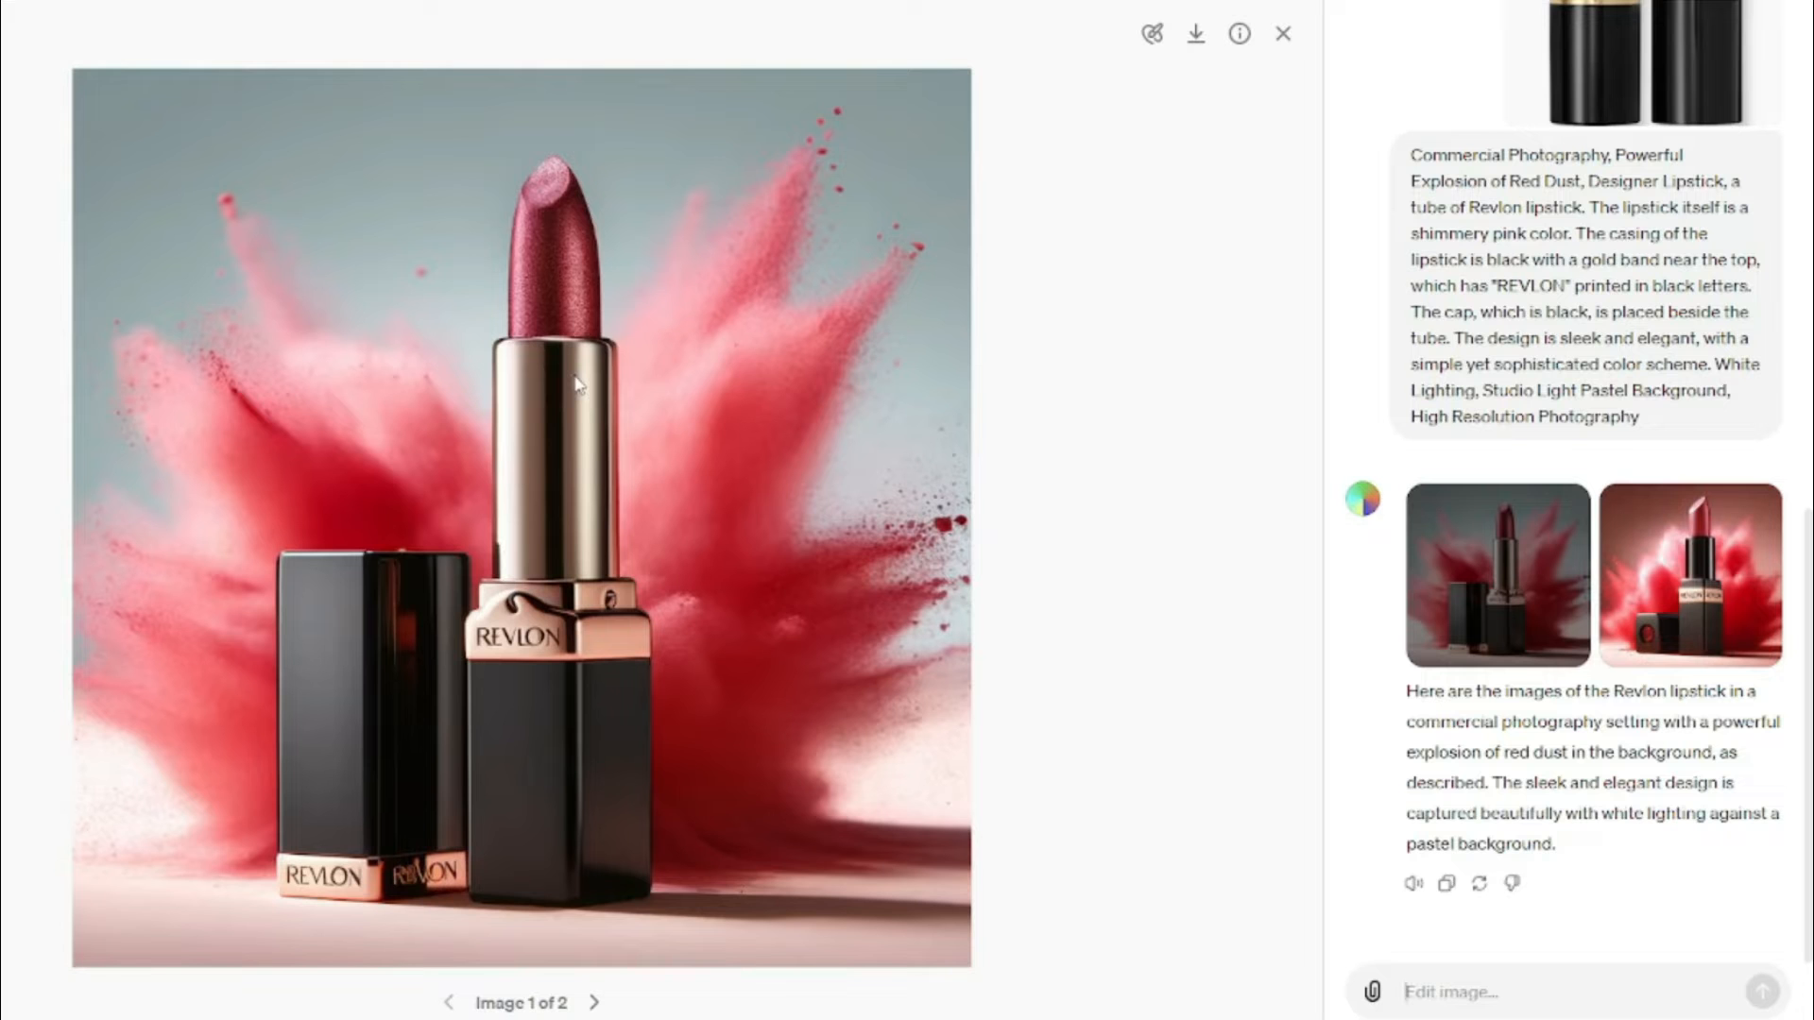
{"action": "left_click", "coordinate": [596, 1001]}
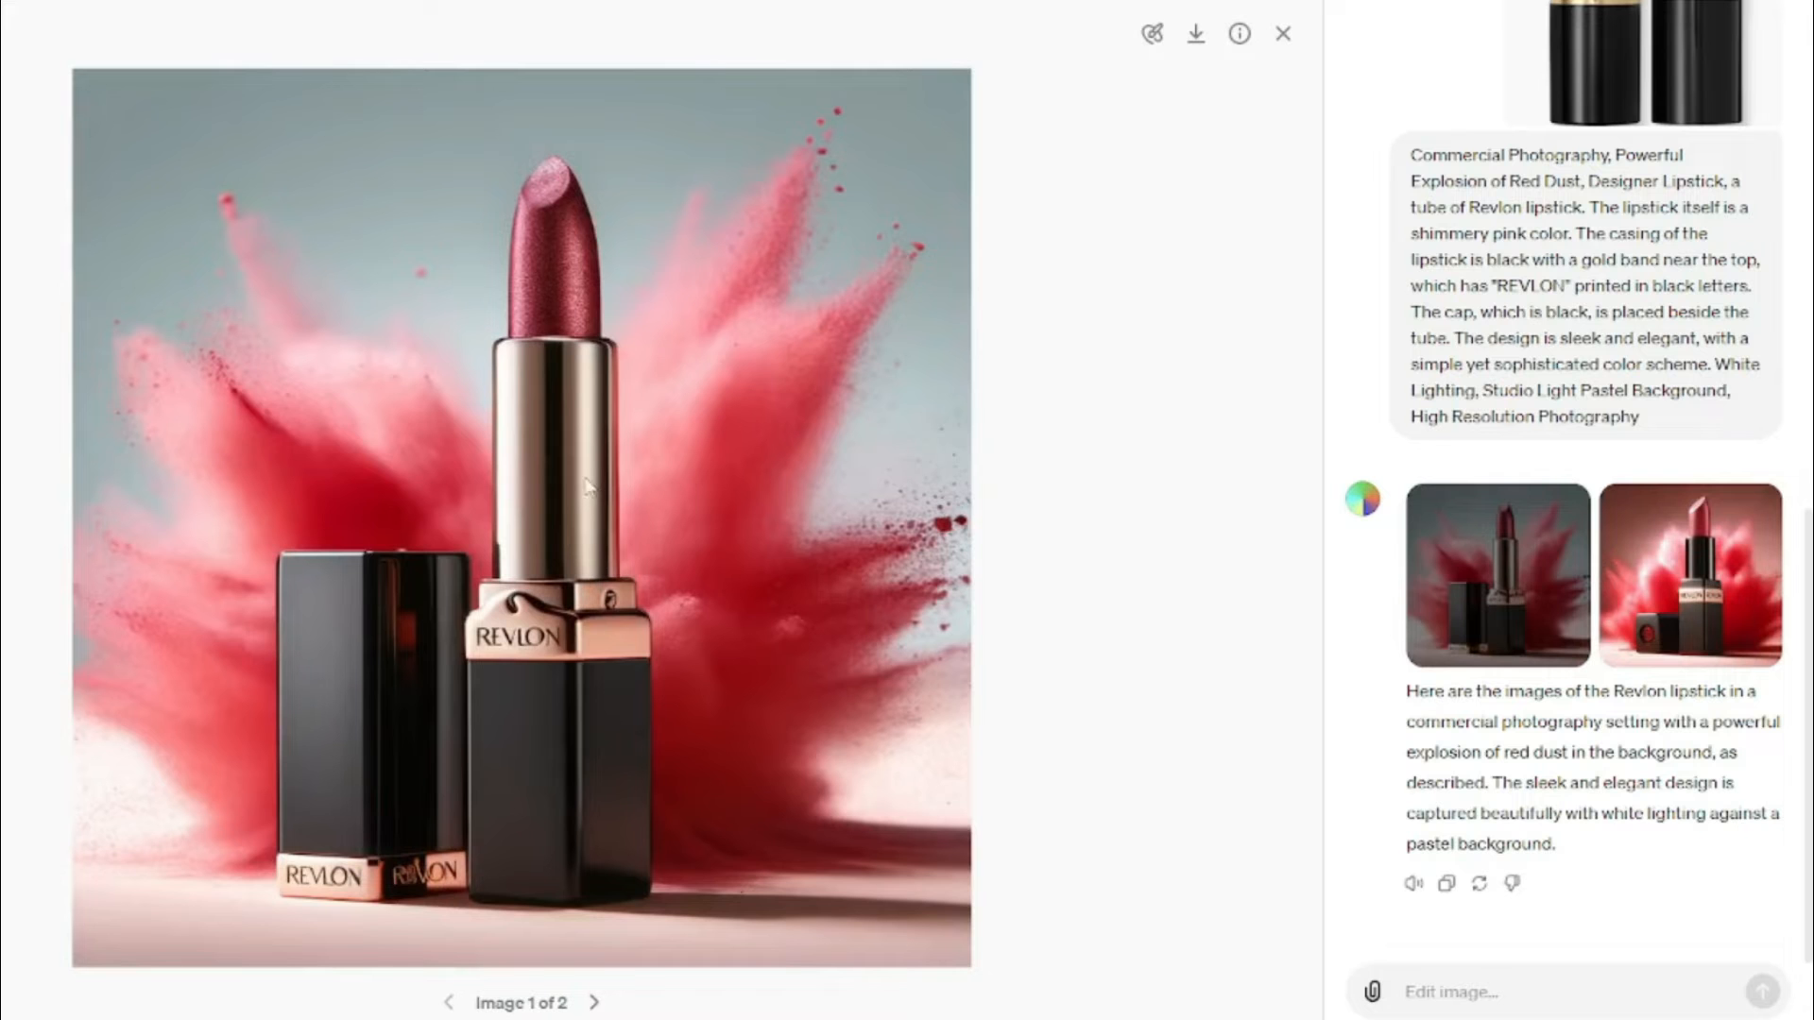
{"action": "mouse_move", "coordinate": [587, 241]}
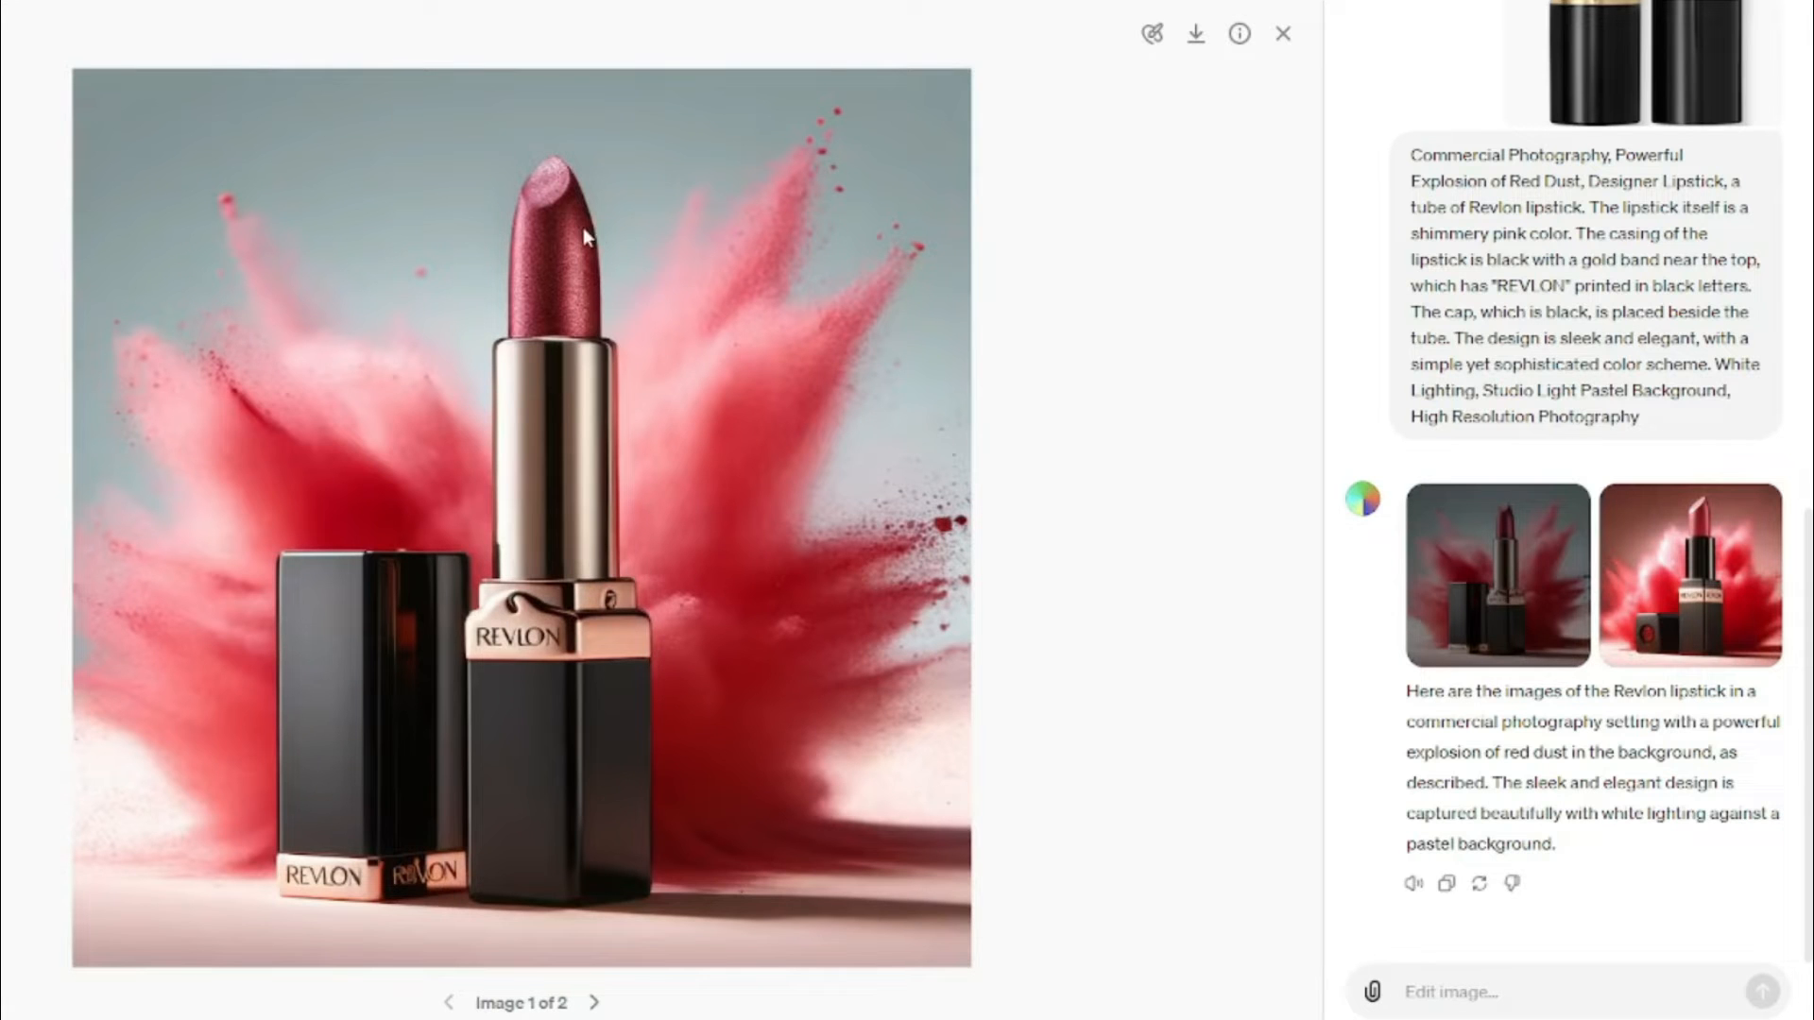
{"action": "mouse_move", "coordinate": [1249, 132]}
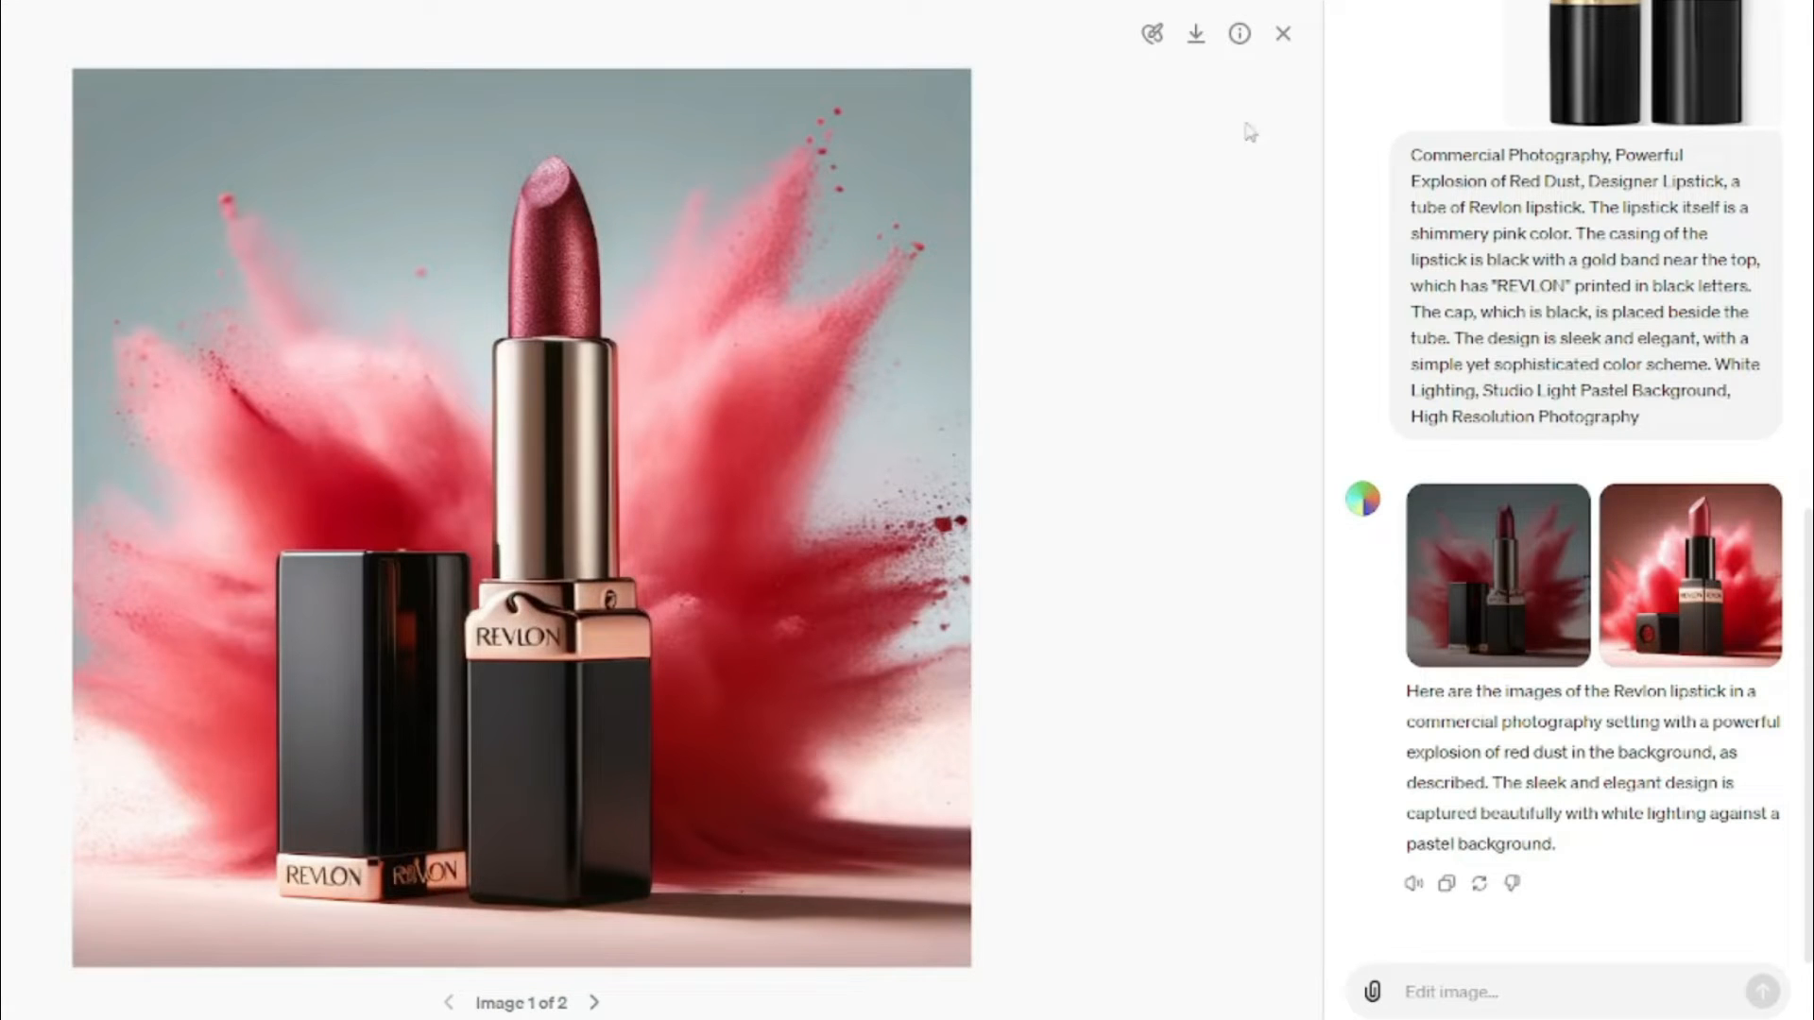
- Write the 'Product Photography, Dramatic Splash of Pink Glitter, Designer Lipstick, Soft Spotlight' prompt
{"action": "left_click", "coordinate": [1283, 33]}
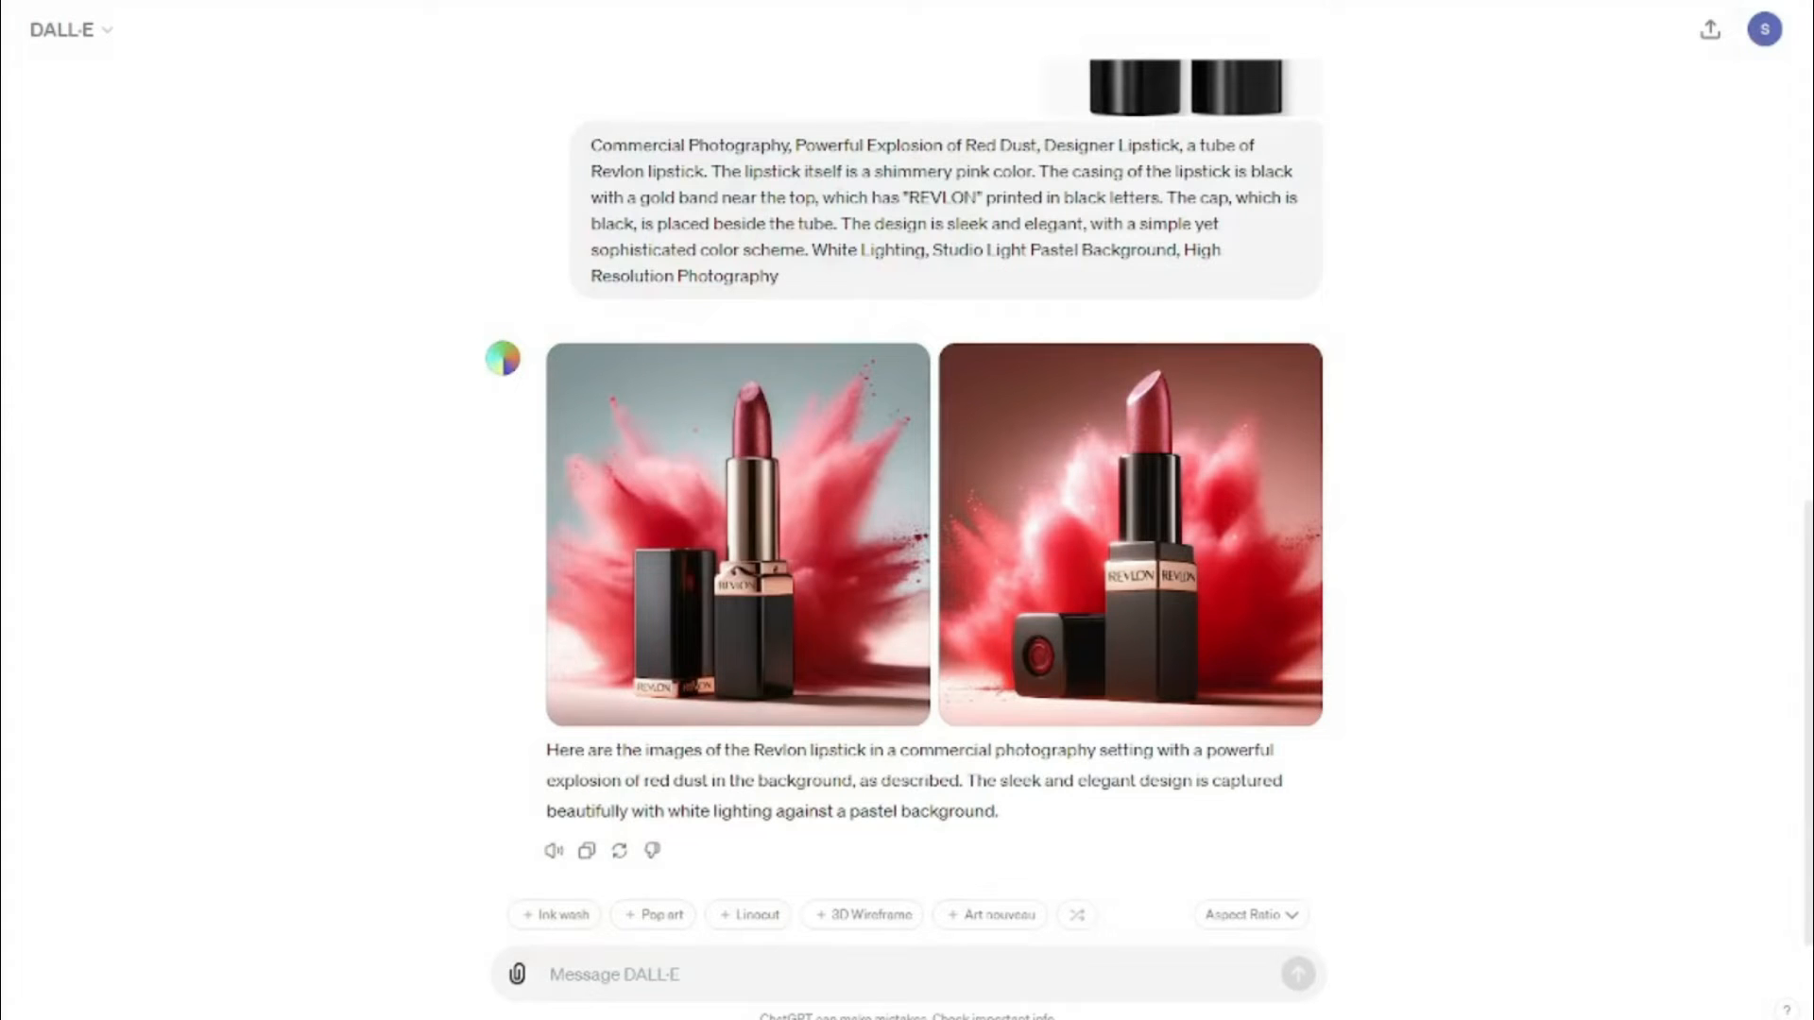
{"action": "type", "text": "Product Photography, Dramatic Splash of Pink Glitter, Designer Lipstick, Soft Spotlight, Gradient Grey Background, Ultra High Definition Photography"}
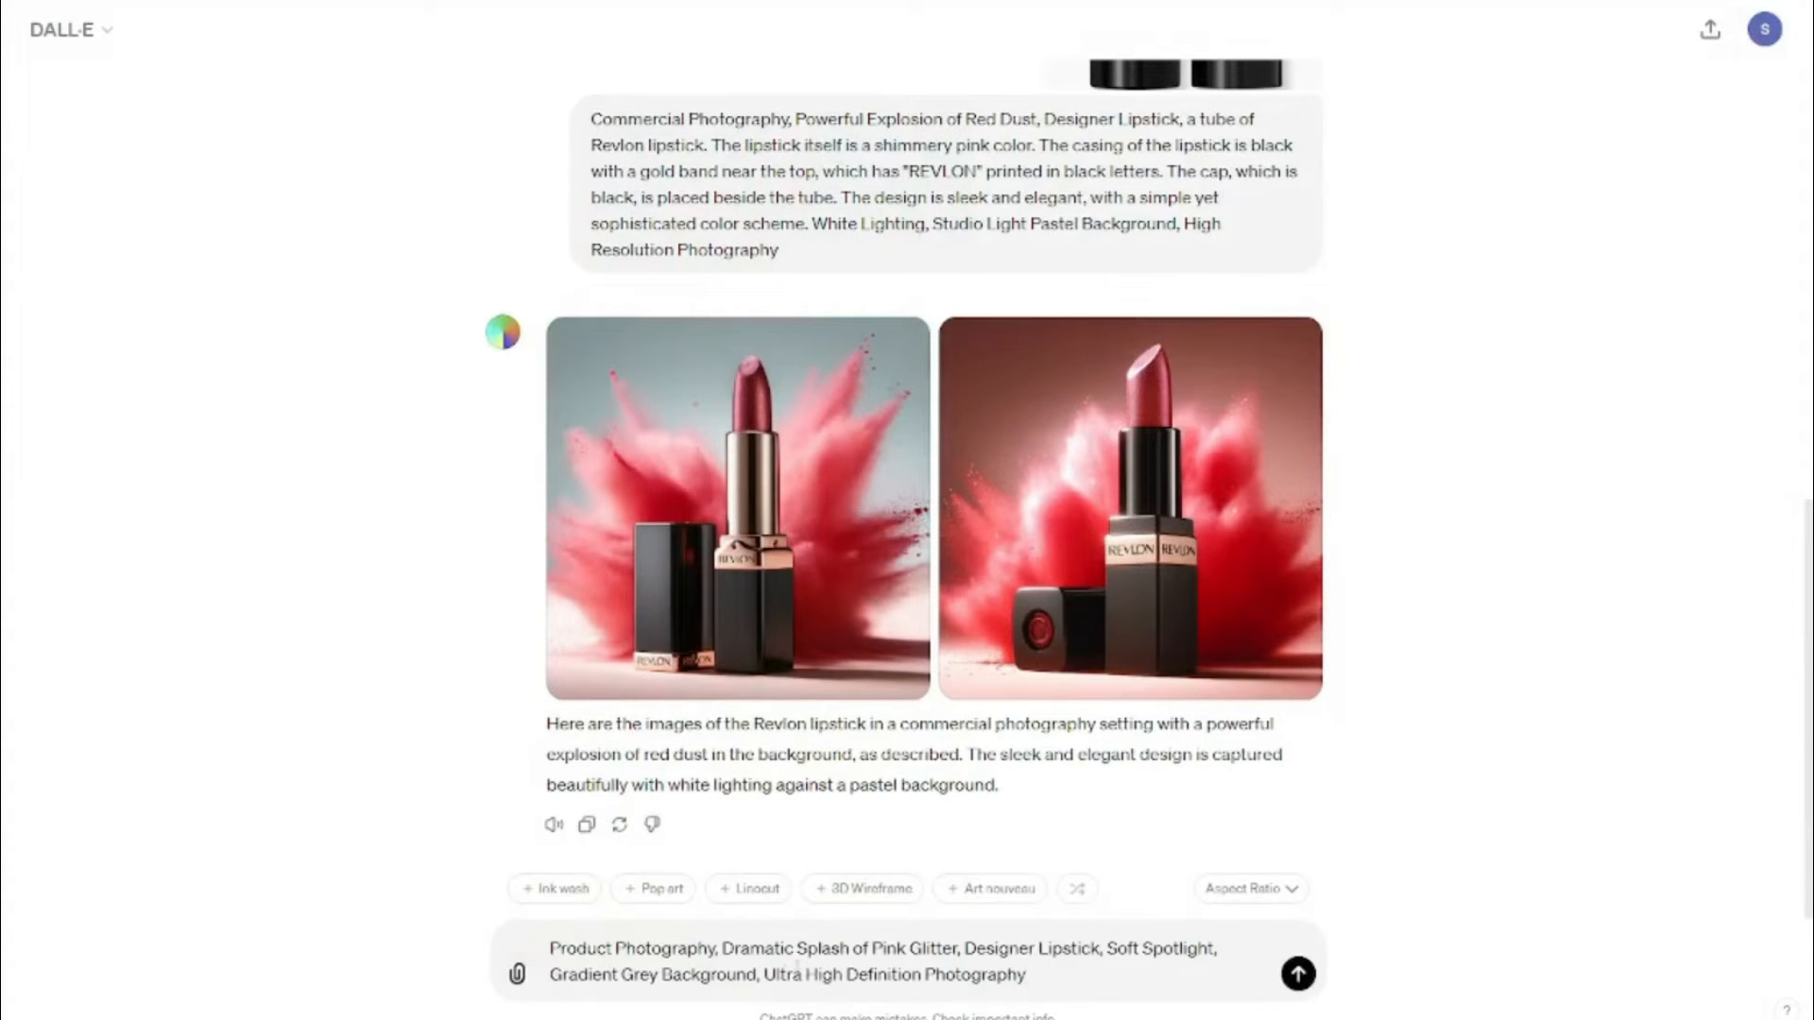
{"action": "mouse_move", "coordinate": [991, 925]}
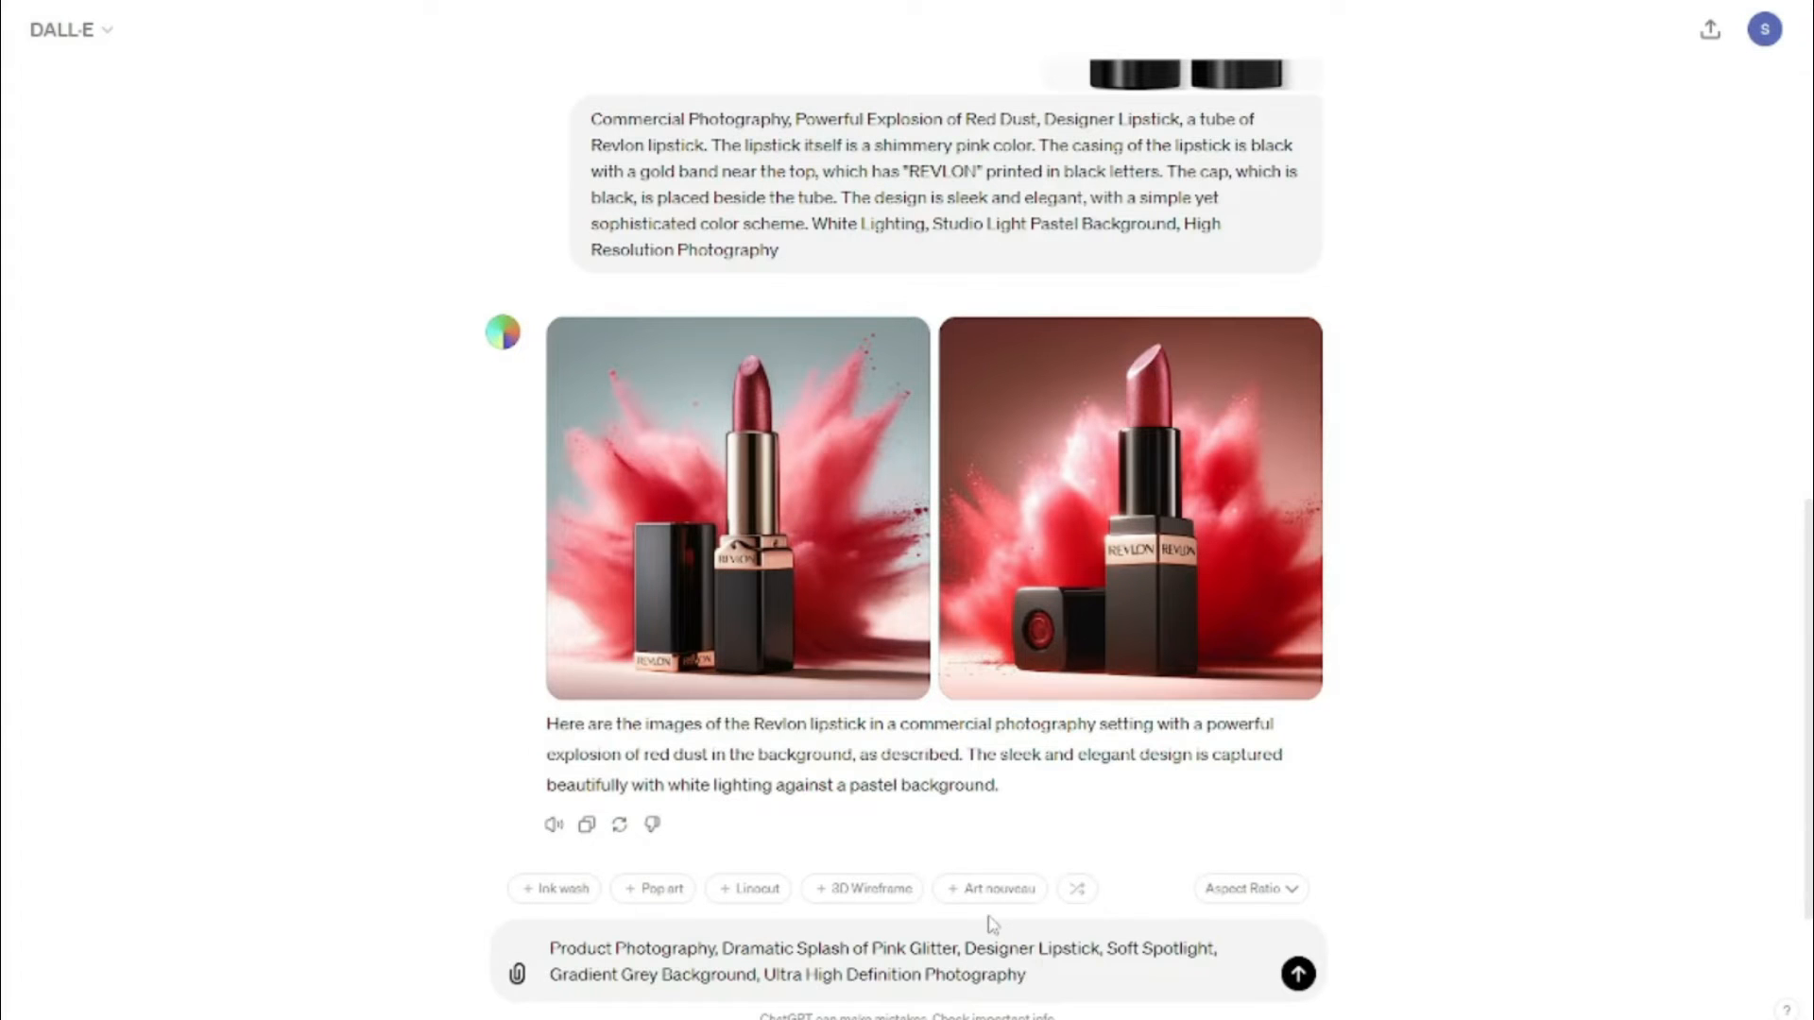
{"action": "mouse_move", "coordinate": [864, 434]}
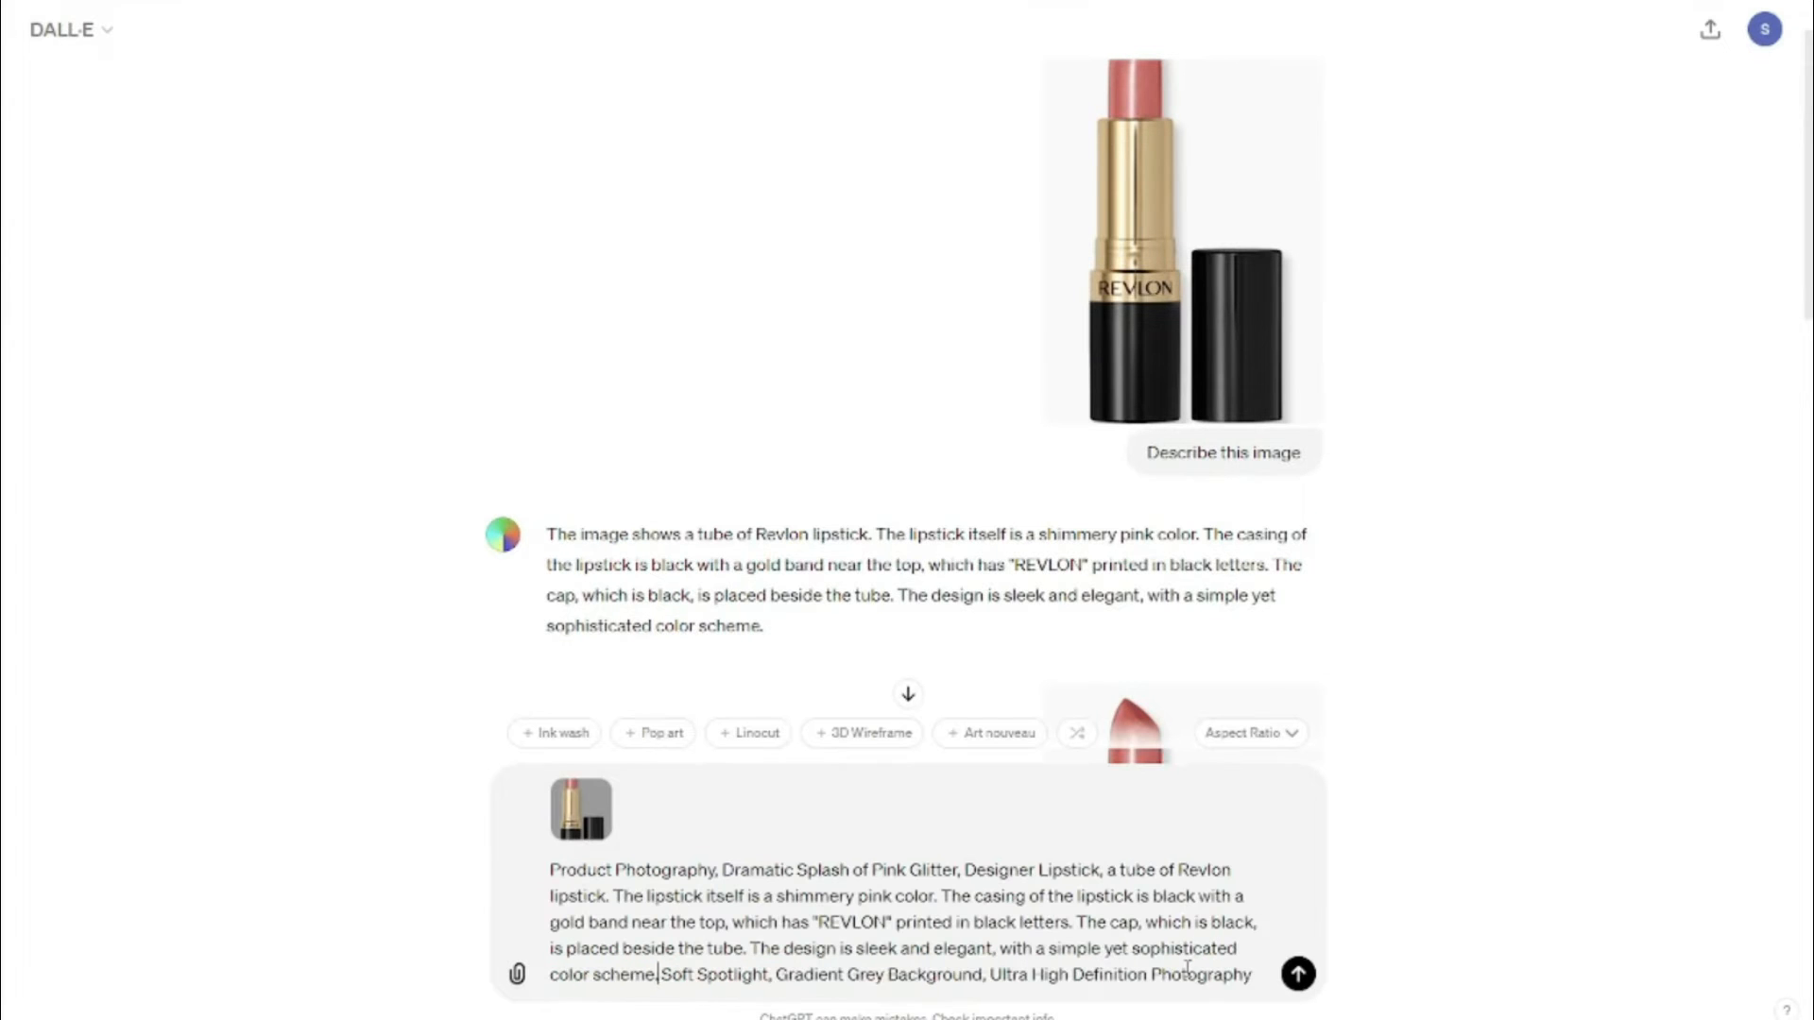
- Generate the pink glitter splash lipstick images, view one enlarged, and return to the chat
{"action": "left_click", "coordinate": [1298, 974]}
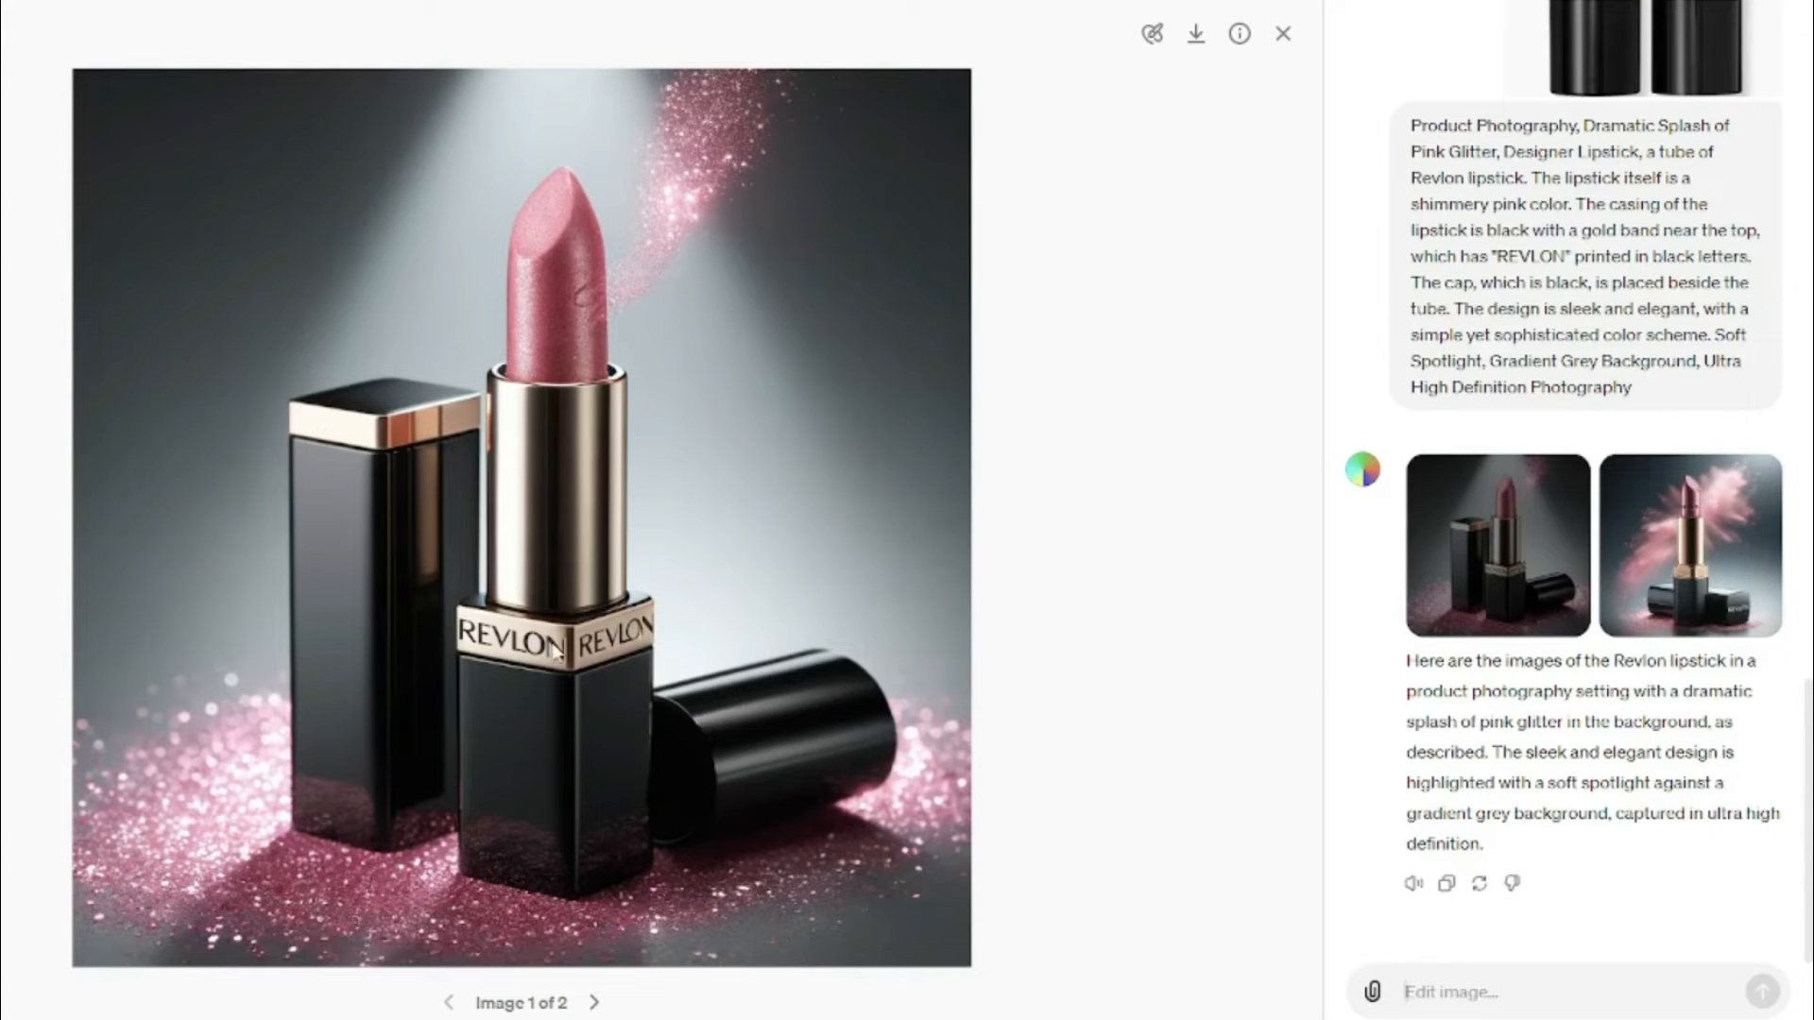
{"action": "mouse_move", "coordinate": [1702, 564]}
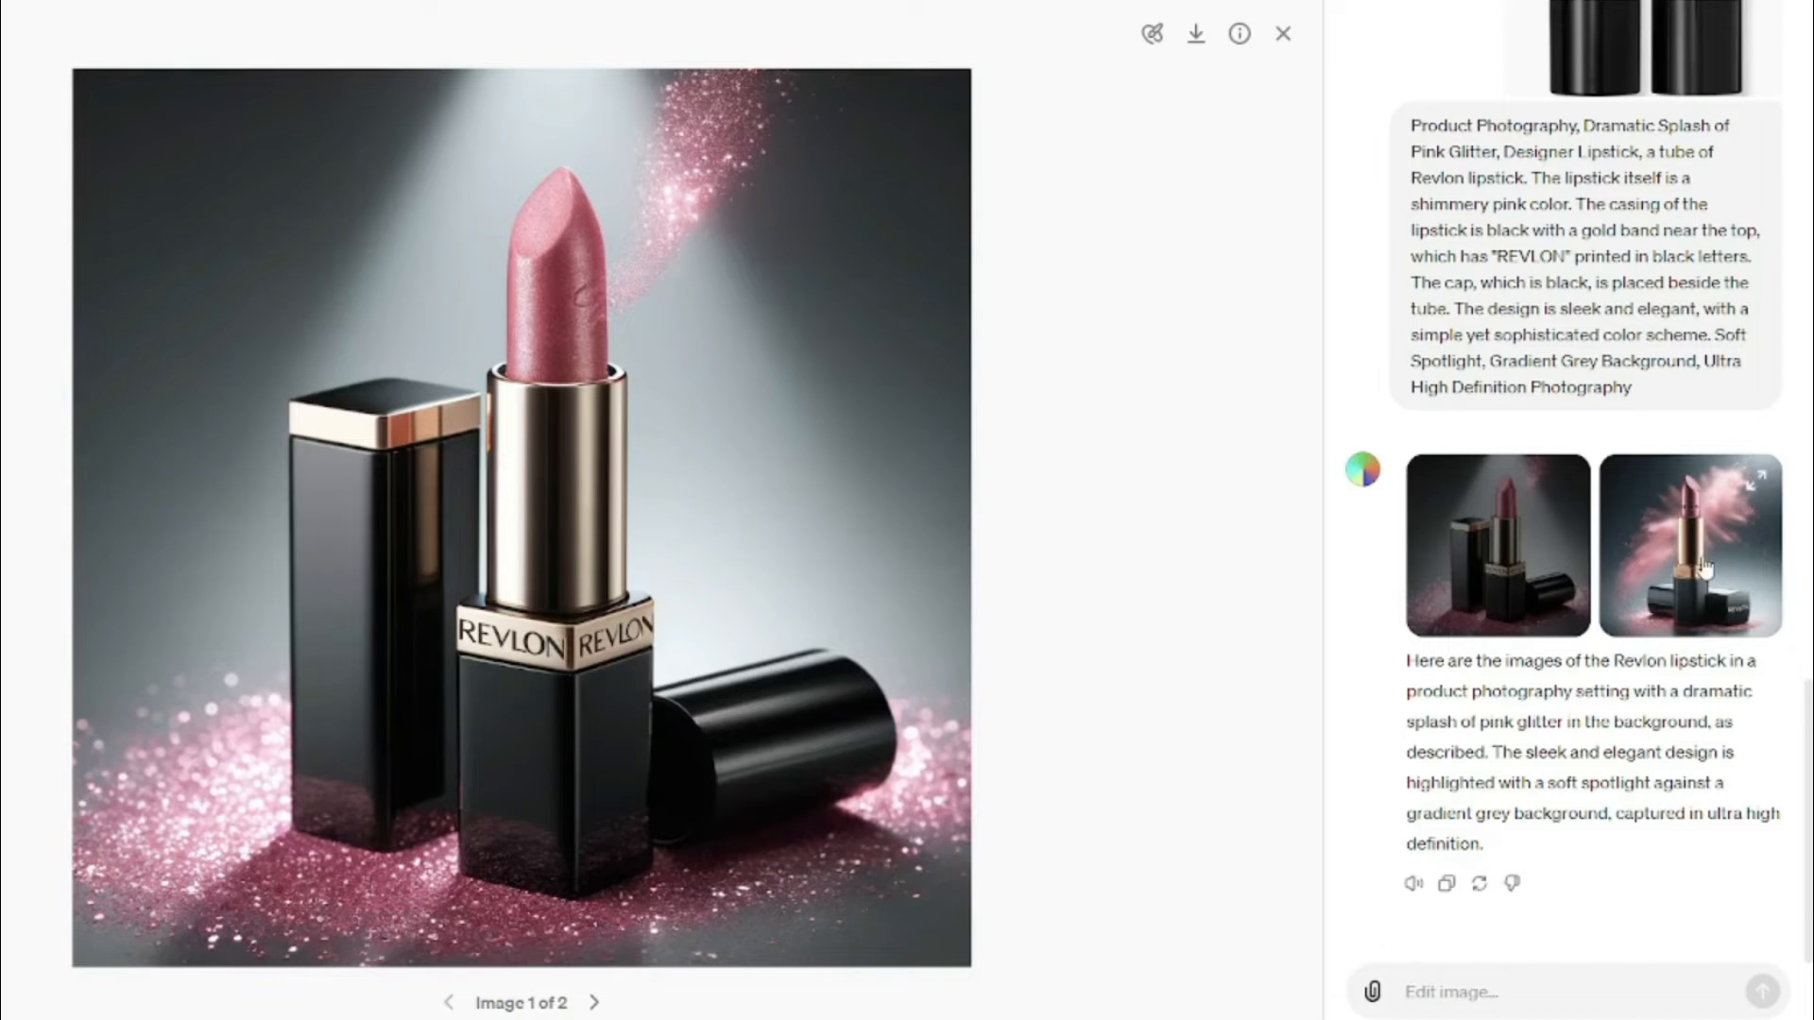
{"action": "left_click", "coordinate": [599, 1003]}
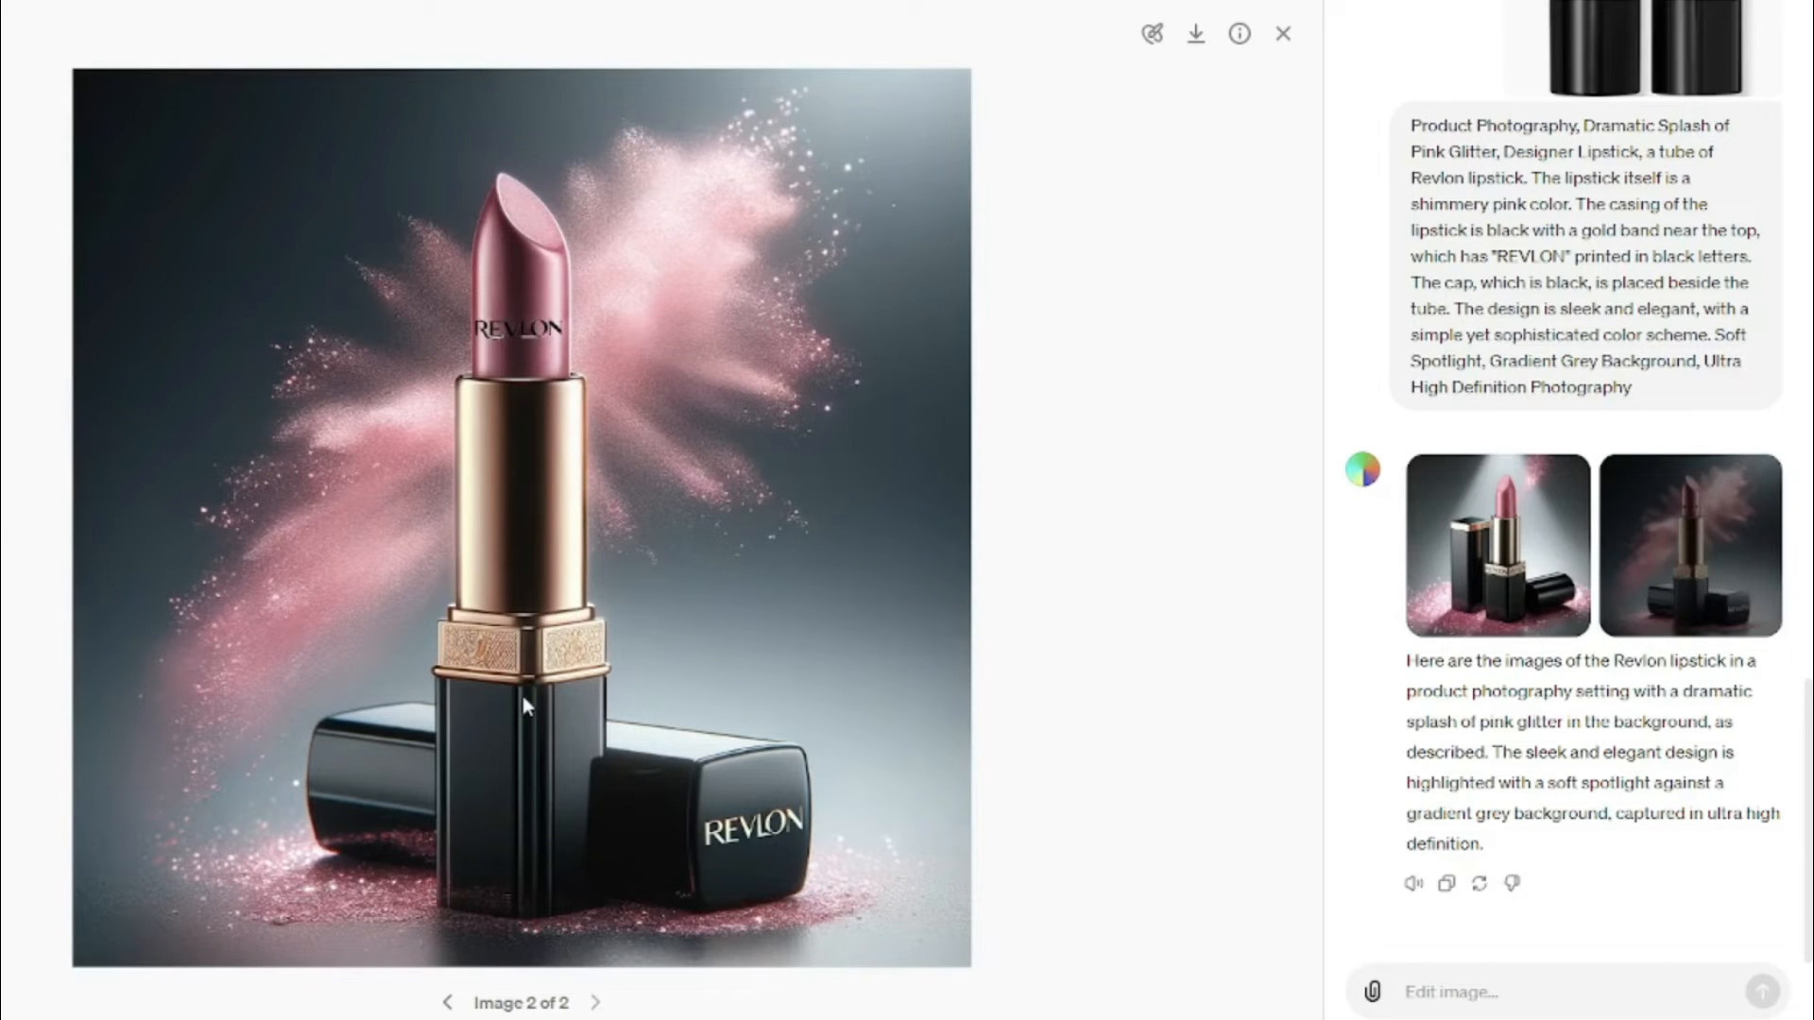
{"action": "mouse_move", "coordinate": [715, 357]}
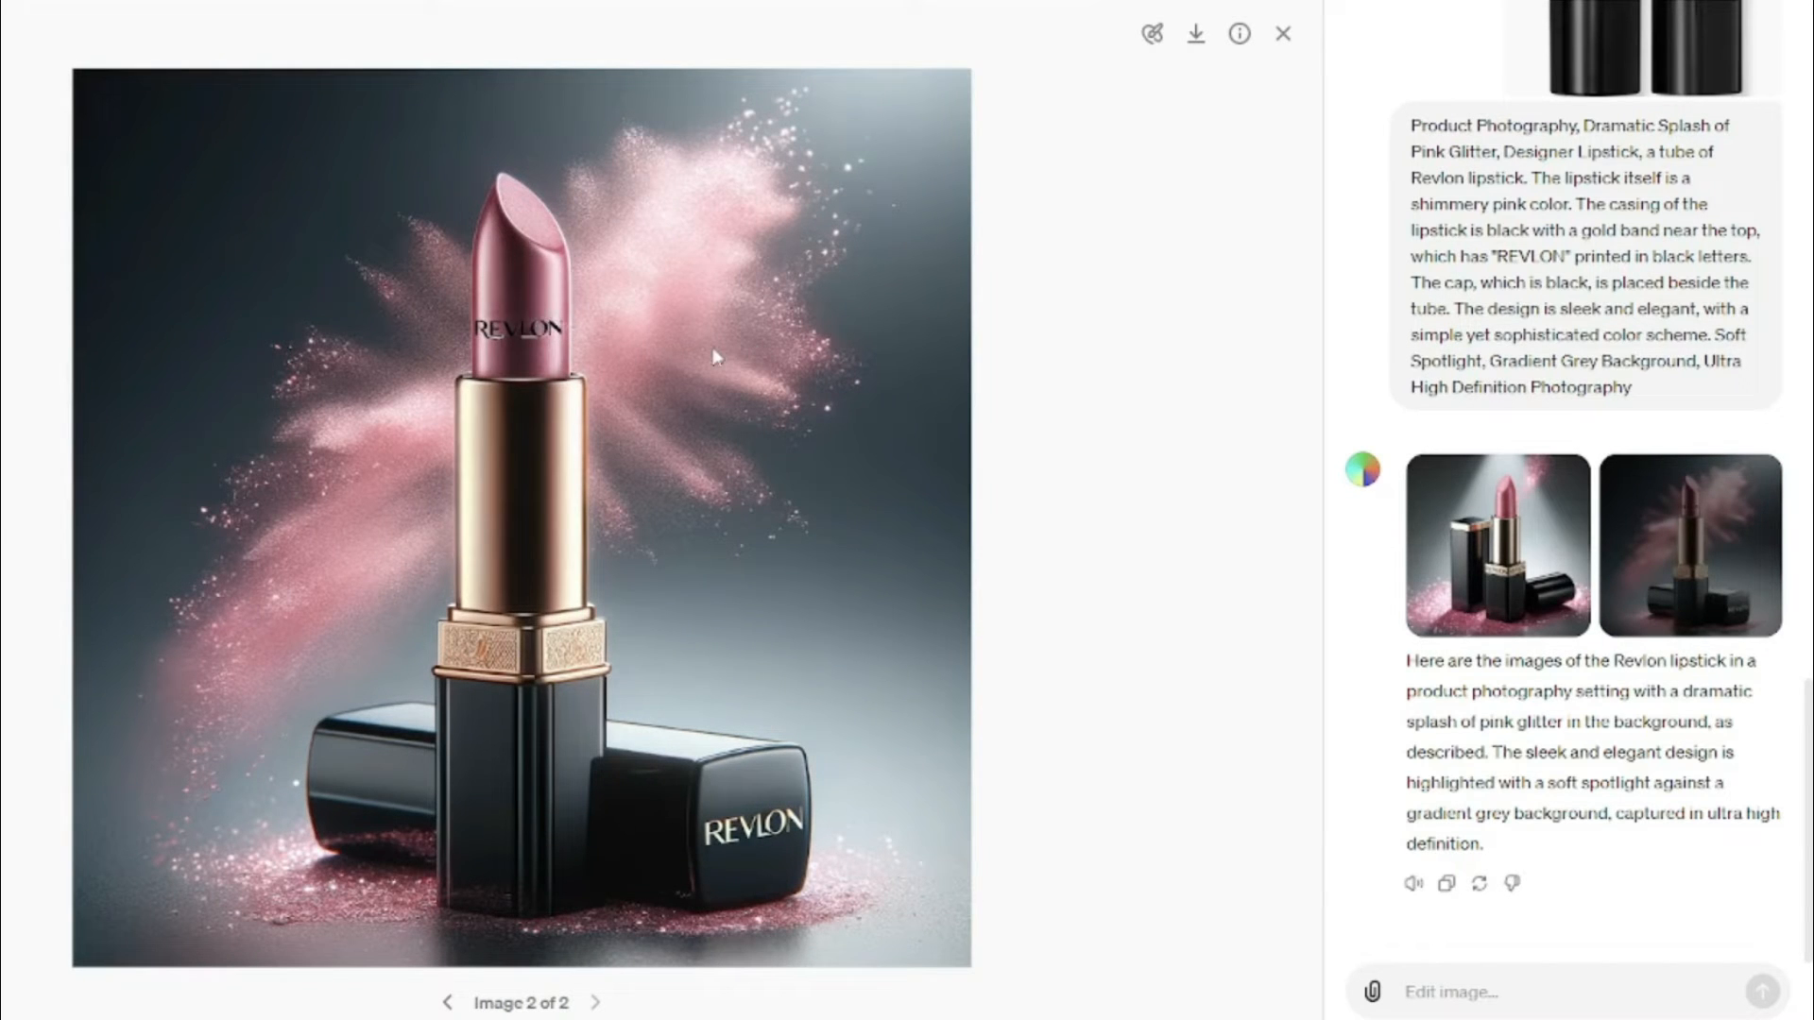
{"action": "left_click", "coordinate": [1282, 32]}
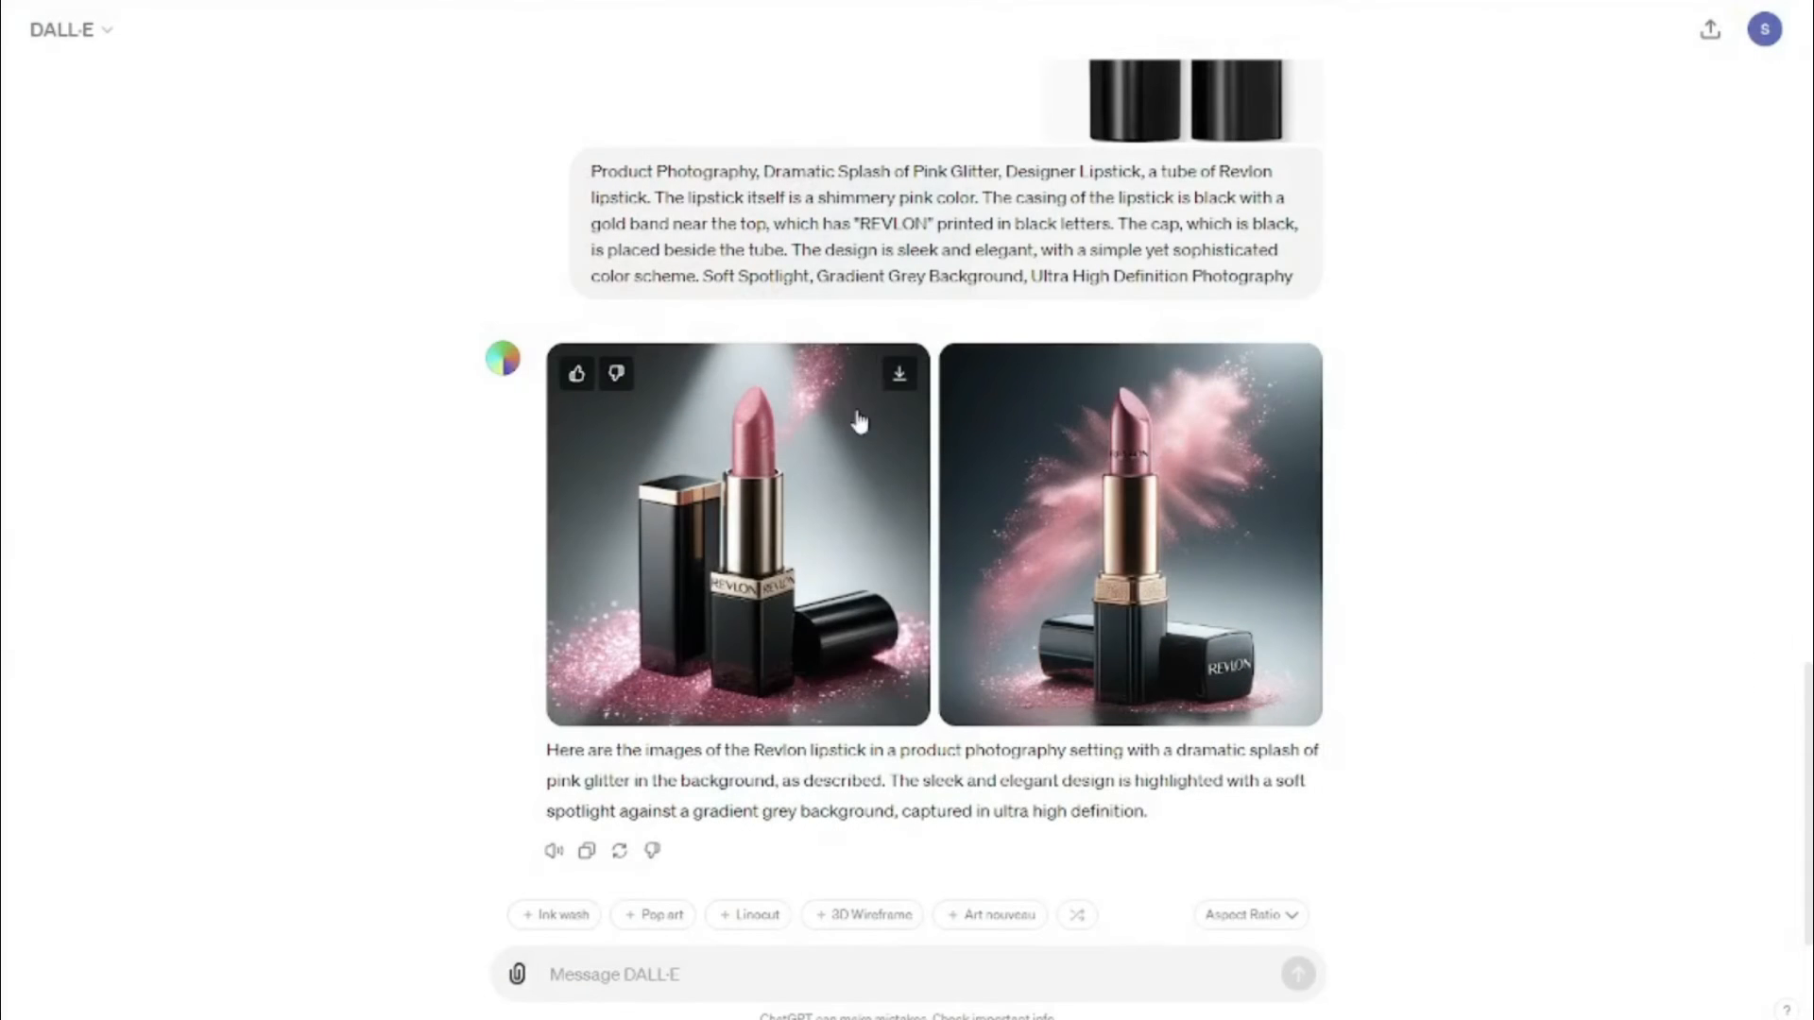
{"action": "mouse_move", "coordinate": [429, 499]}
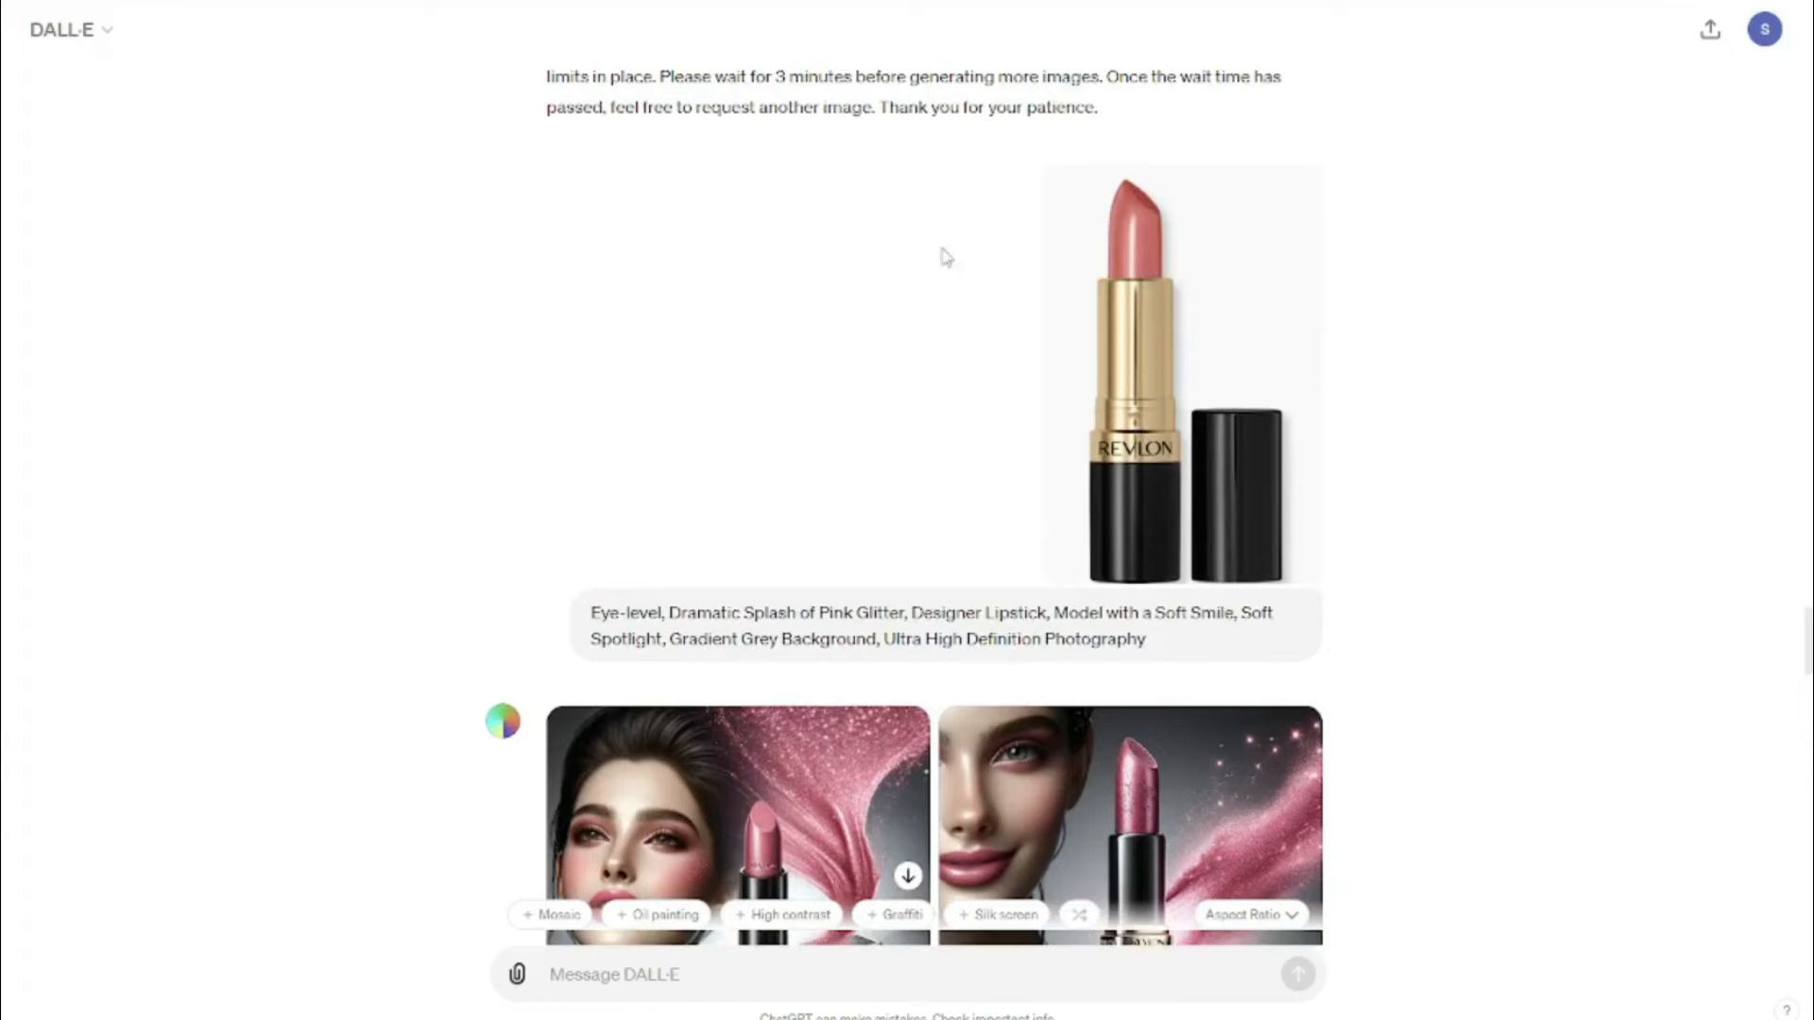
- Scroll through the DALL·E chat to review the generated lipstick images
{"action": "scroll", "scroll_direction": "down", "scroll_amount": 3}
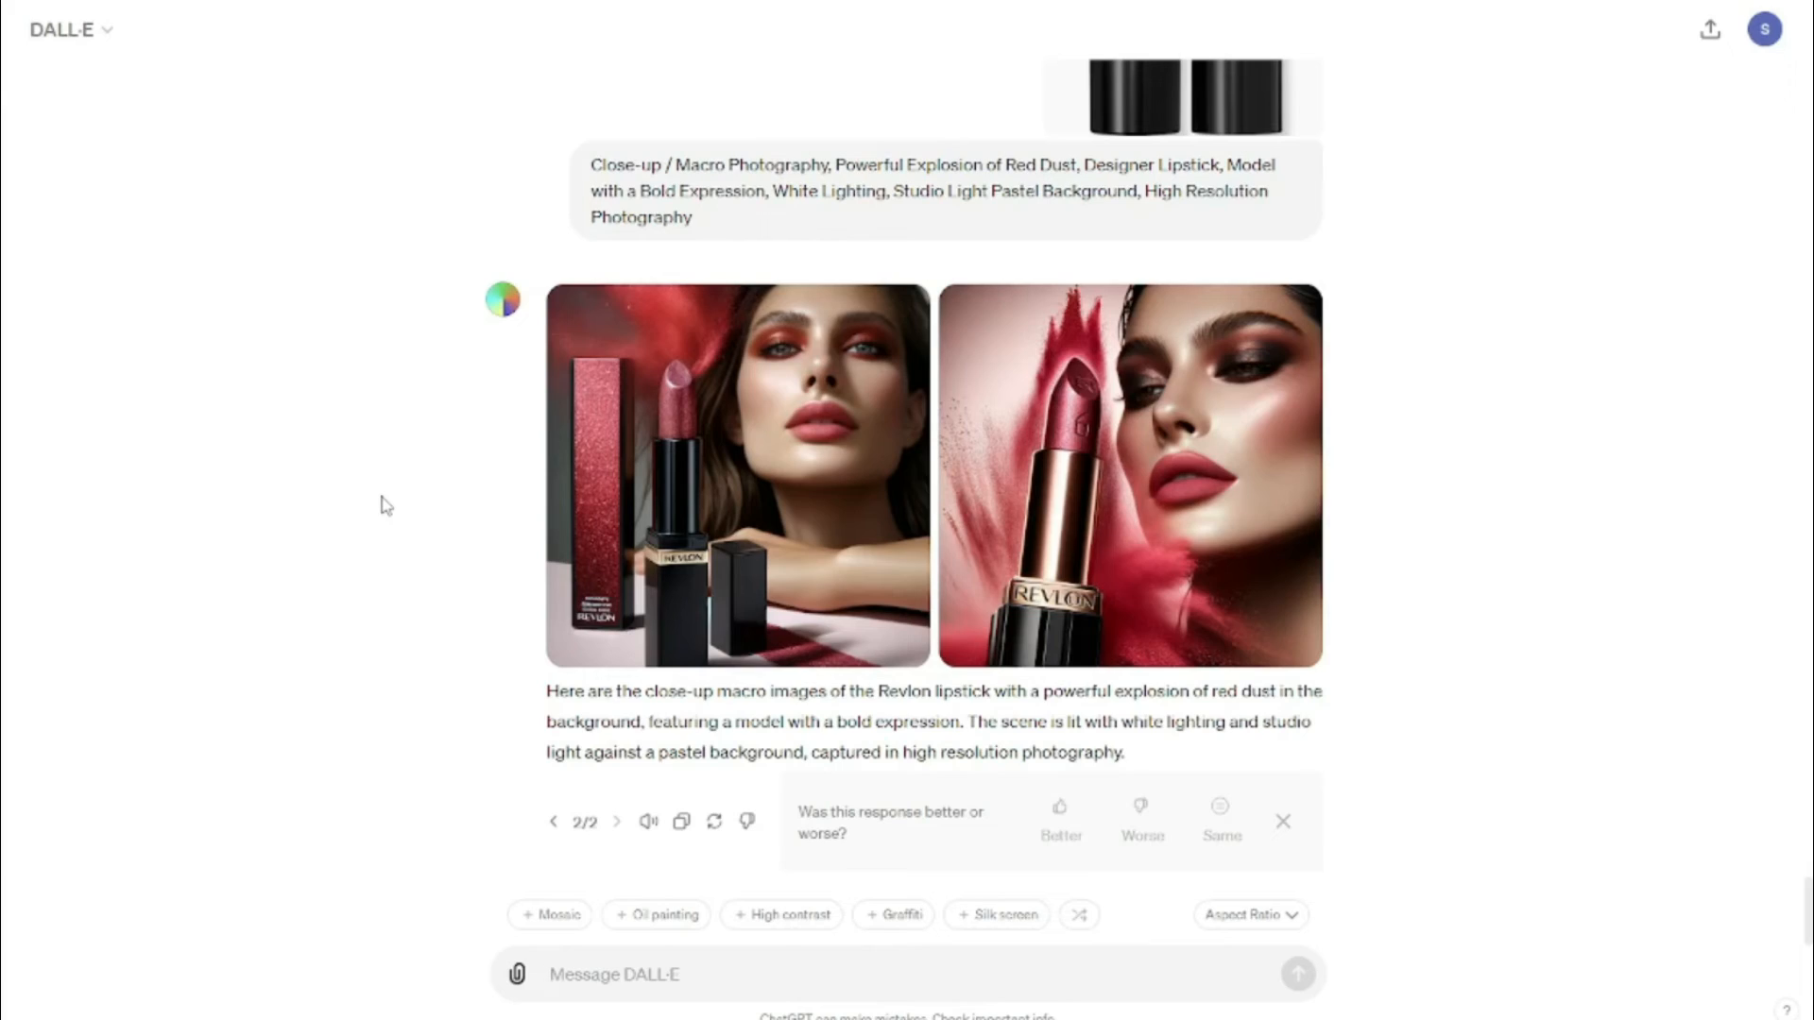
{"action": "mouse_move", "coordinate": [599, 464]}
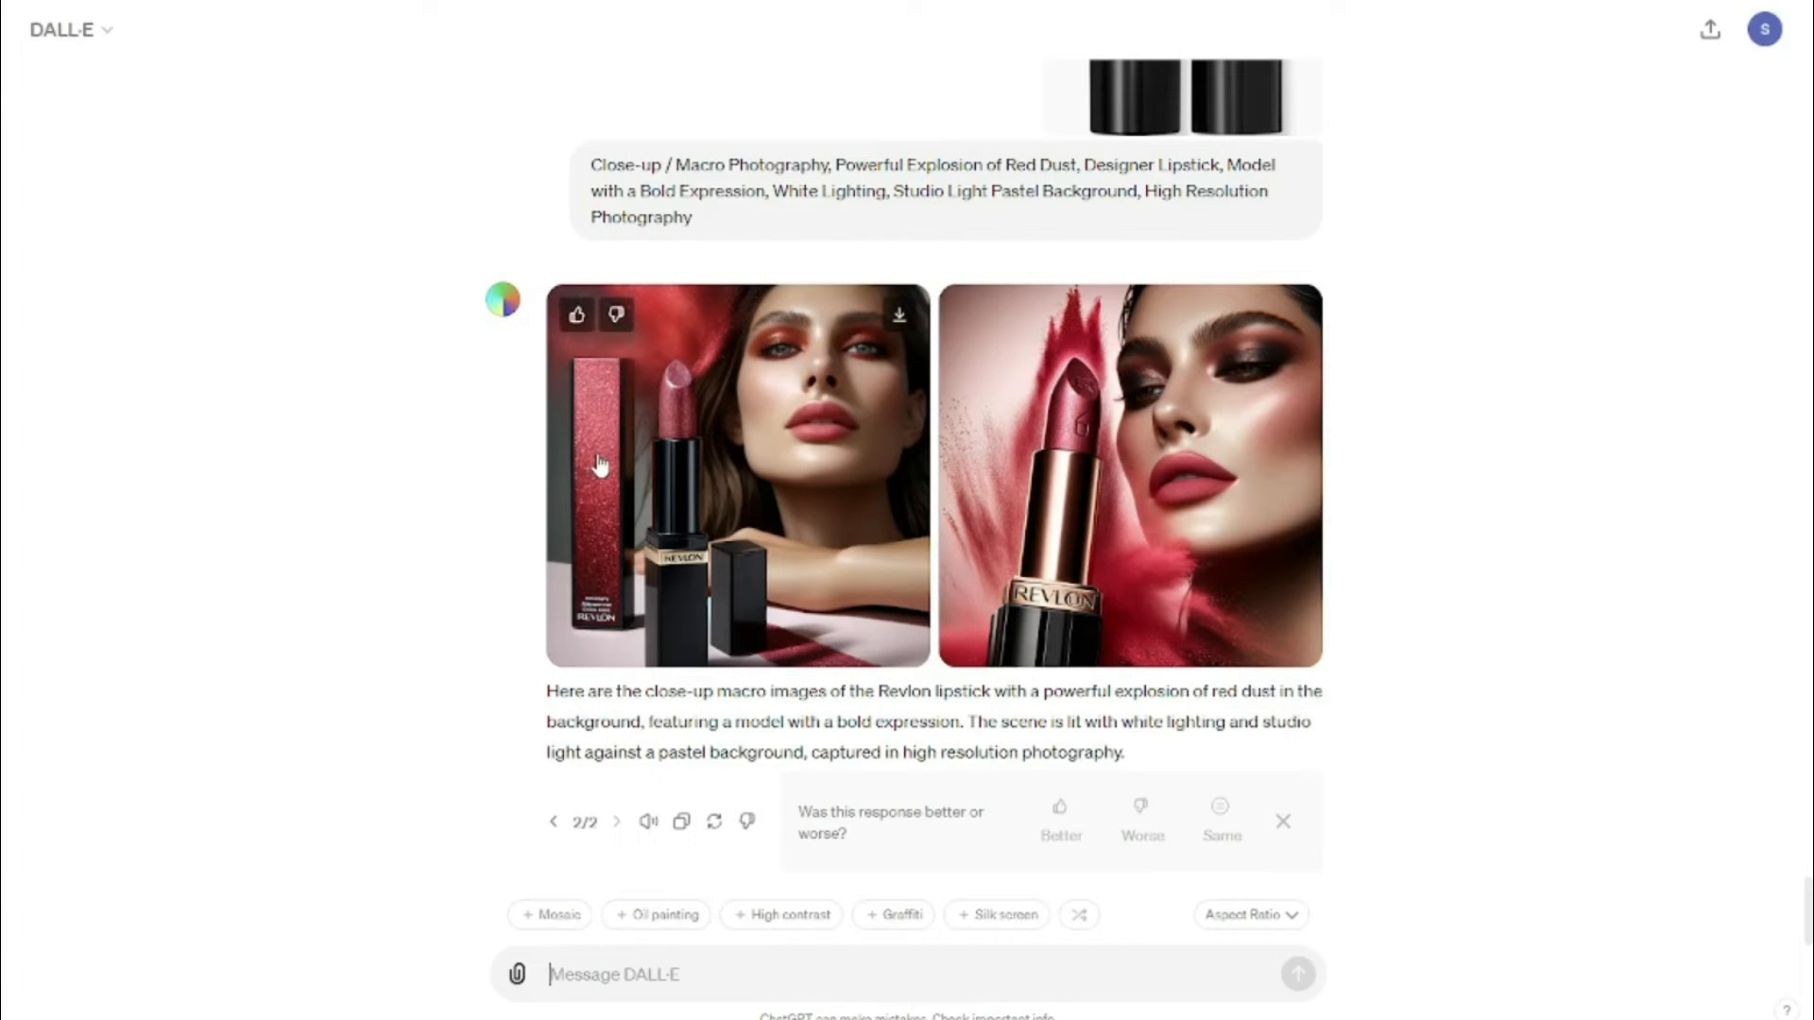
{"action": "mouse_move", "coordinate": [354, 477]}
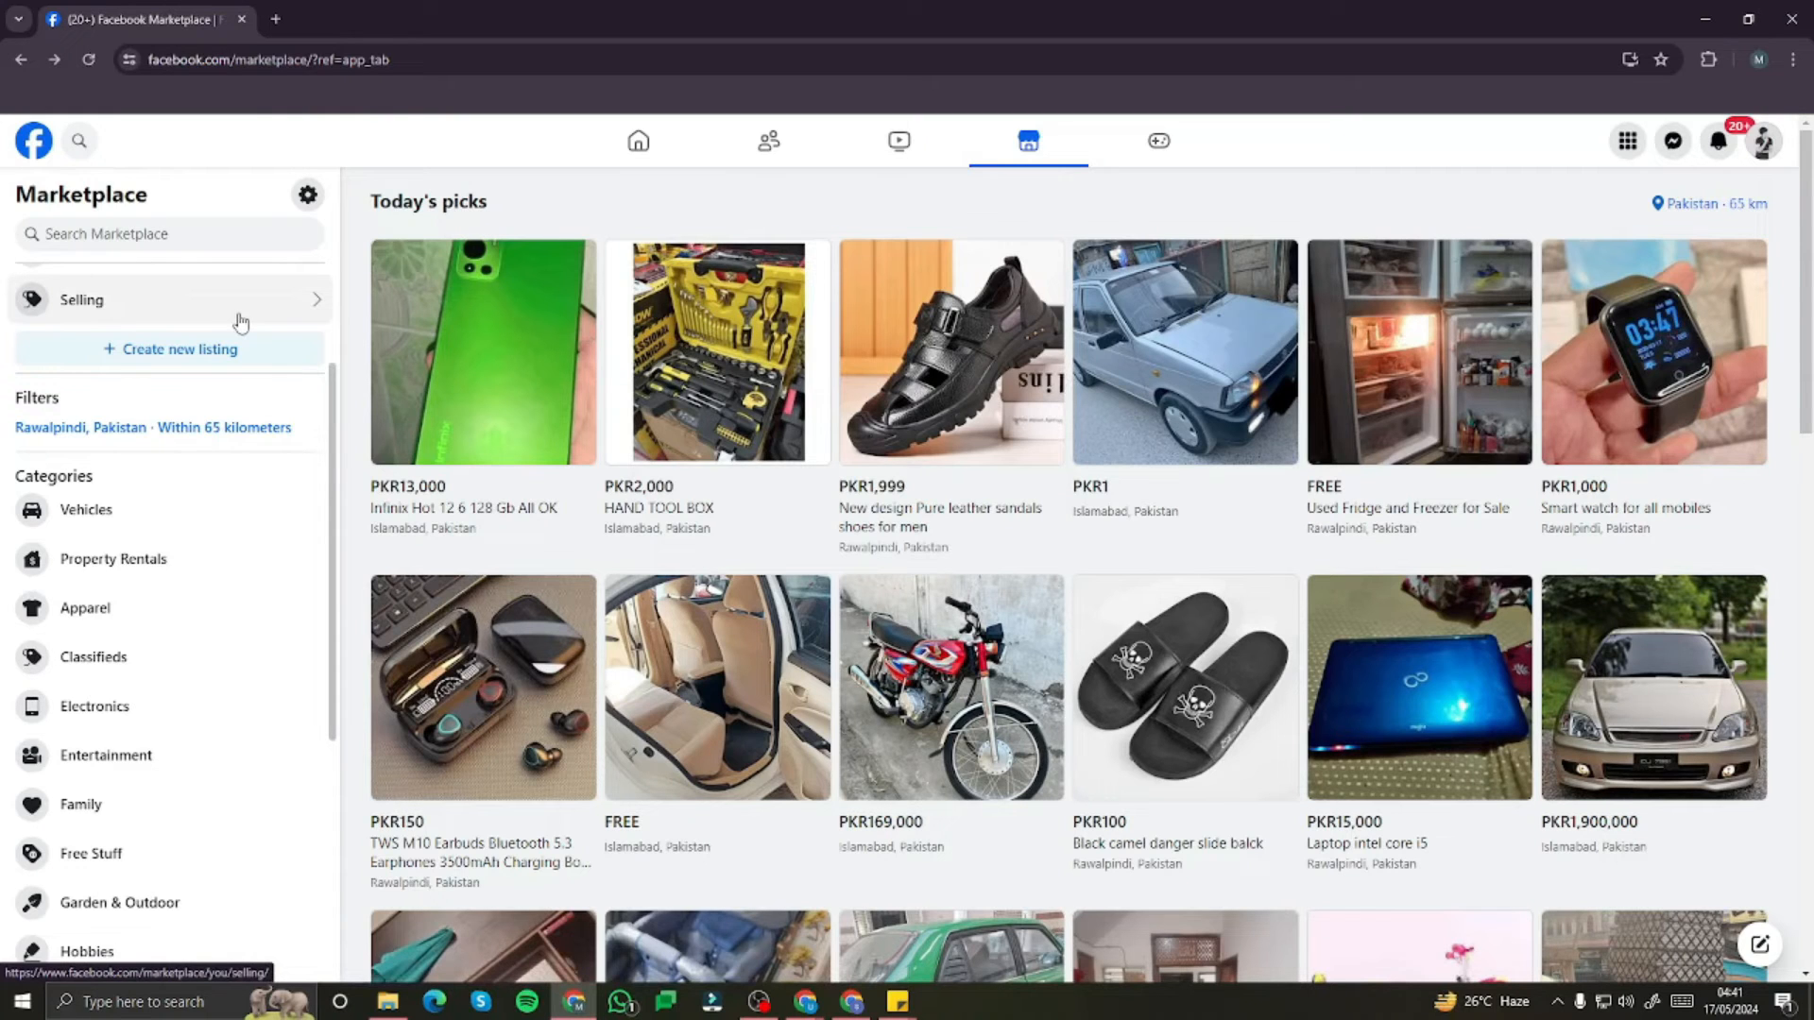
{"action": "mouse_move", "coordinate": [154, 364]}
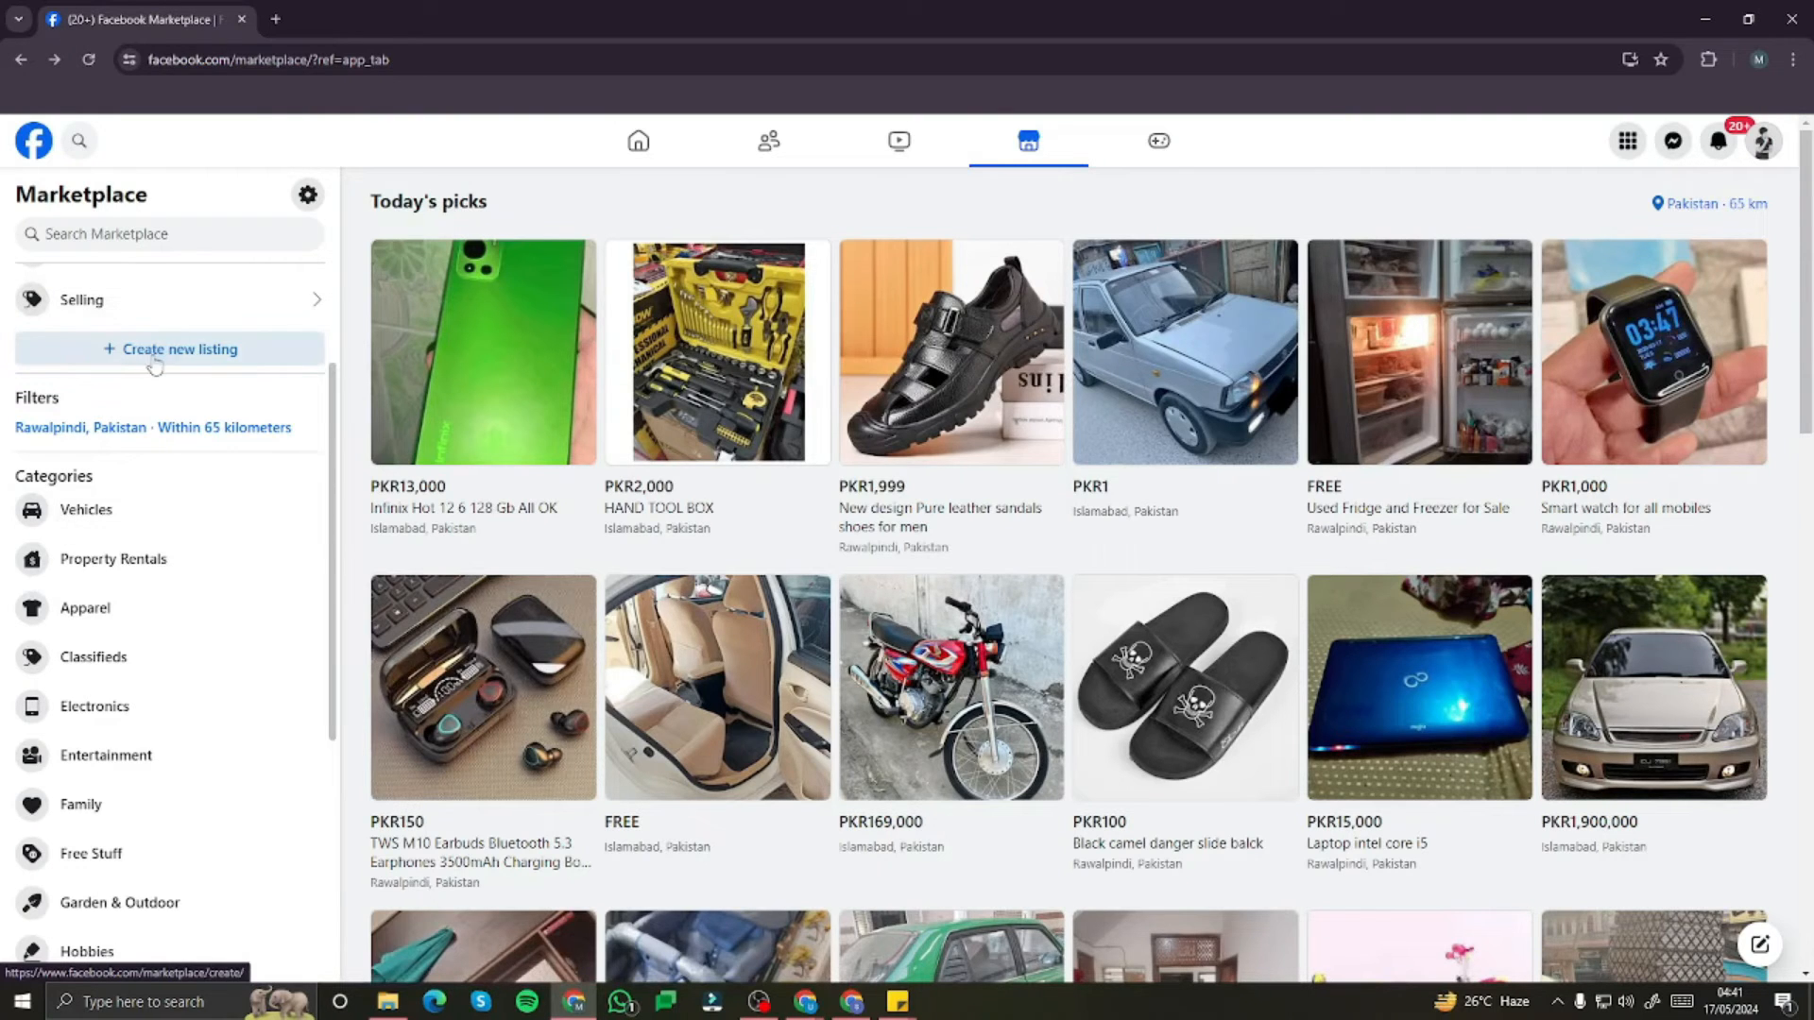
- Create a new item-for-sale listing and upload the generated Revlon lipstick photos
{"action": "left_click", "coordinate": [170, 349]}
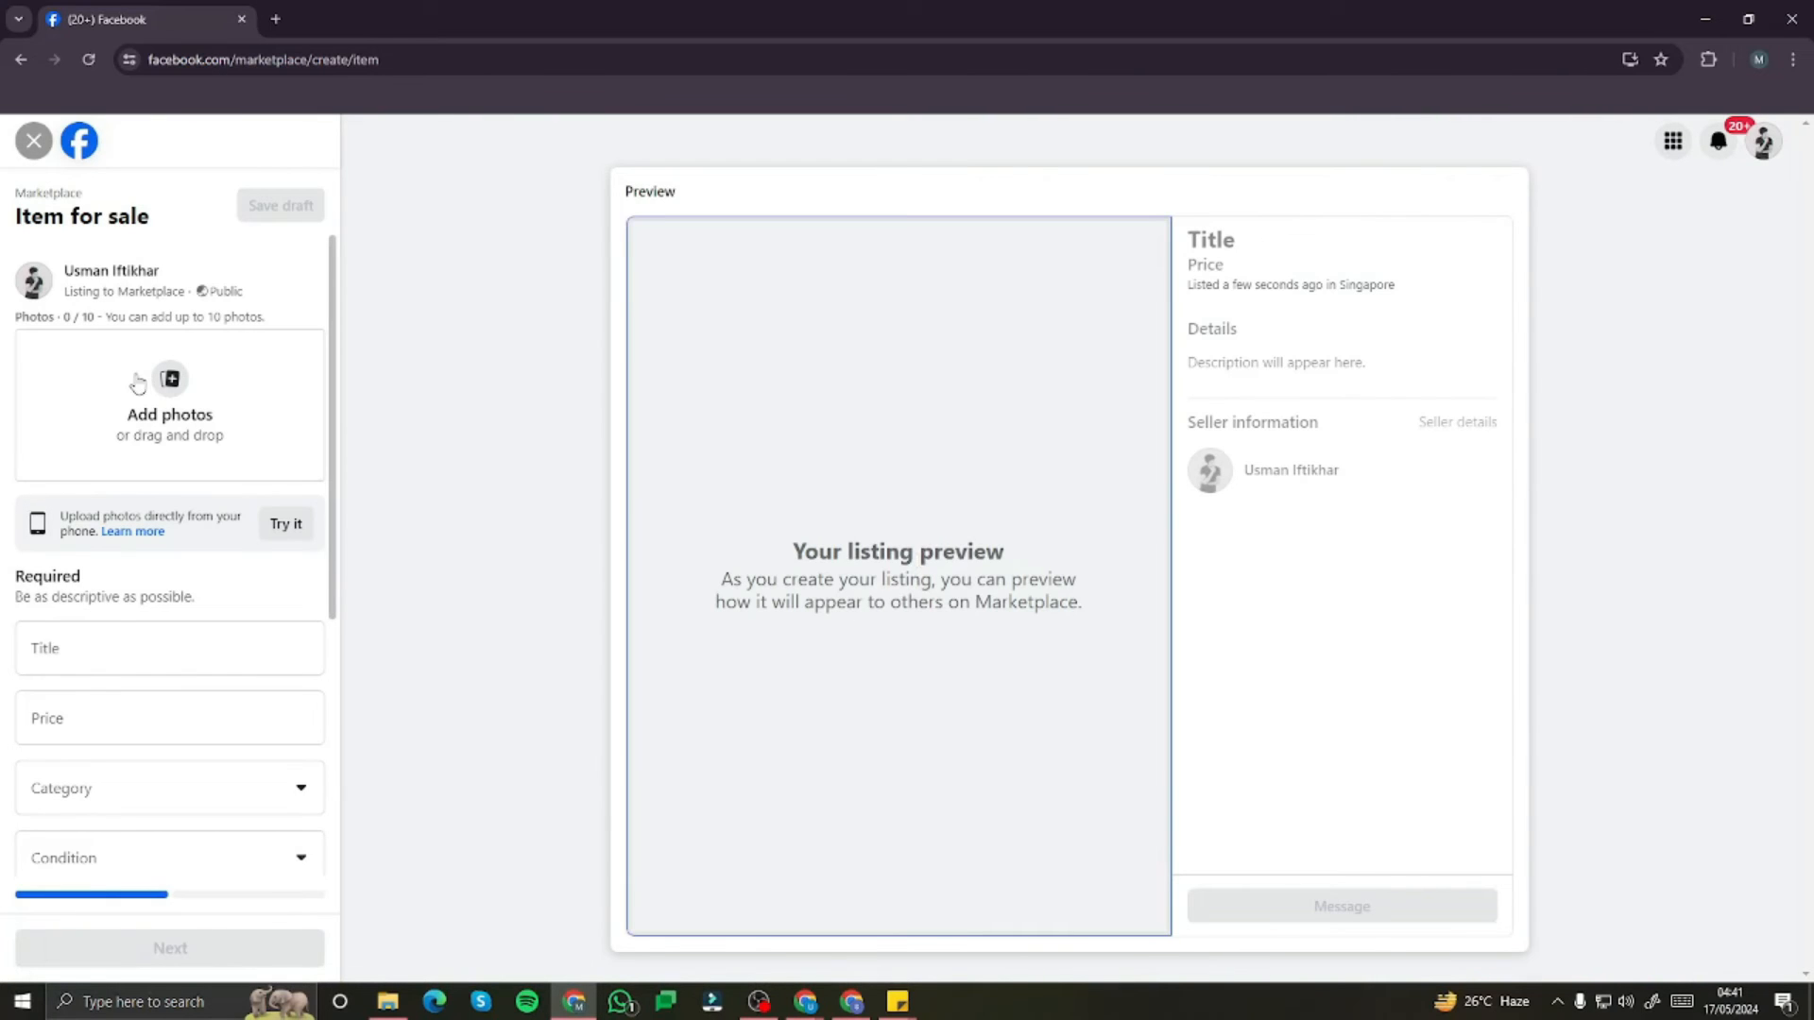
{"action": "mouse_move", "coordinate": [217, 382]}
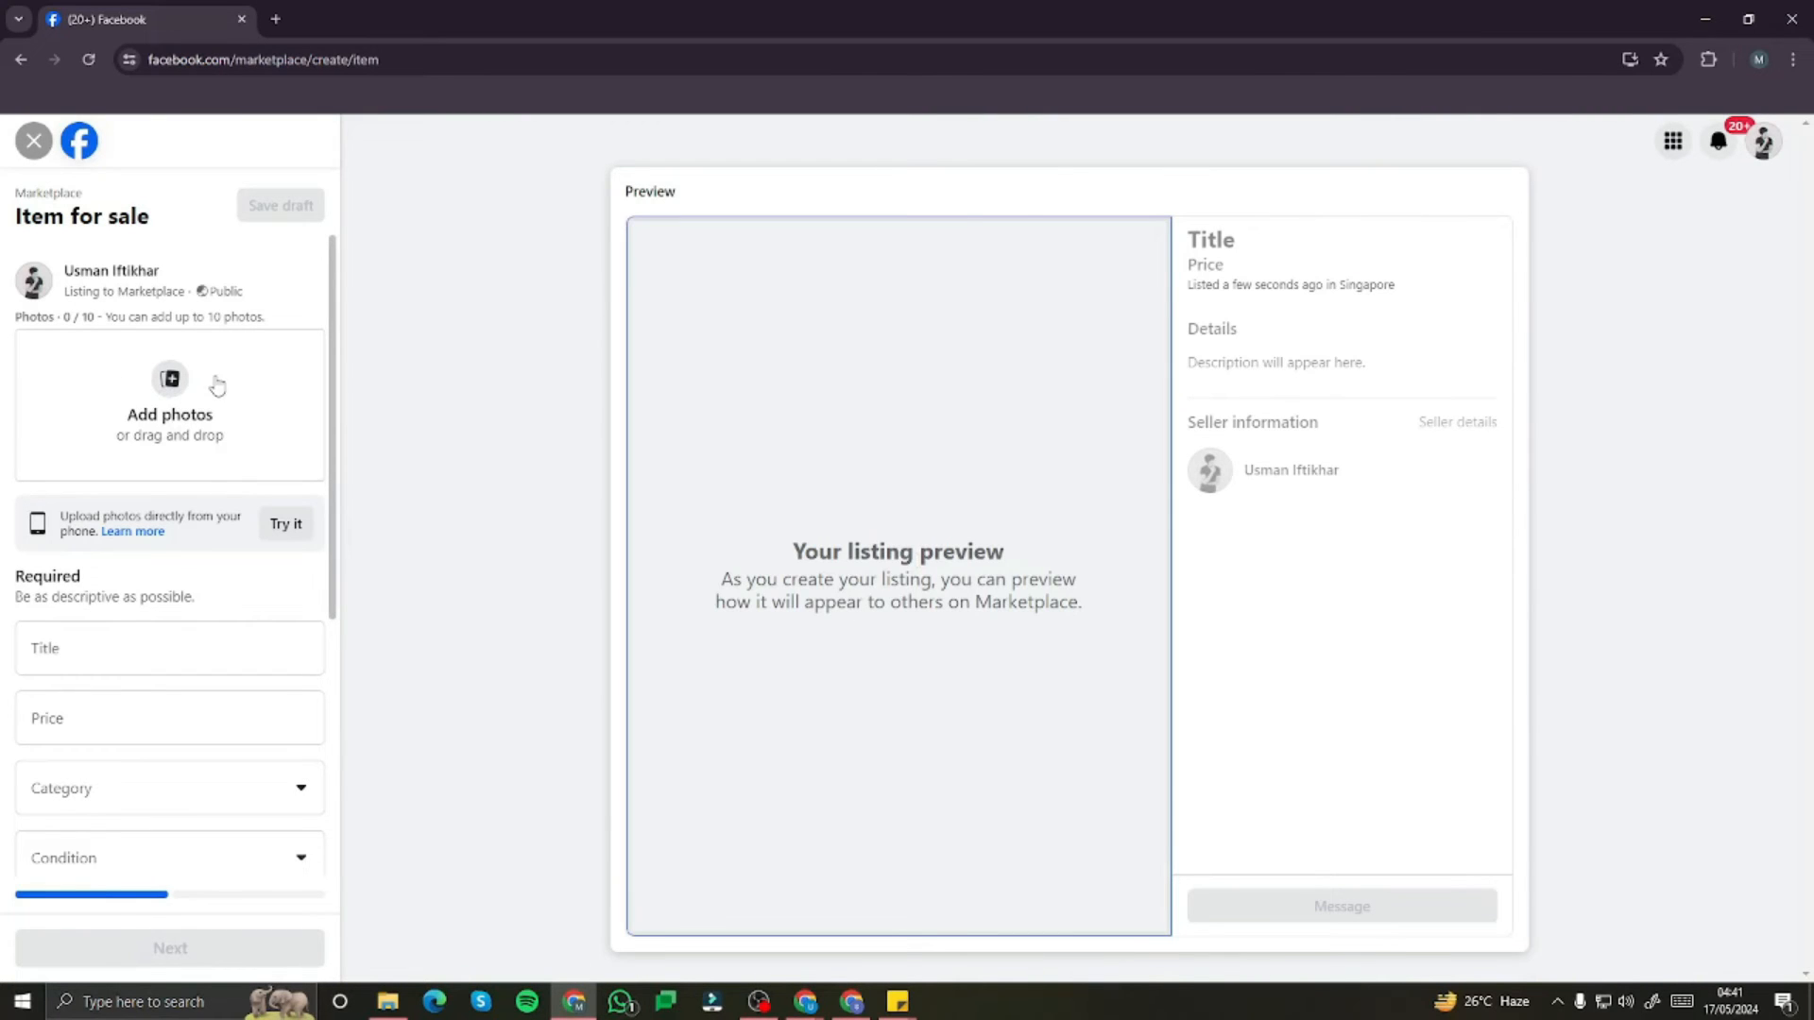
{"action": "left_click", "coordinate": [170, 404]}
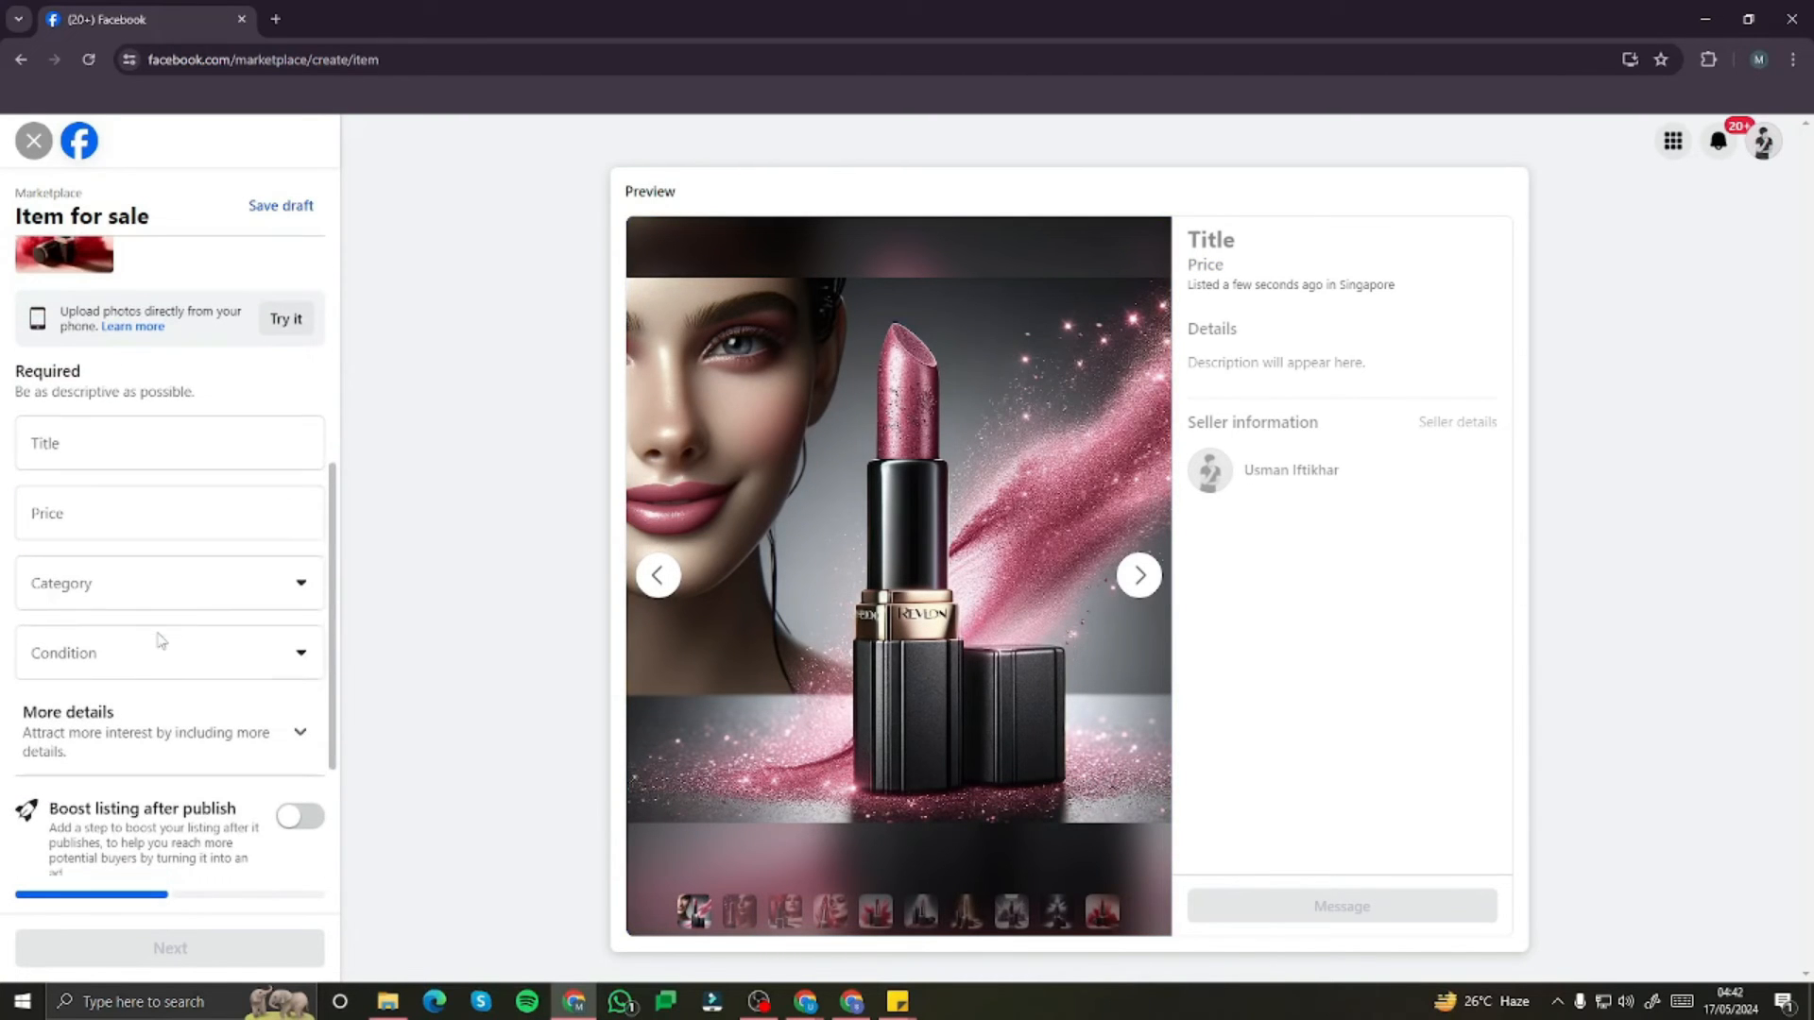
- Copy ChatGPT's suggested title 'Luxurious REVLON Lipstick - Unleash Your Bold Beauty' for the listing's Title field
{"action": "left_click", "coordinate": [170, 442]}
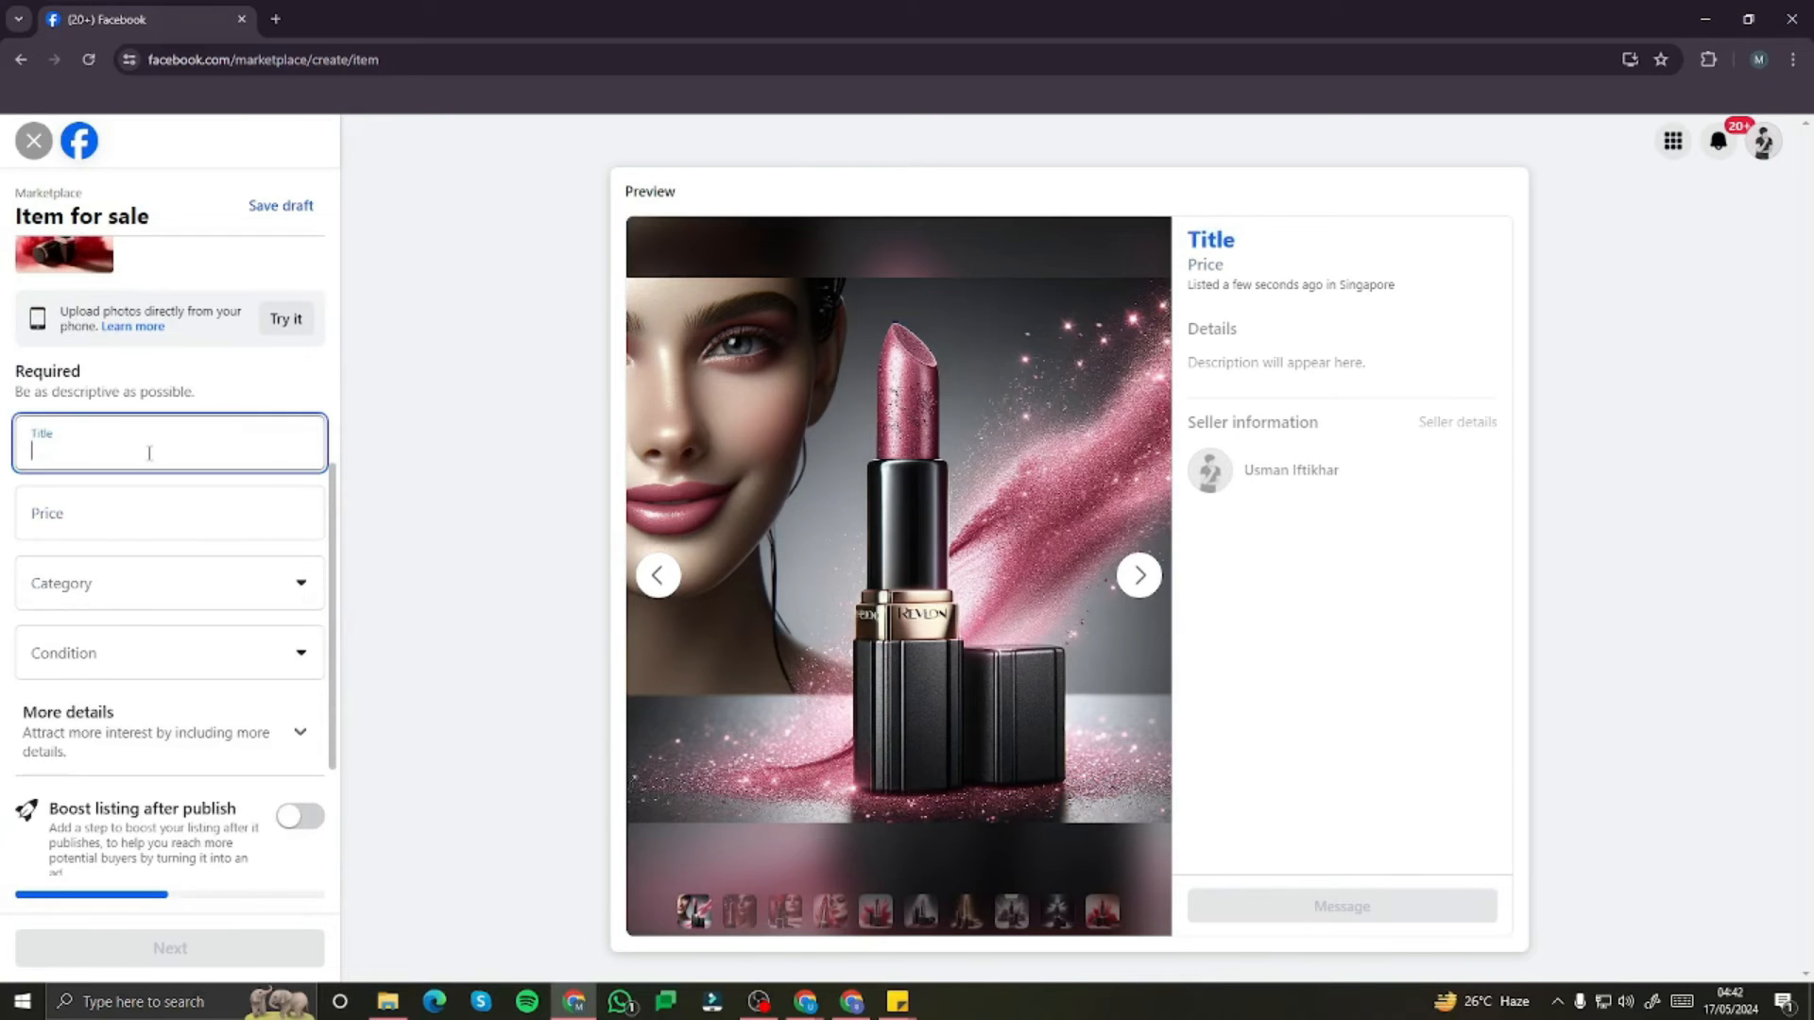
{"action": "left_click", "coordinate": [141, 19]}
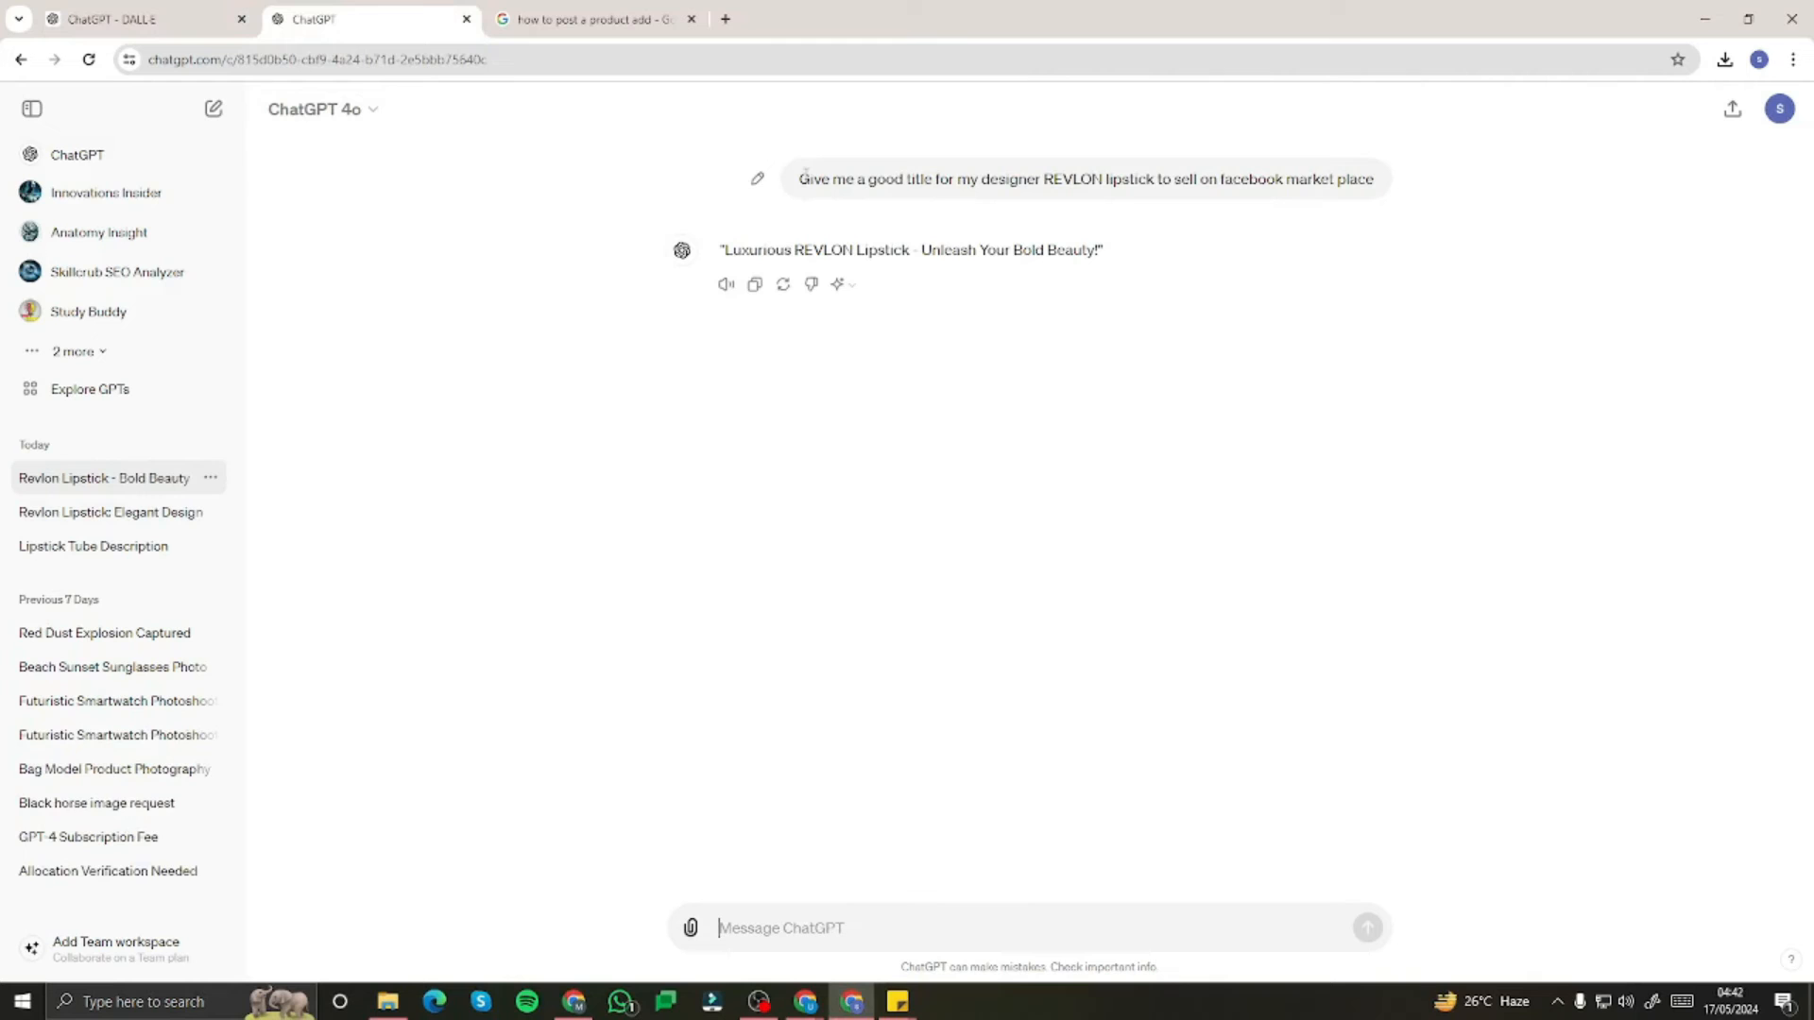
{"action": "left_click_drag", "start_coordinate": [800, 179], "coordinate": [1051, 179]}
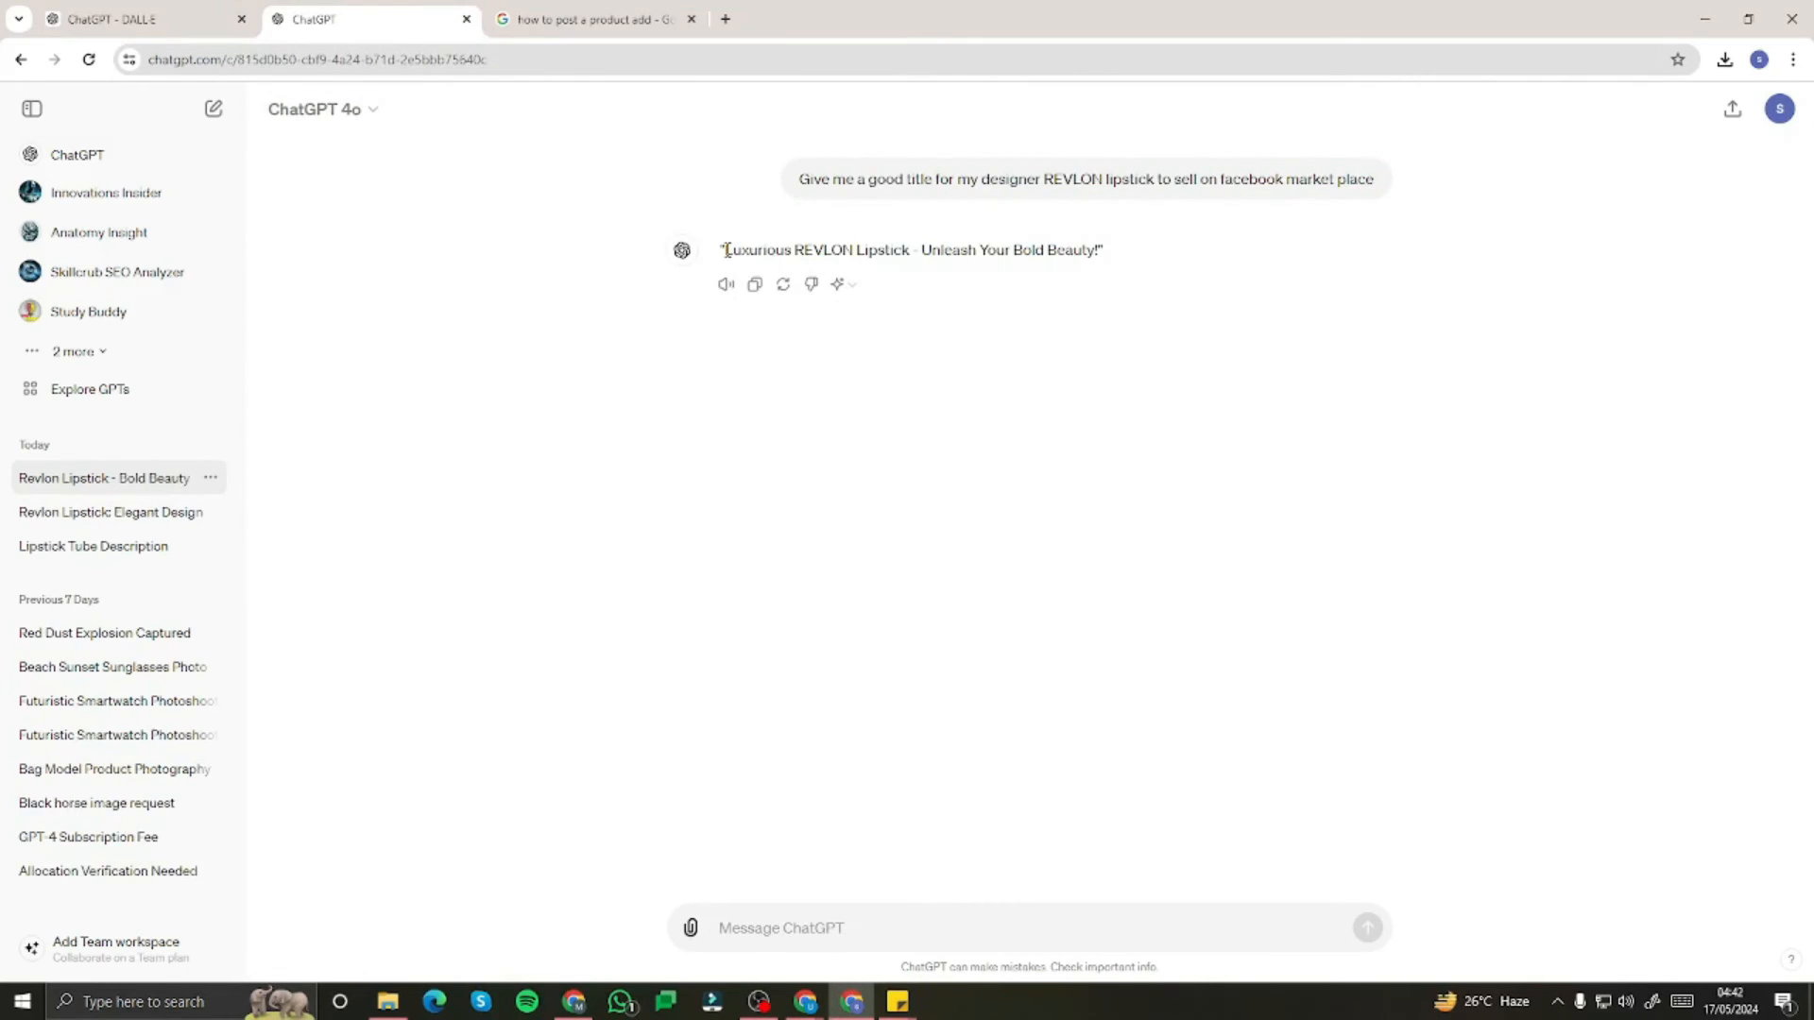
{"action": "left_click_drag", "start_coordinate": [722, 250], "coordinate": [1099, 249]}
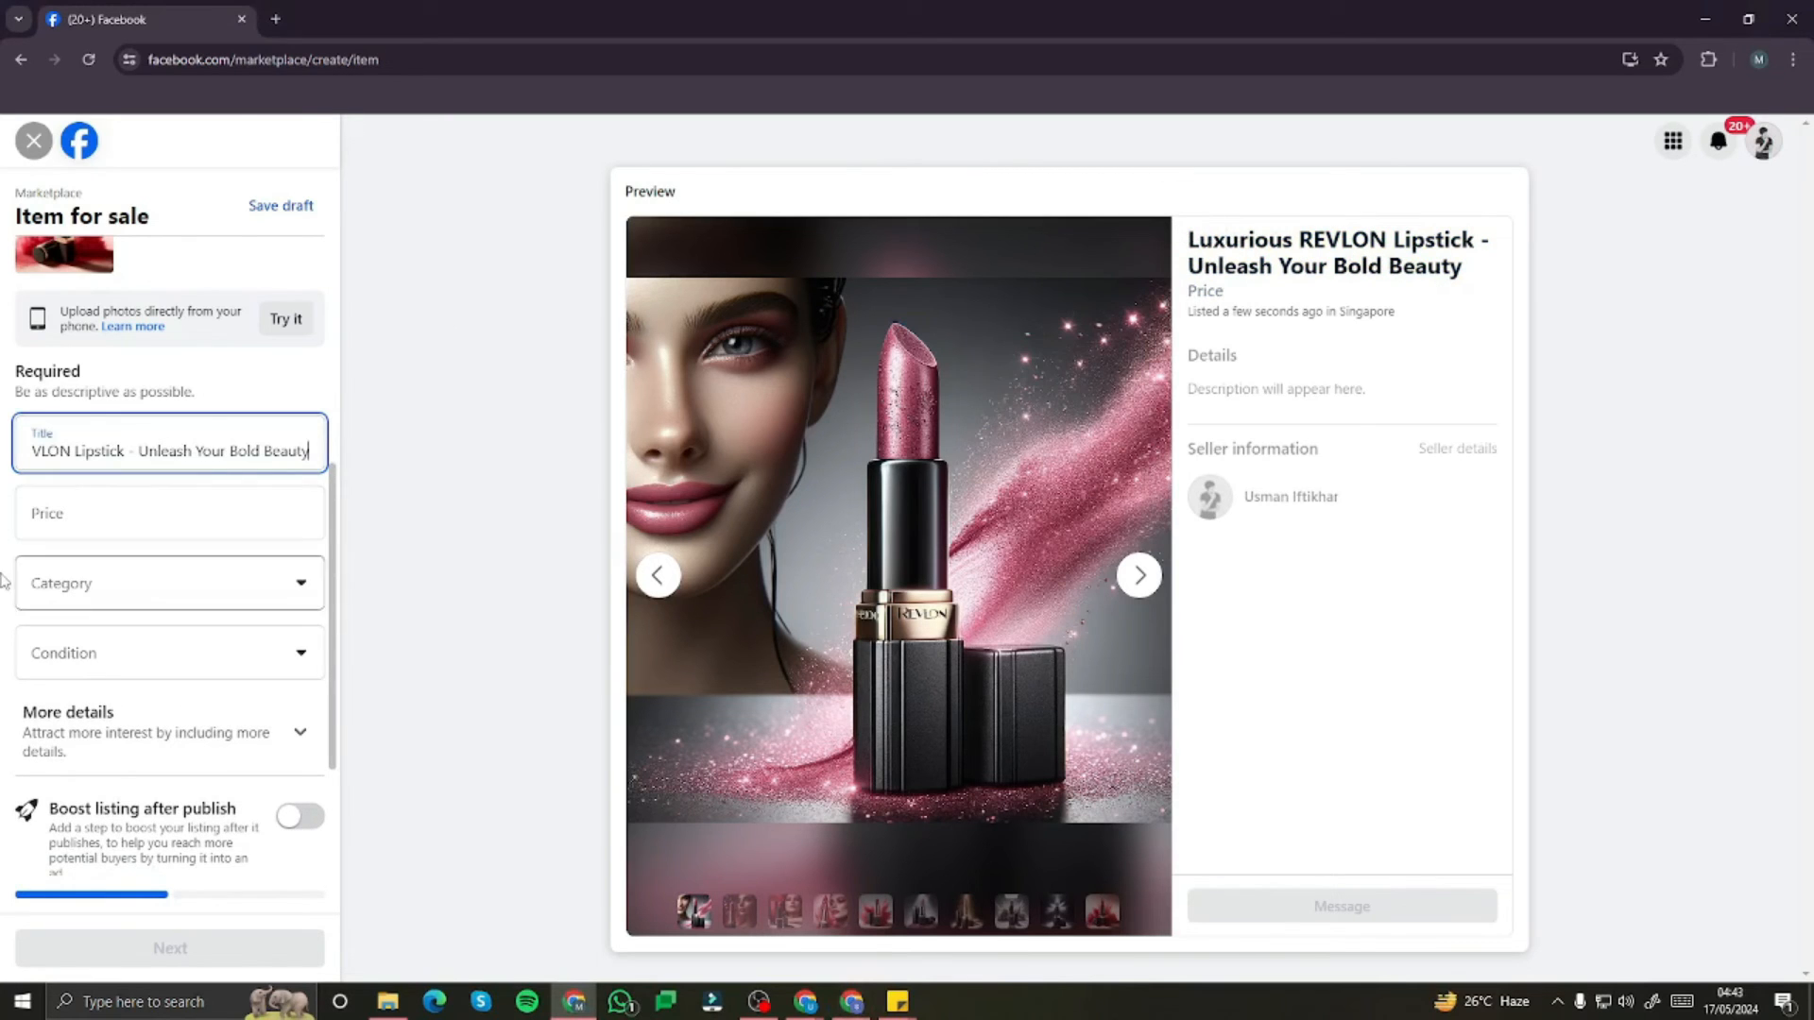
- Set price Rs2,500, category Women's clothing & shoes, condition New, and continue to the next step
{"action": "left_click", "coordinate": [168, 513]}
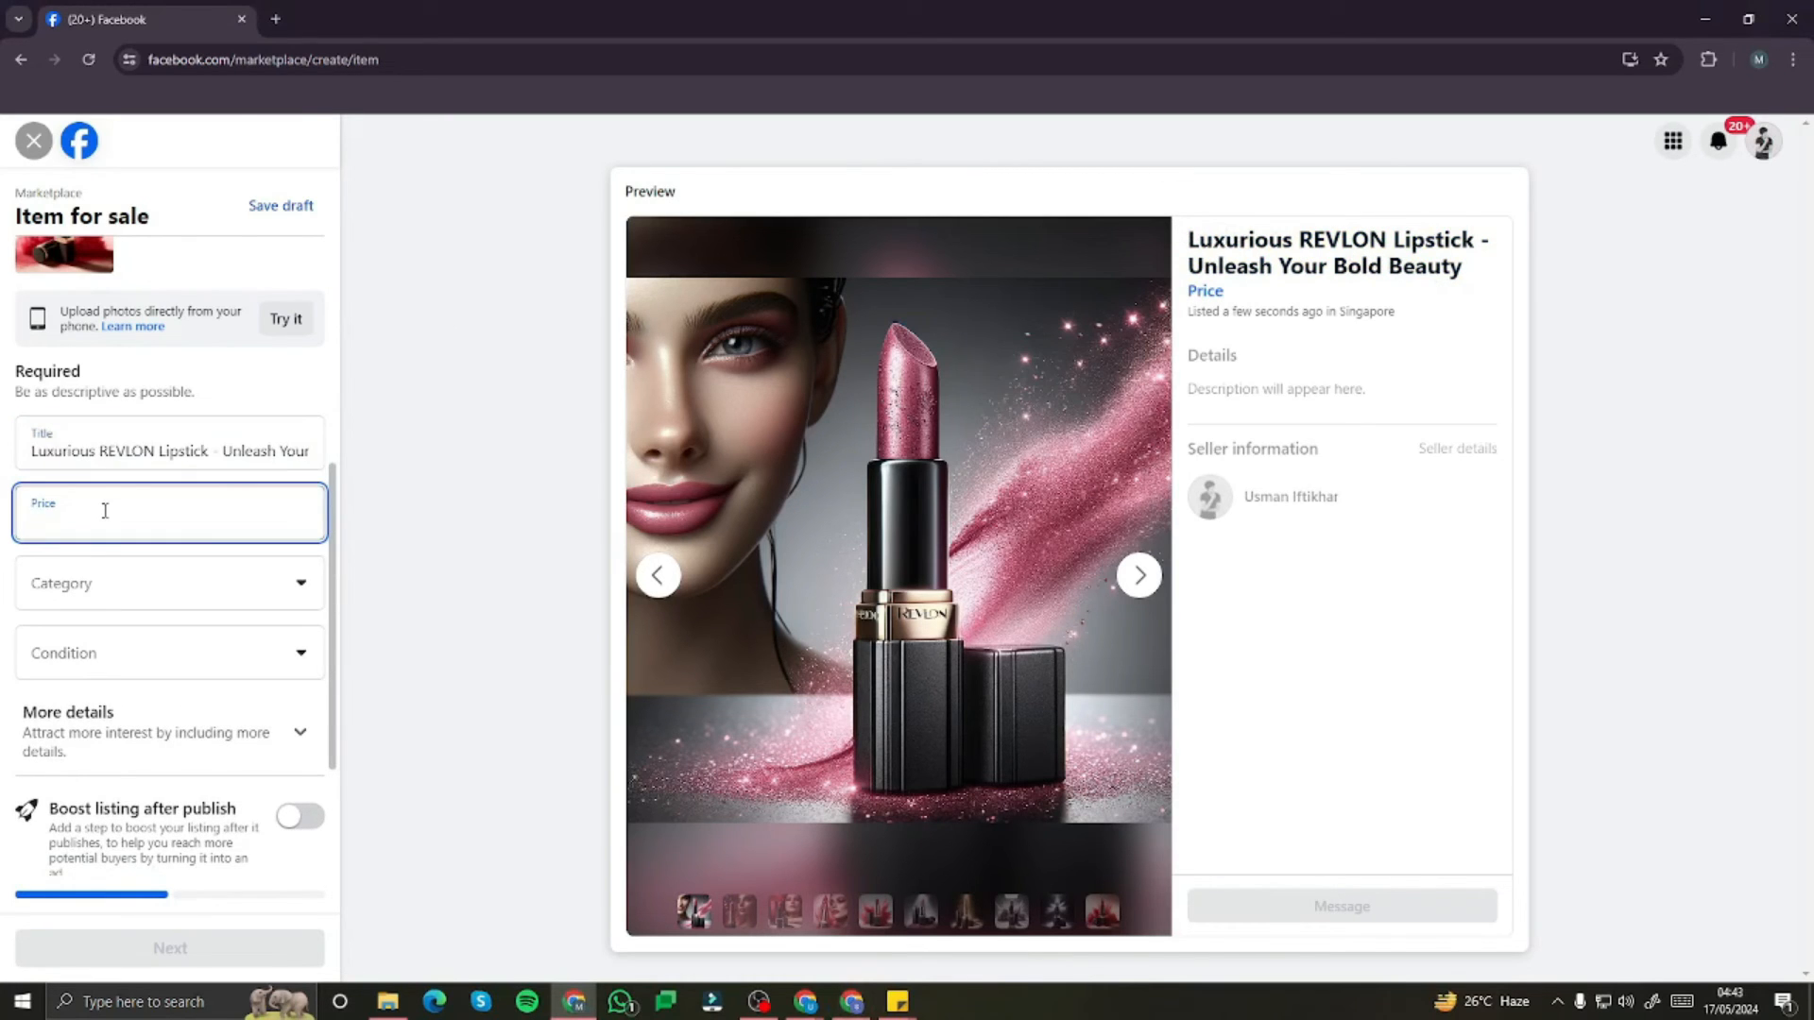
{"action": "type", "text": "Rs25"}
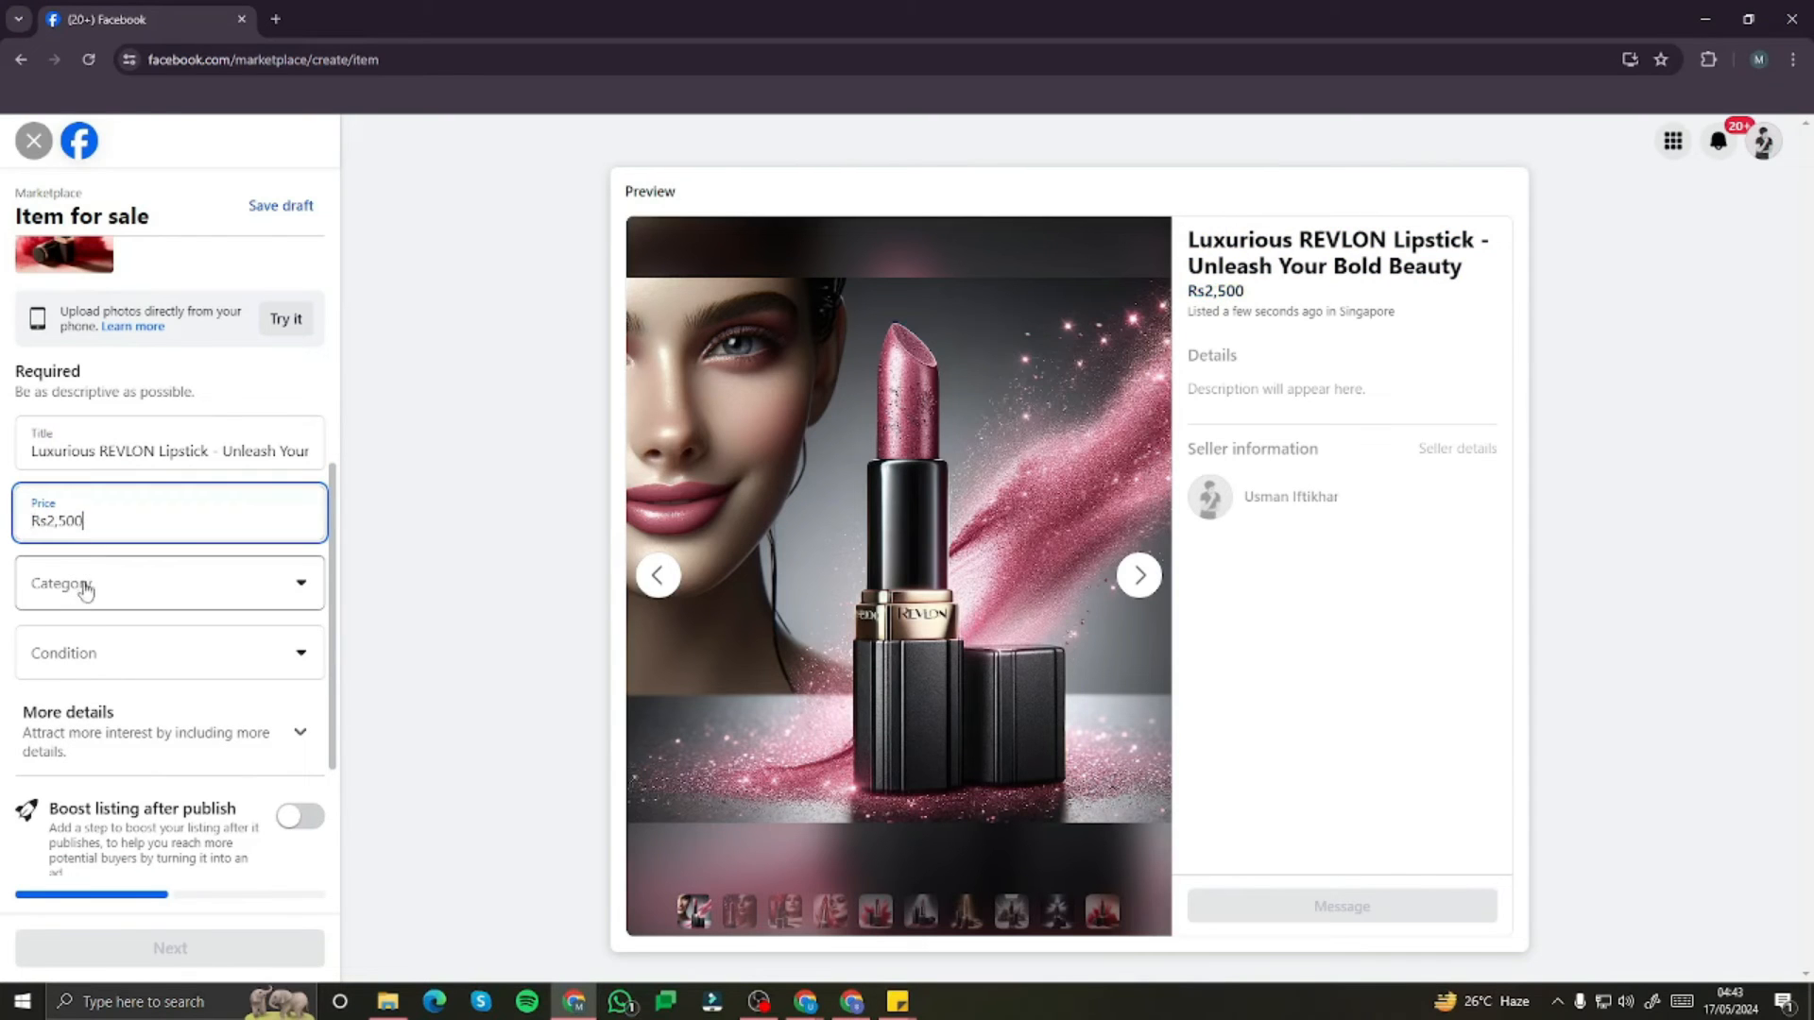
{"action": "left_click", "coordinate": [169, 583]}
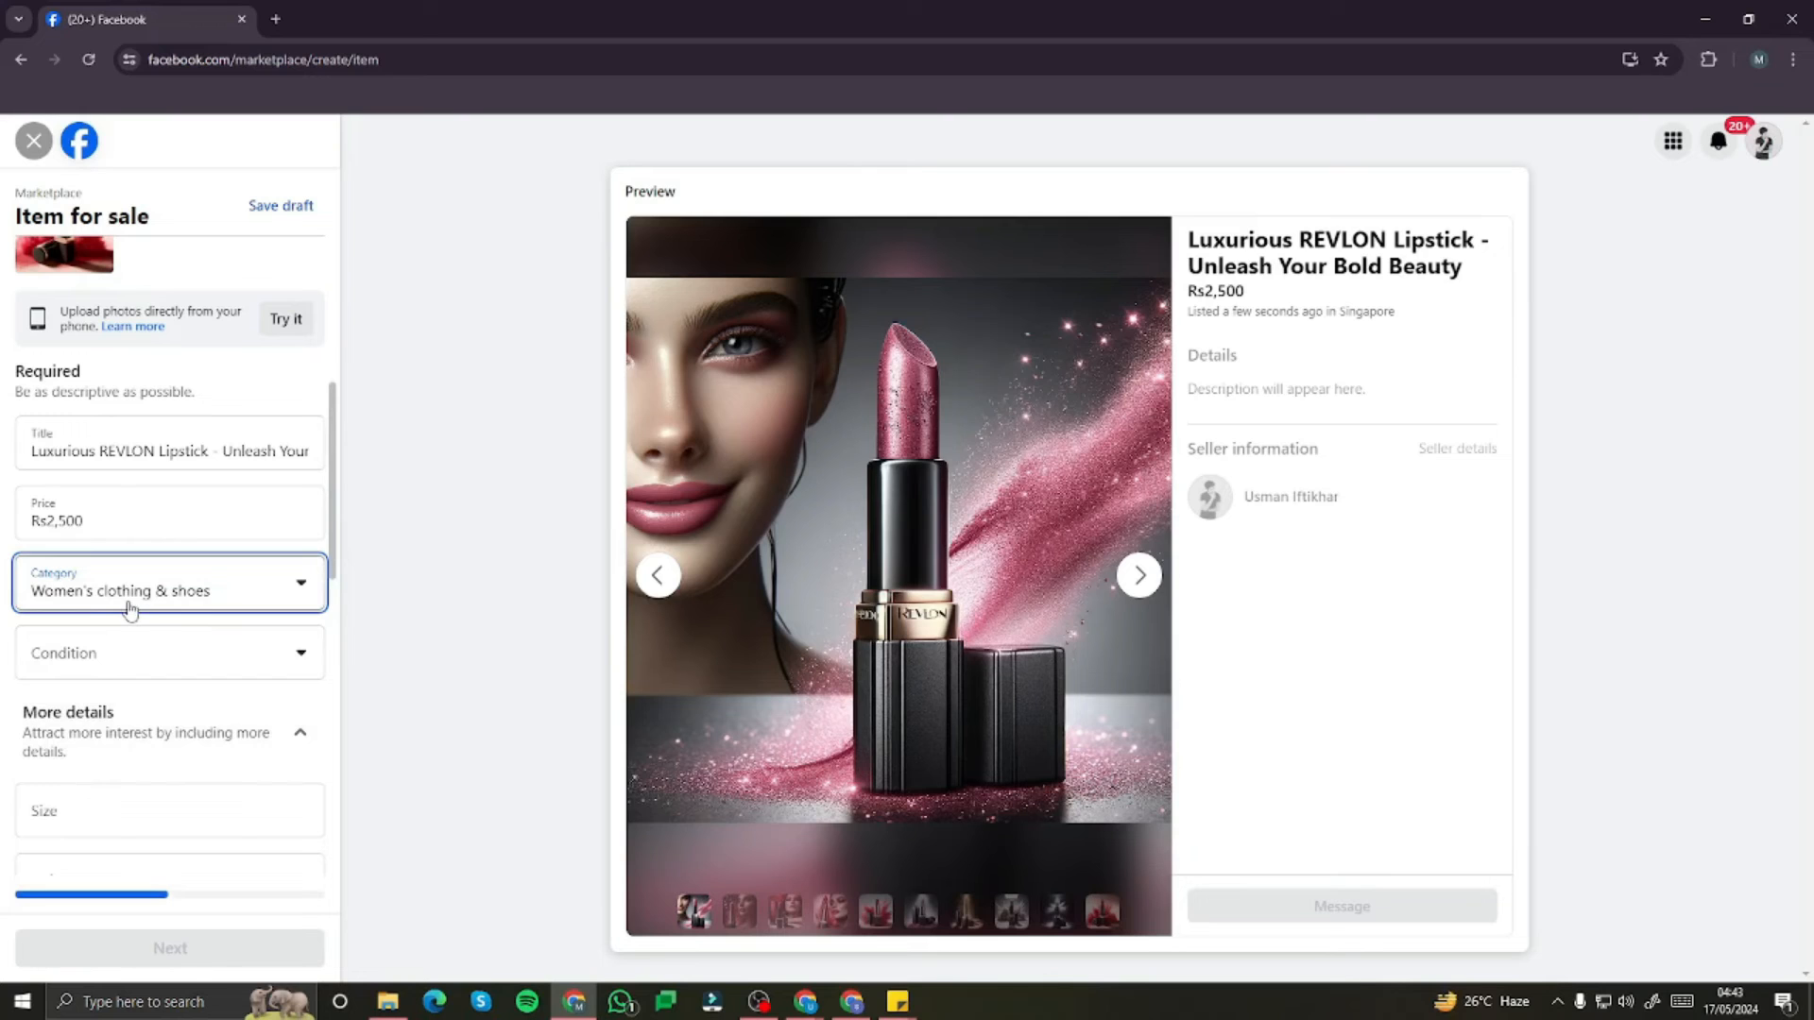
{"action": "mouse_move", "coordinate": [143, 621]}
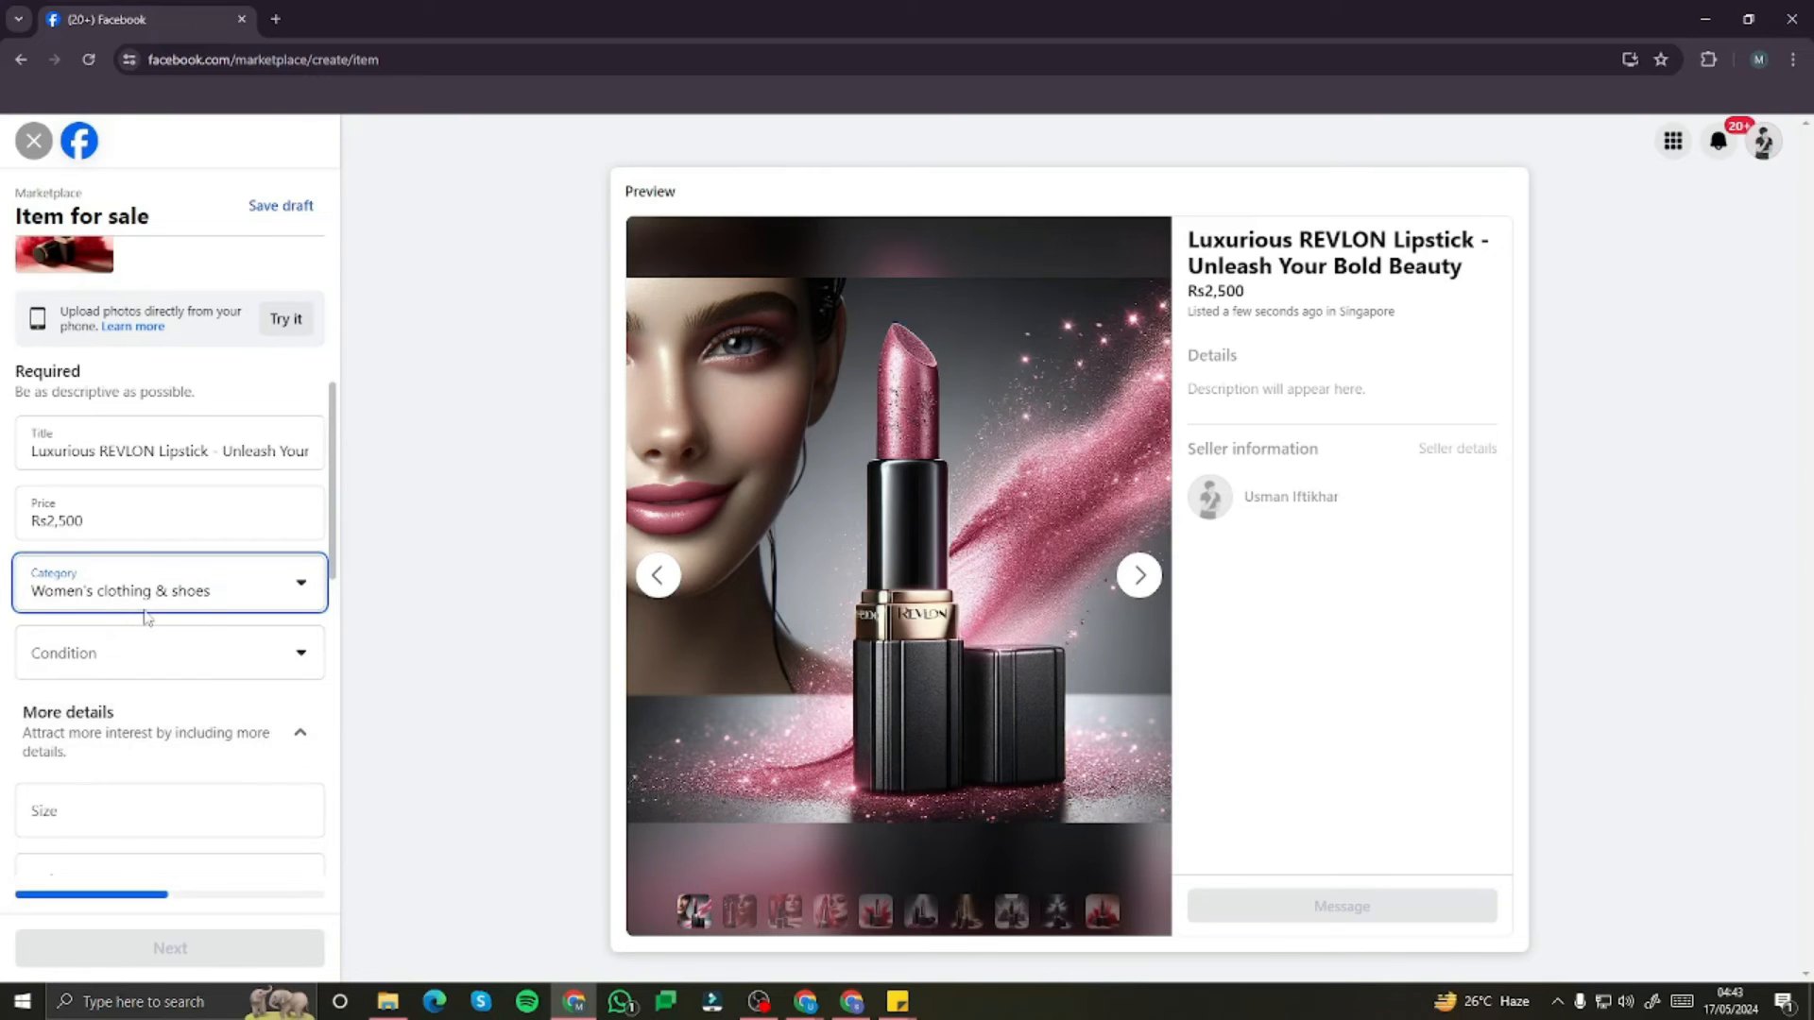
{"action": "left_click", "coordinate": [170, 653]}
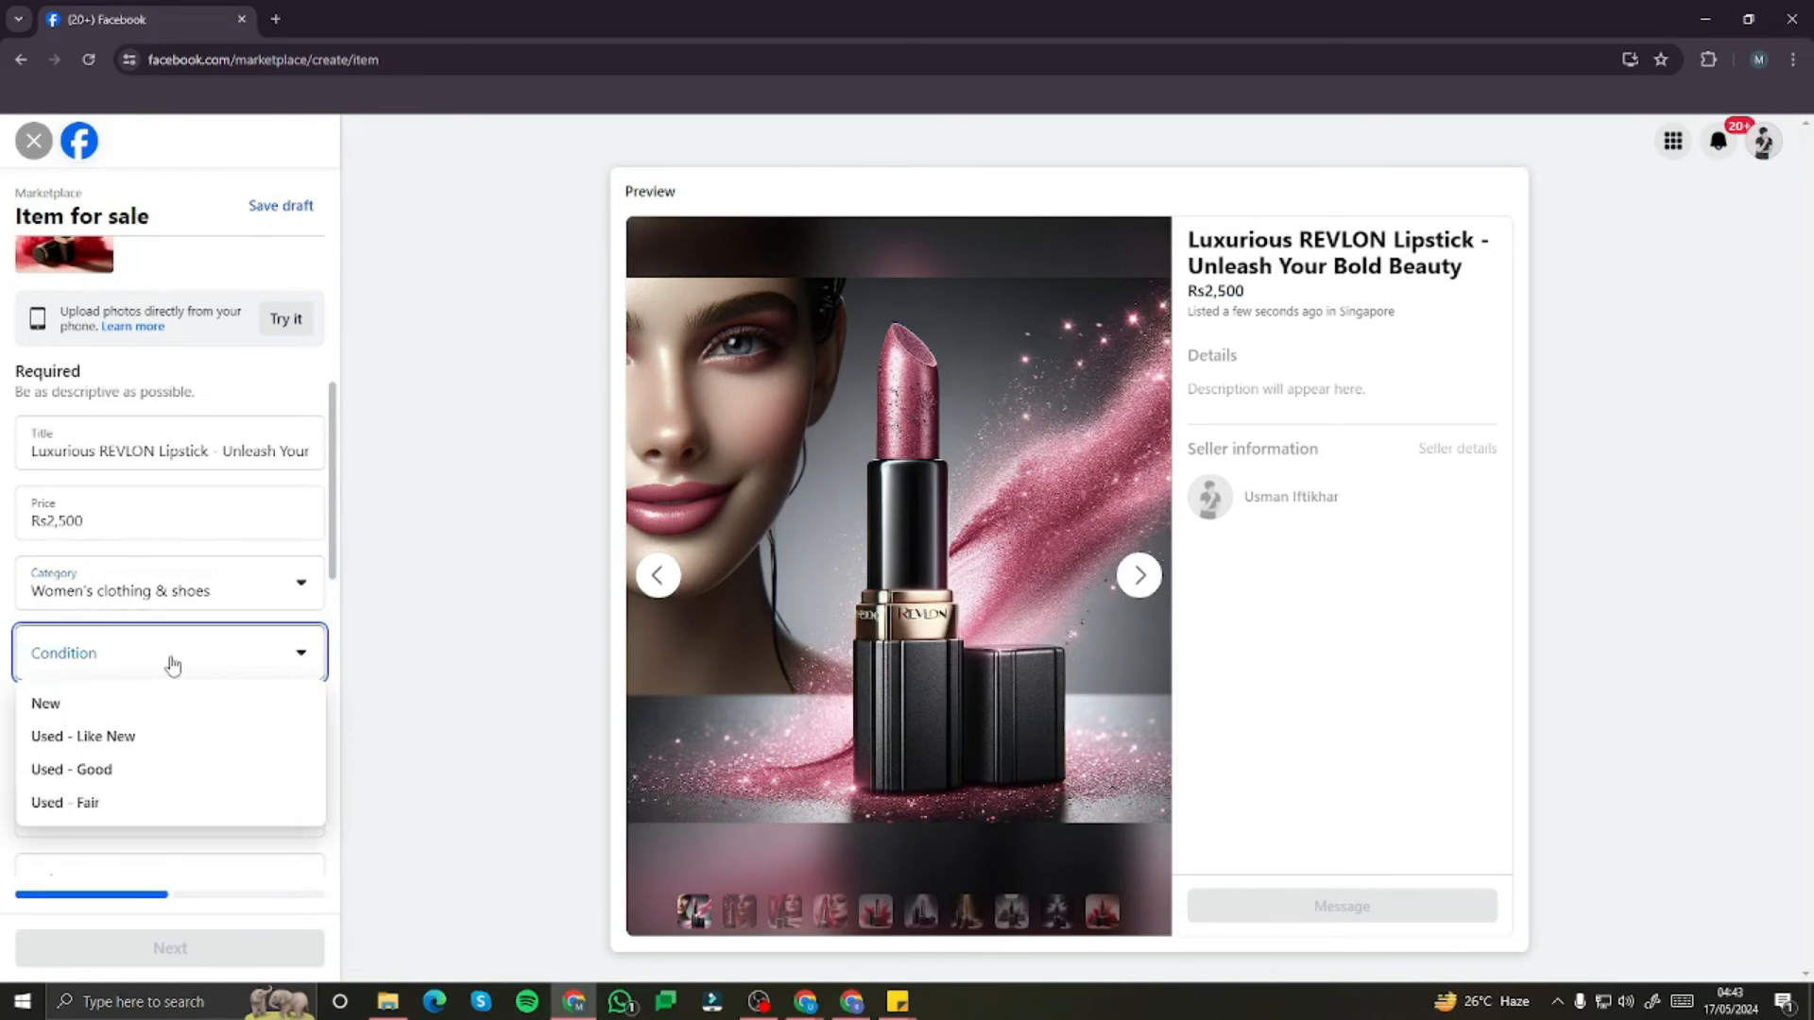
{"action": "left_click", "coordinate": [46, 704]}
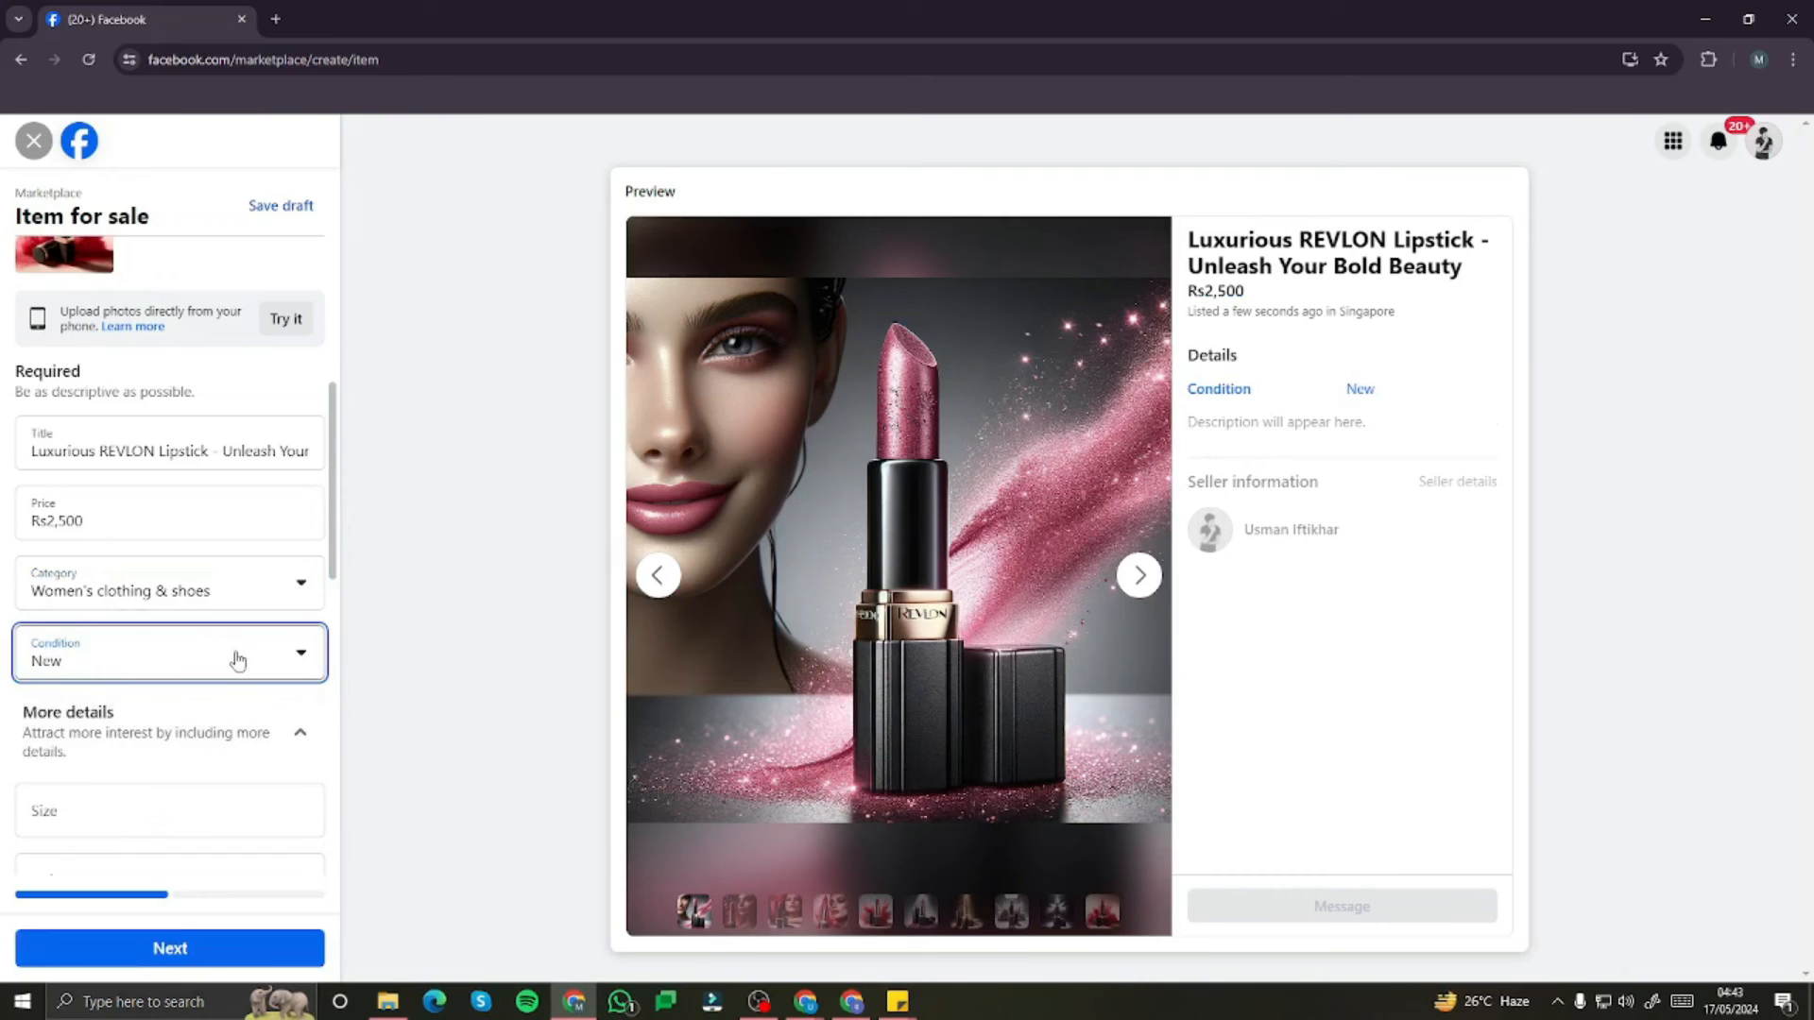
{"action": "left_click", "coordinate": [169, 948]}
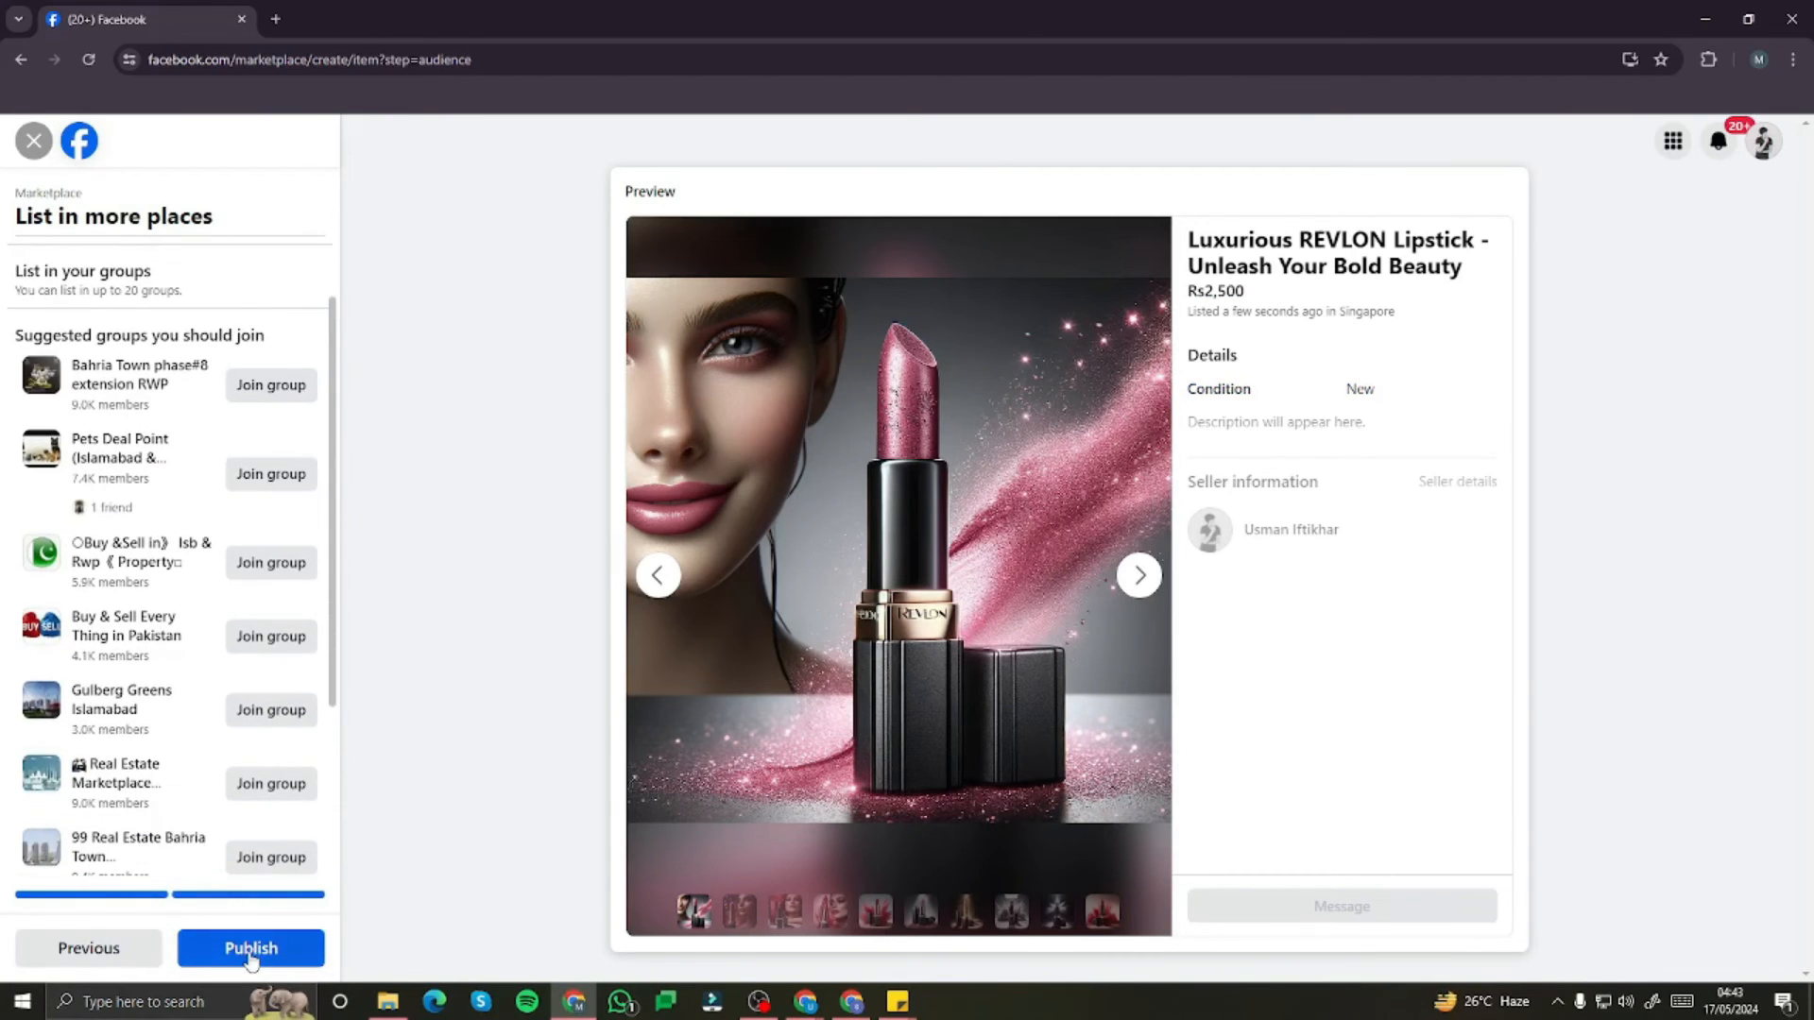
- Publish the Revlon lipstick Marketplace listing
{"action": "left_click", "coordinate": [249, 948]}
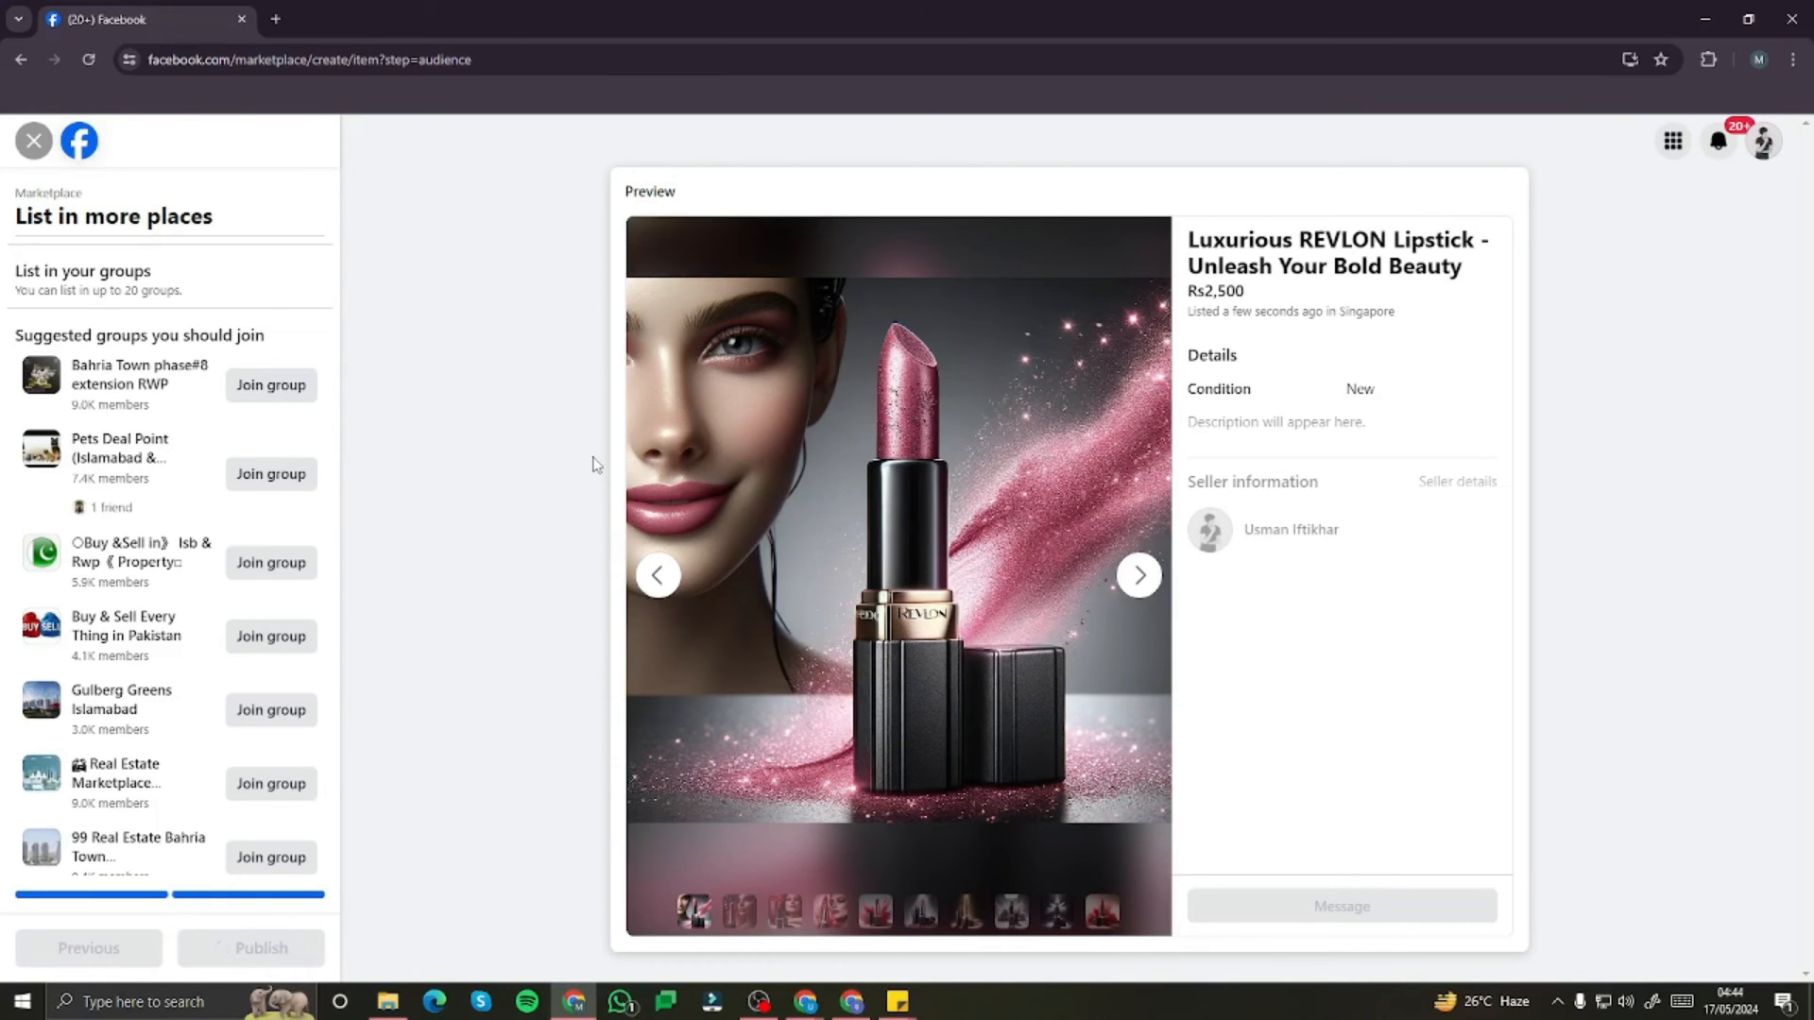
{"action": "left_click", "coordinate": [251, 948]}
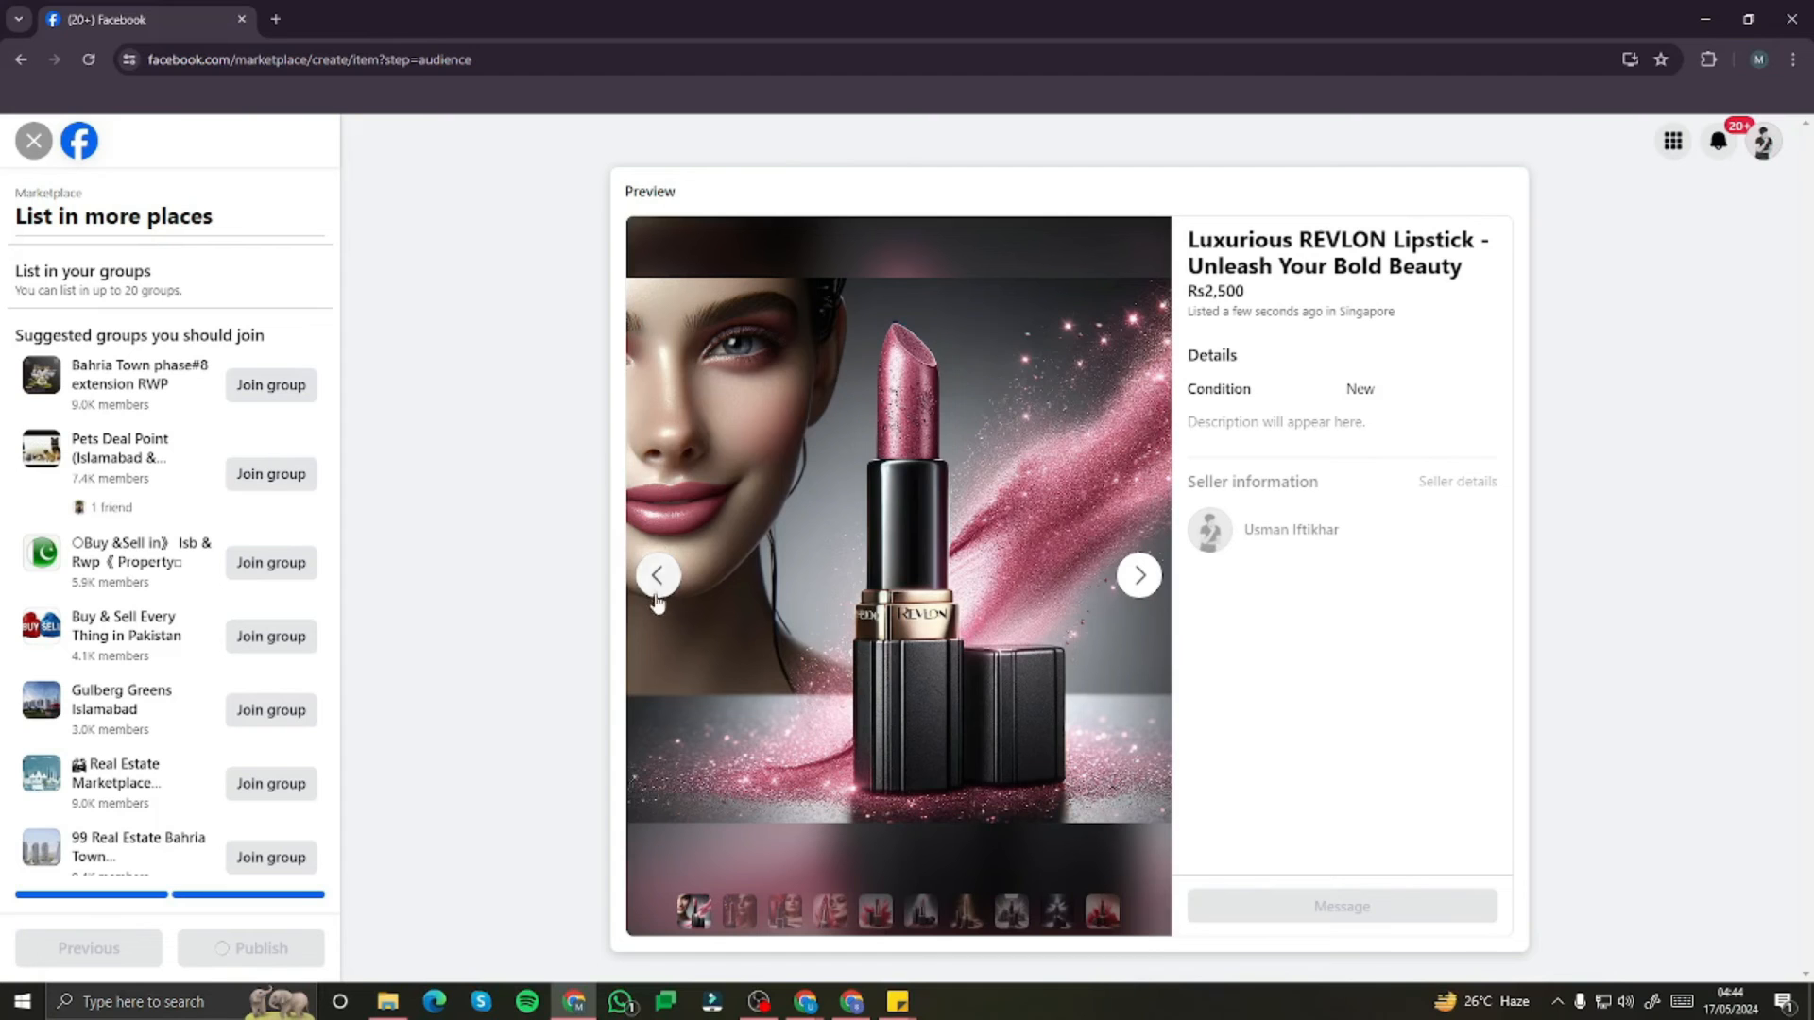
- Browse the listing's photos in the preview, then return to the DALL·E conversation
{"action": "left_click", "coordinate": [1138, 575]}
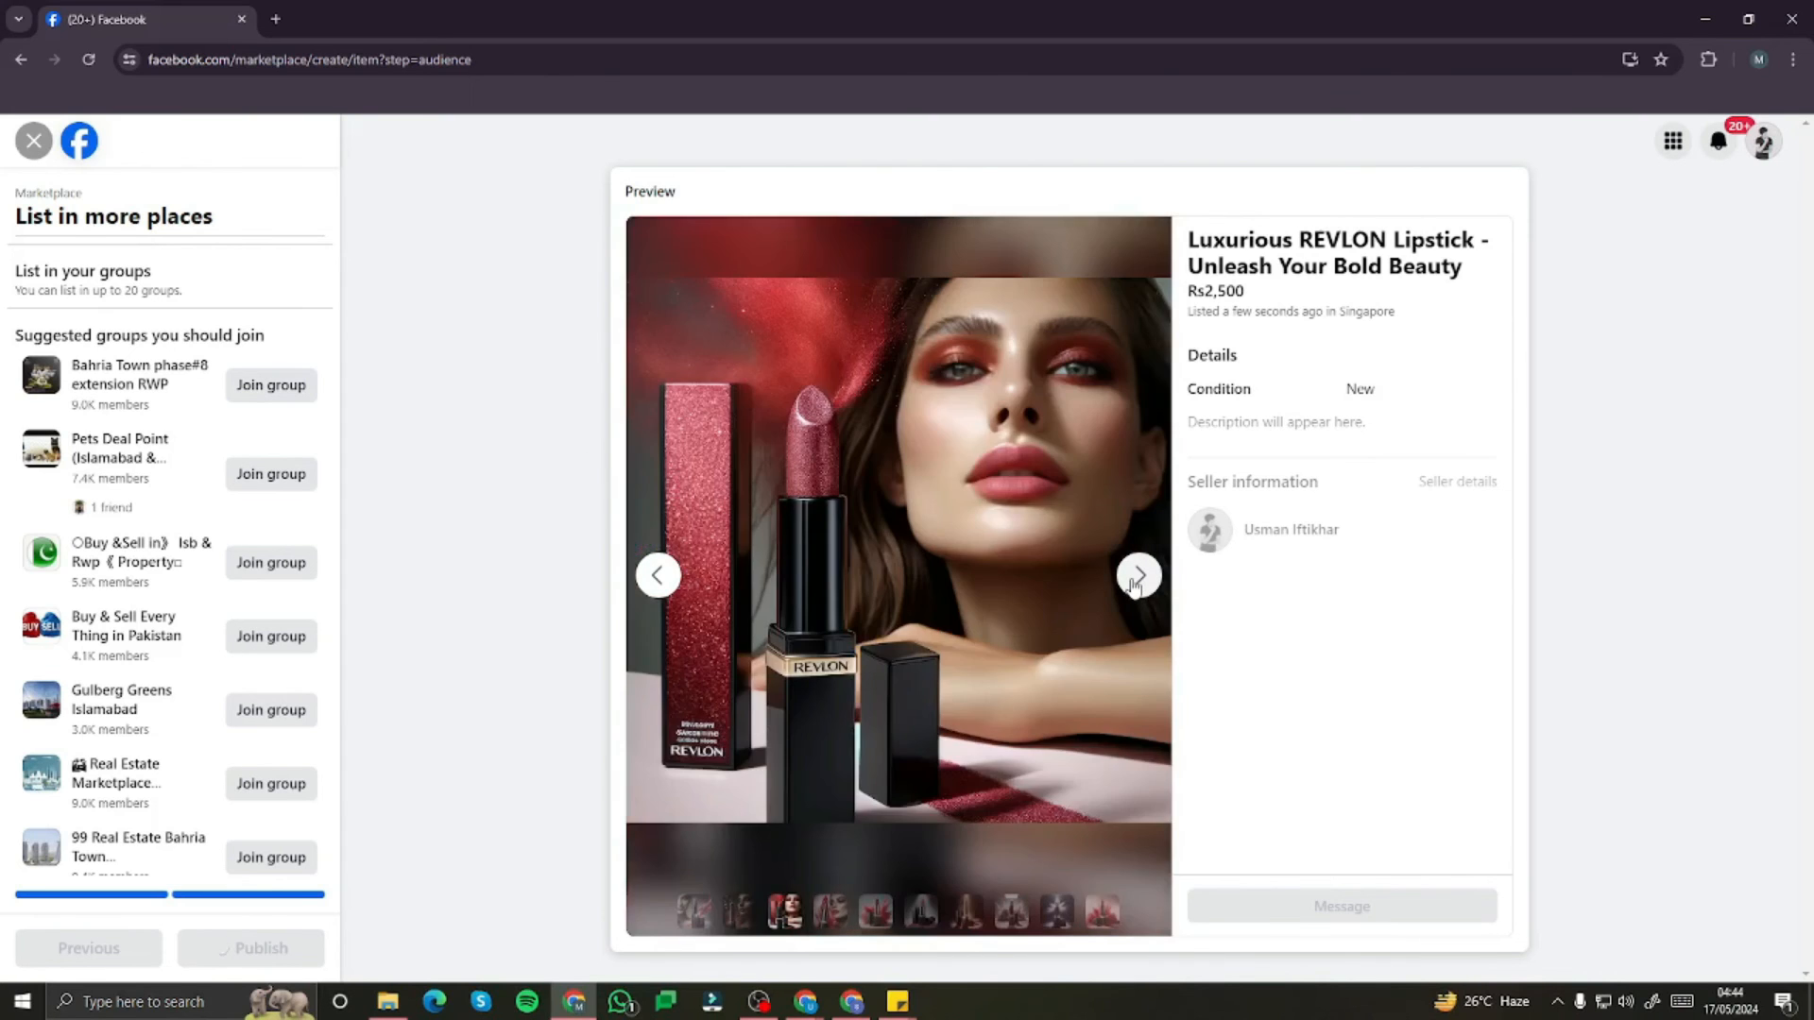
{"action": "left_click", "coordinate": [1141, 575]}
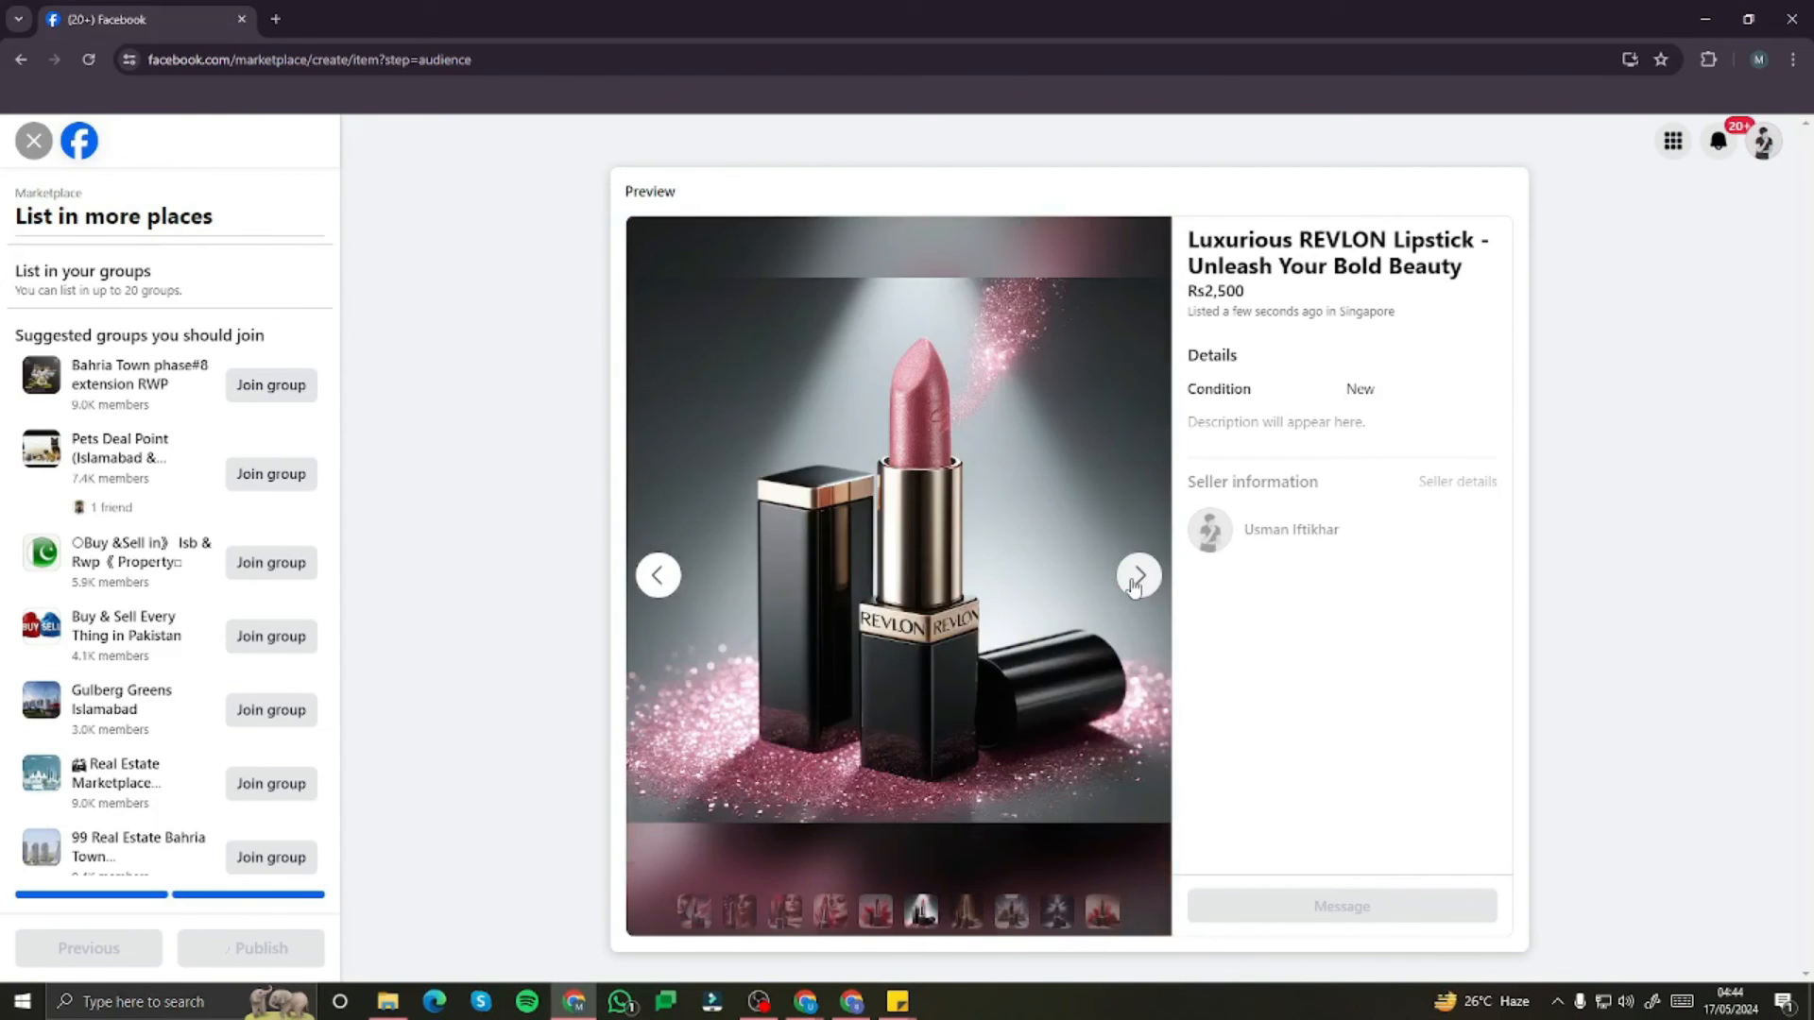
{"action": "left_click", "coordinate": [1138, 576]}
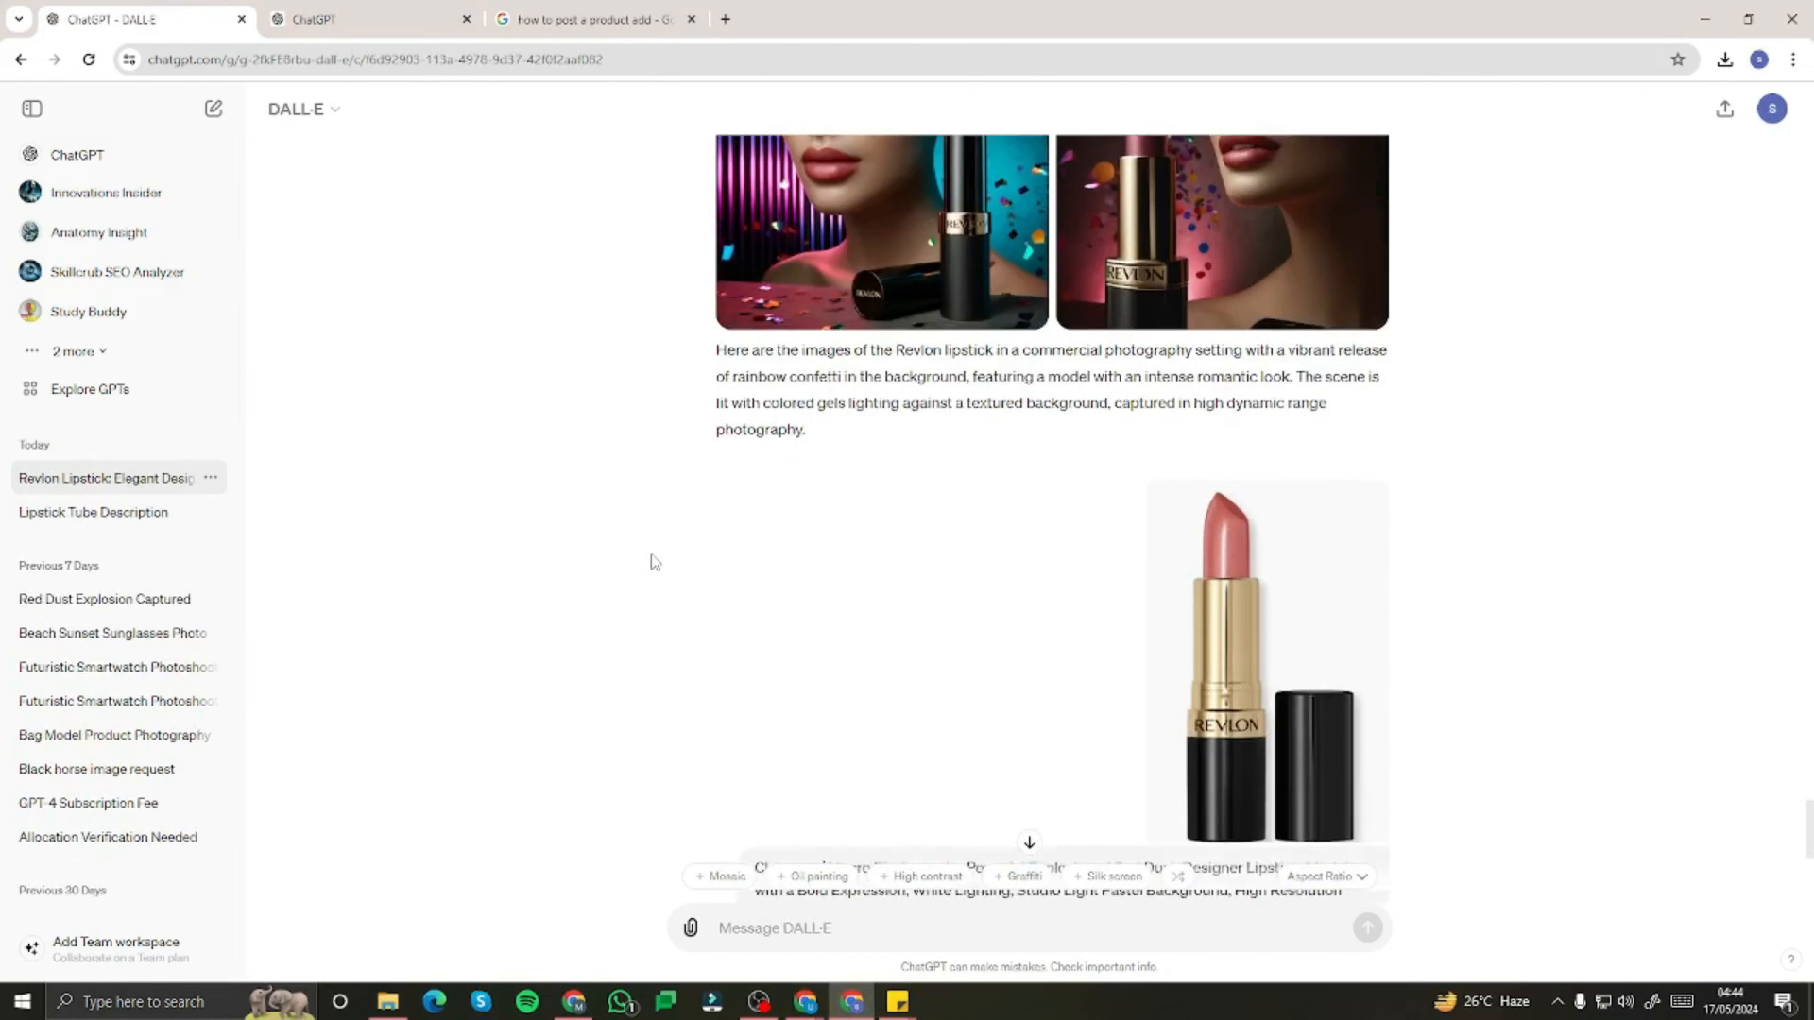
{"action": "scroll", "scroll_direction": "down", "scroll_amount": 3}
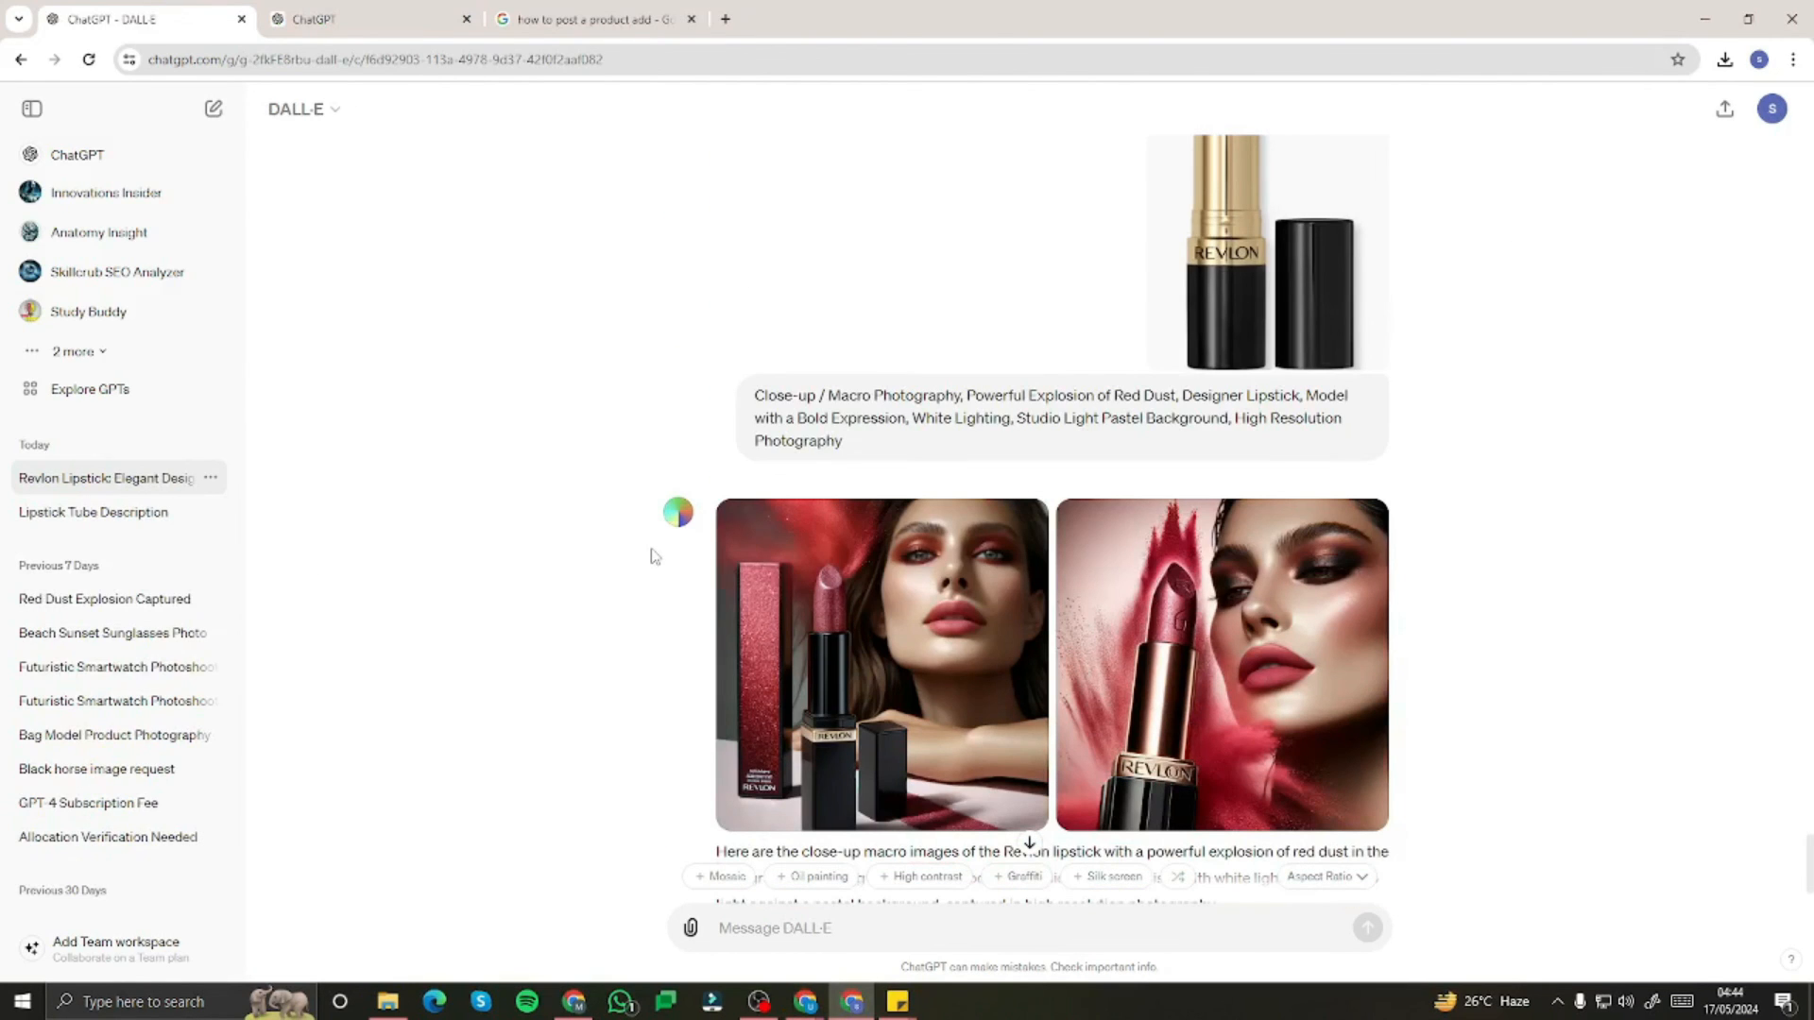
{"action": "scroll", "scroll_direction": "down", "scroll_amount": 3}
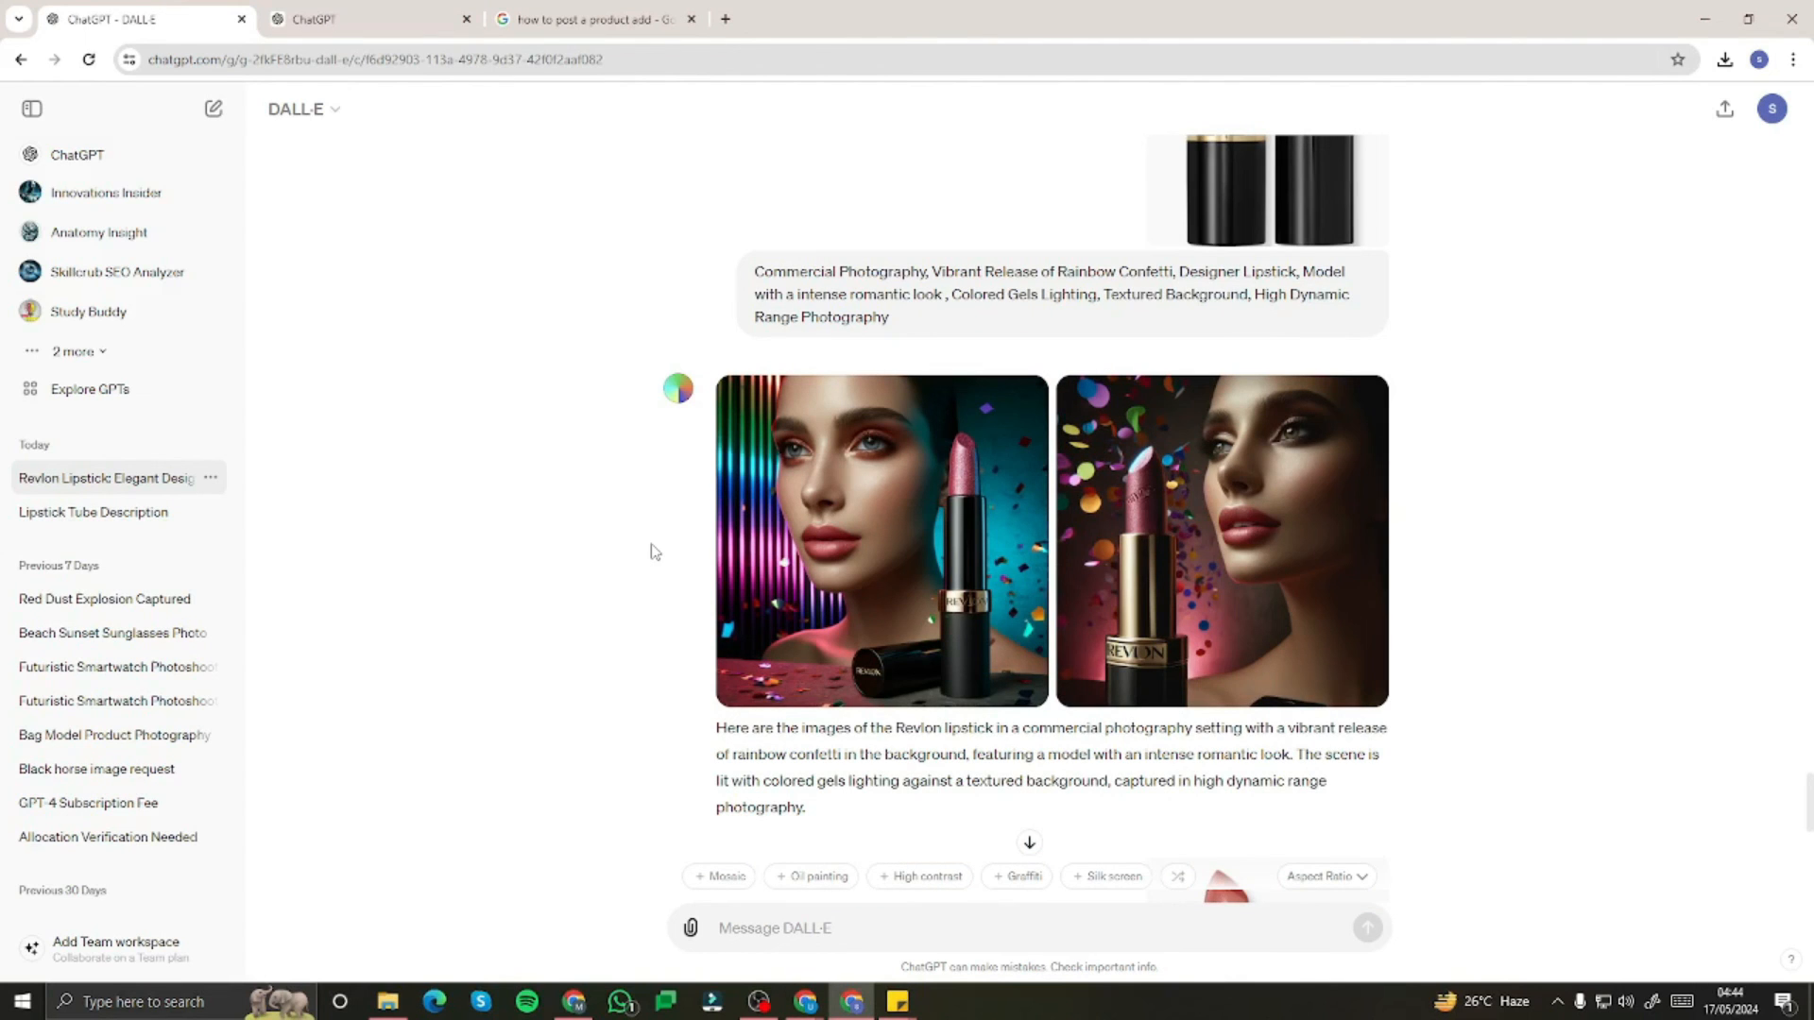
{"action": "scroll", "scroll_direction": "up", "scroll_amount": 3}
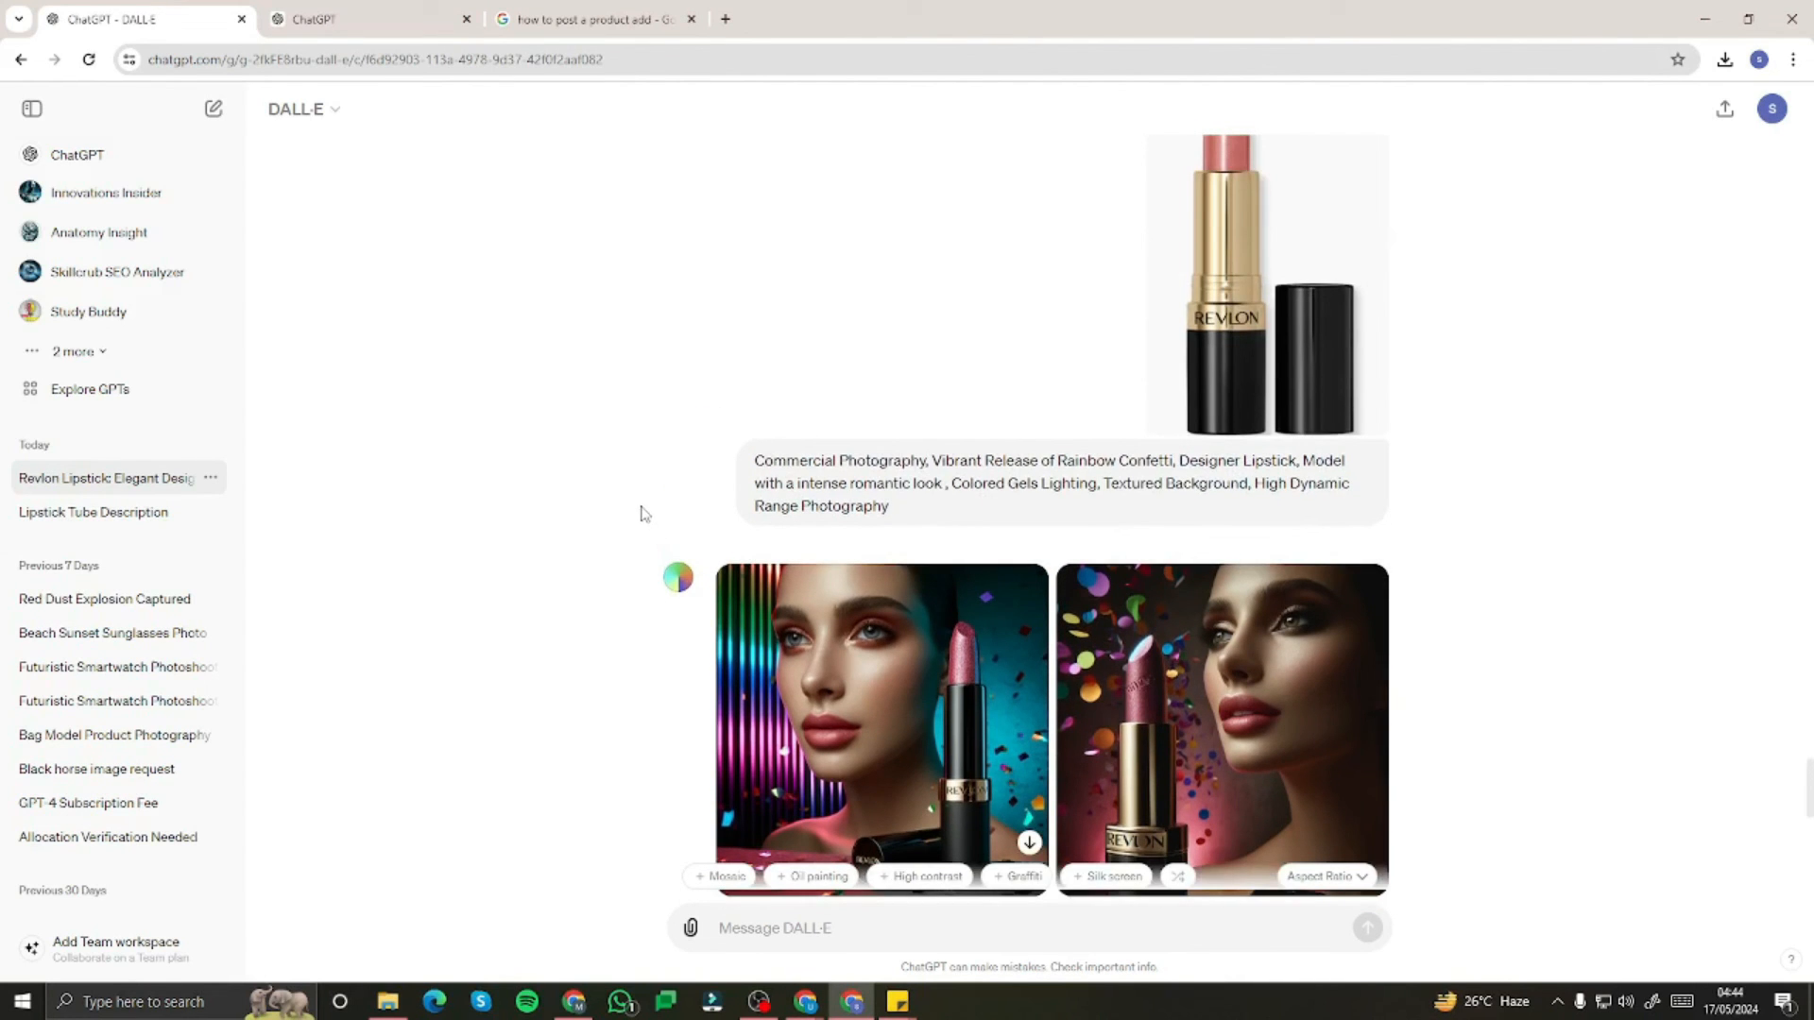
{"action": "mouse_move", "coordinate": [642, 508]}
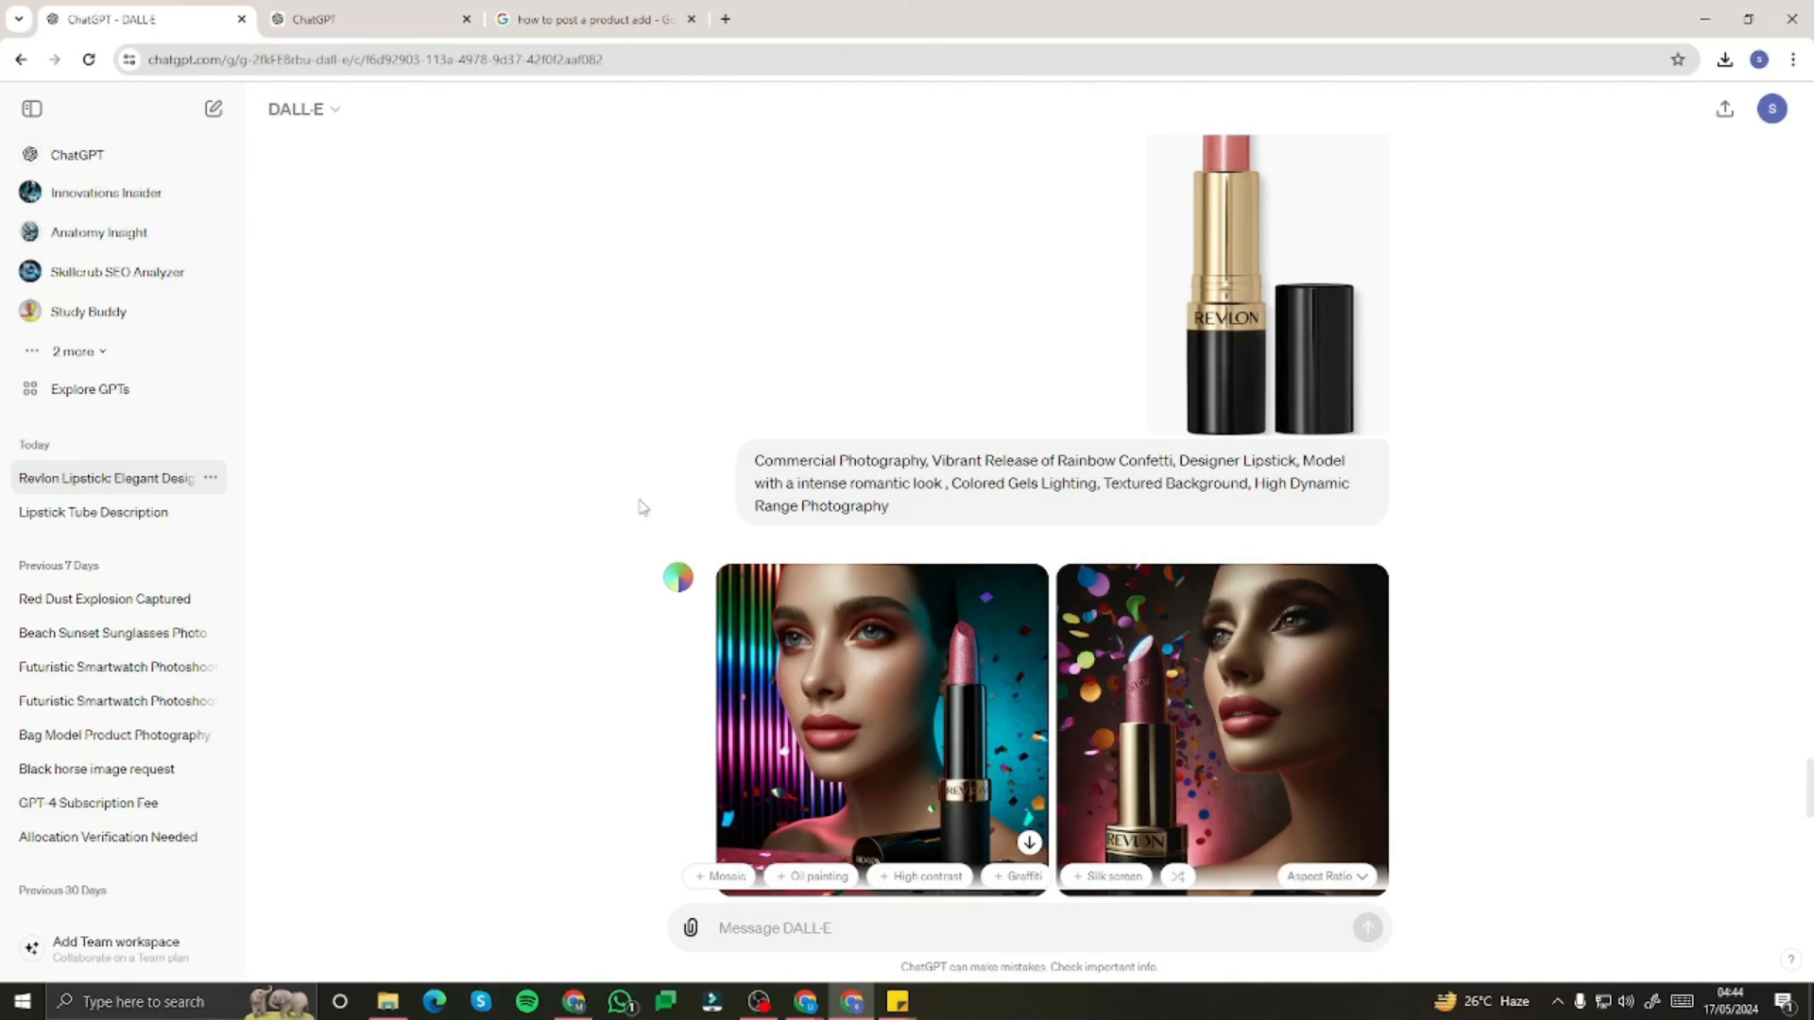